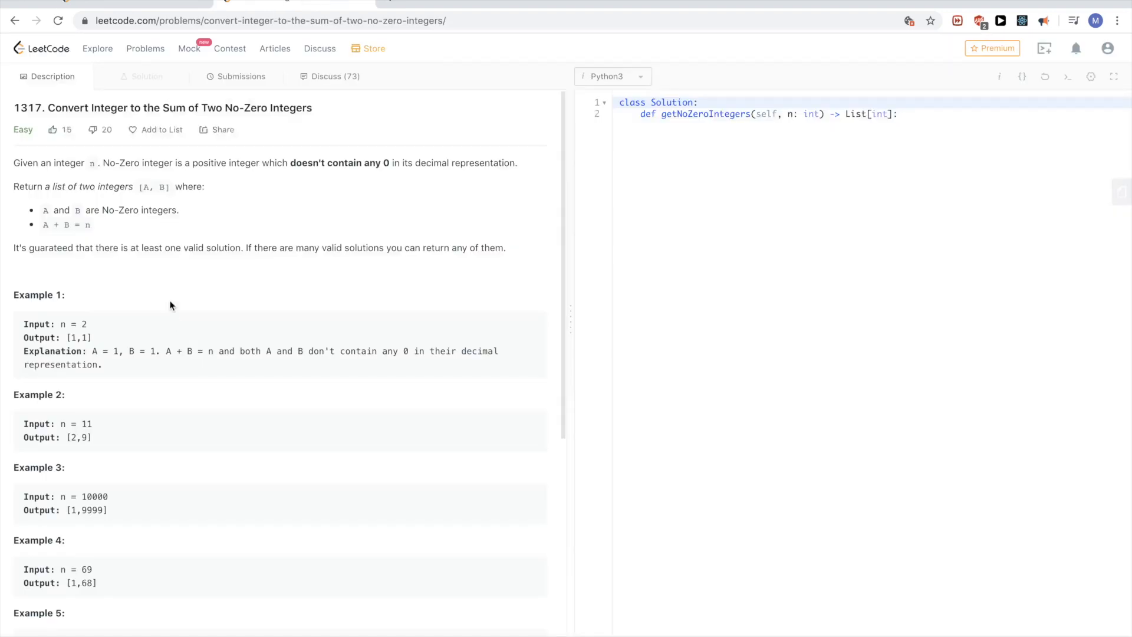
mouse_move(566, 180)
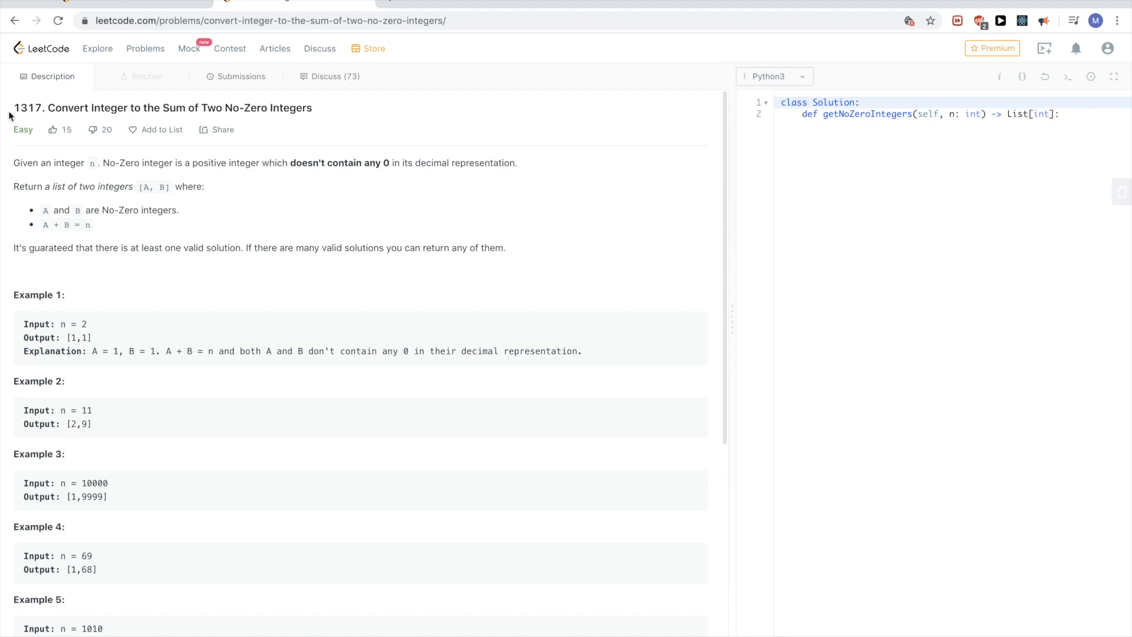
Step: Review the example output [1,1] and the 2 <= n <= 10^4 constraint in the description
scroll("down", 3)
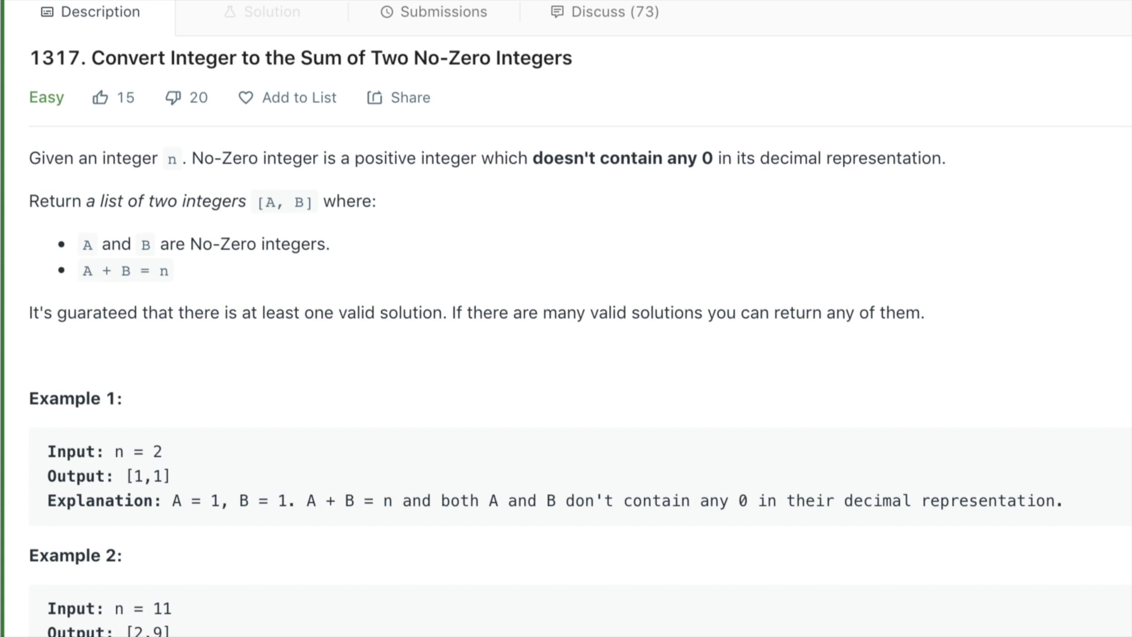
double_click(154, 452)
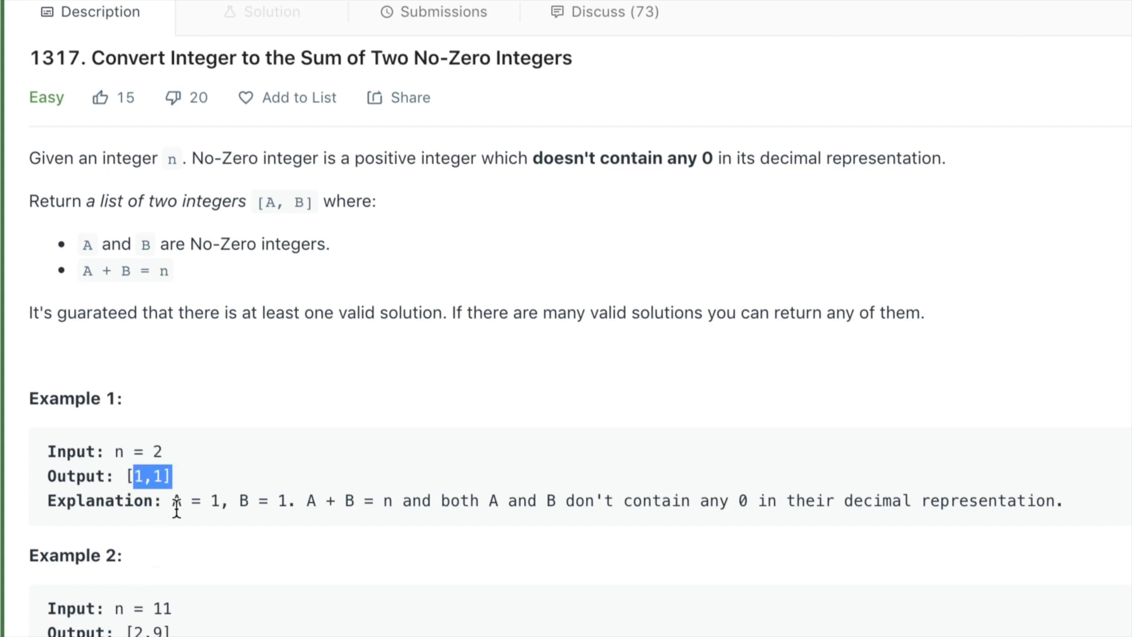
scroll("down", 3)
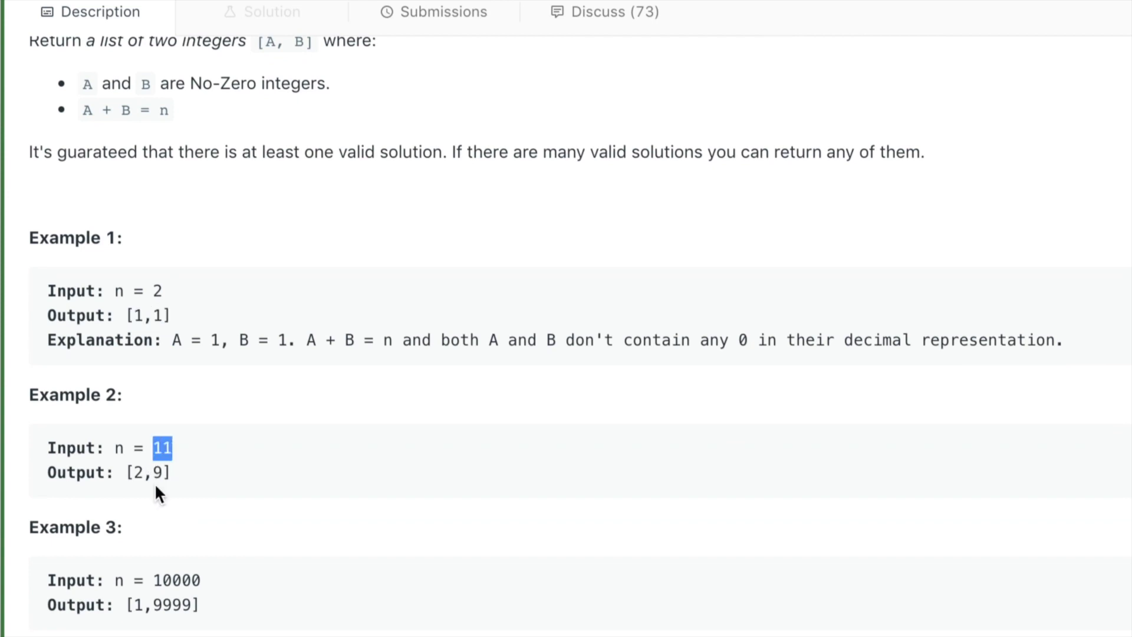
mouse_move(203, 455)
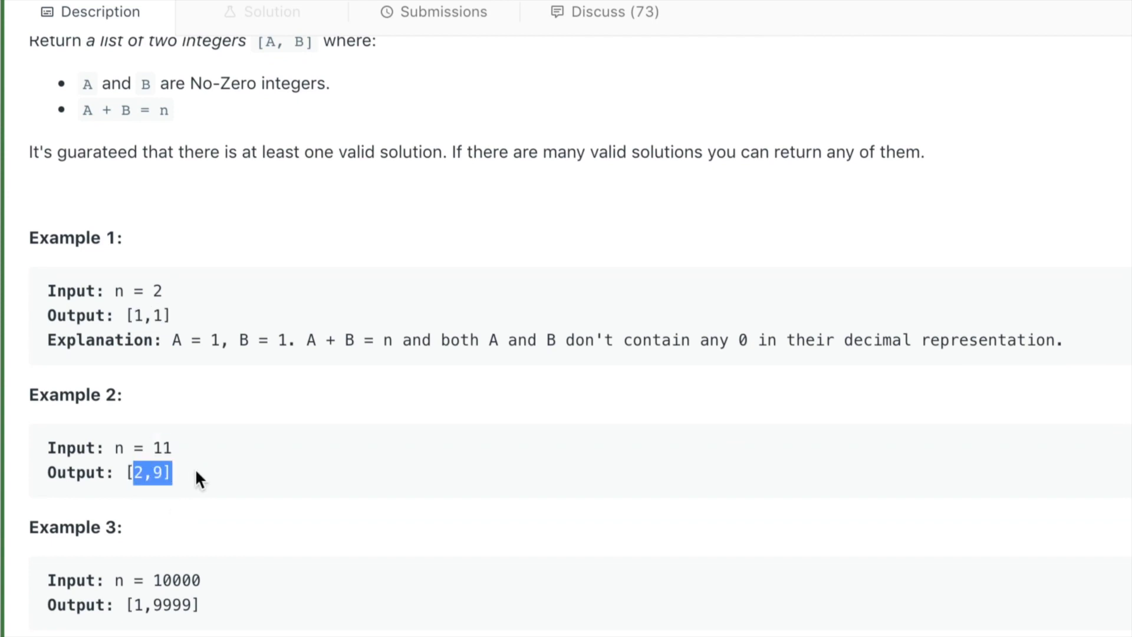
scroll("down", 3)
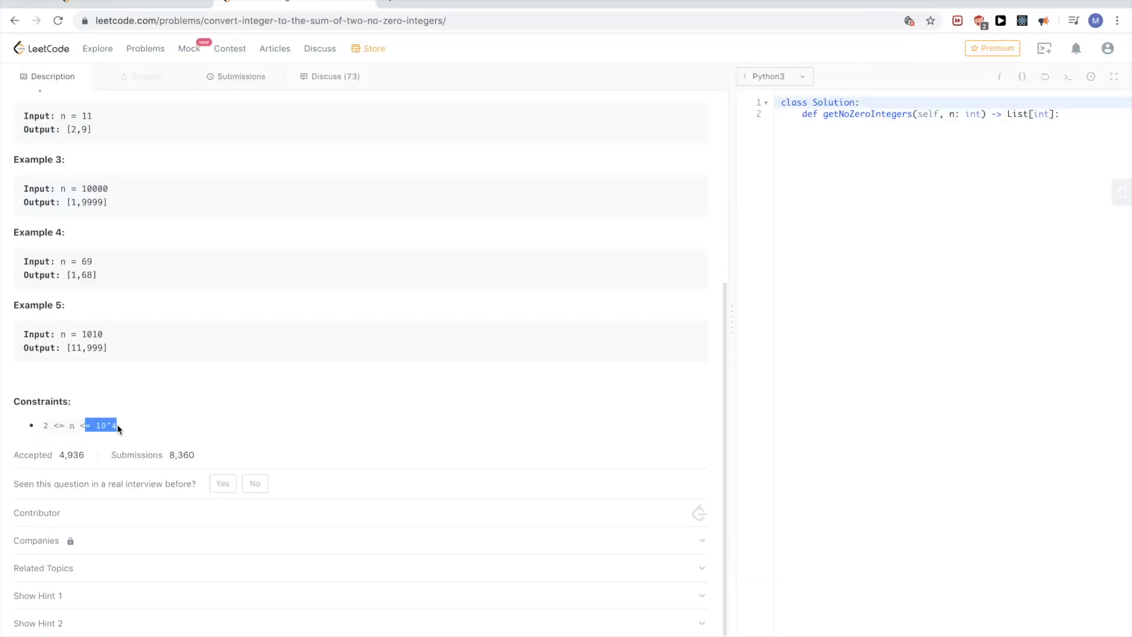
scroll("up", 3)
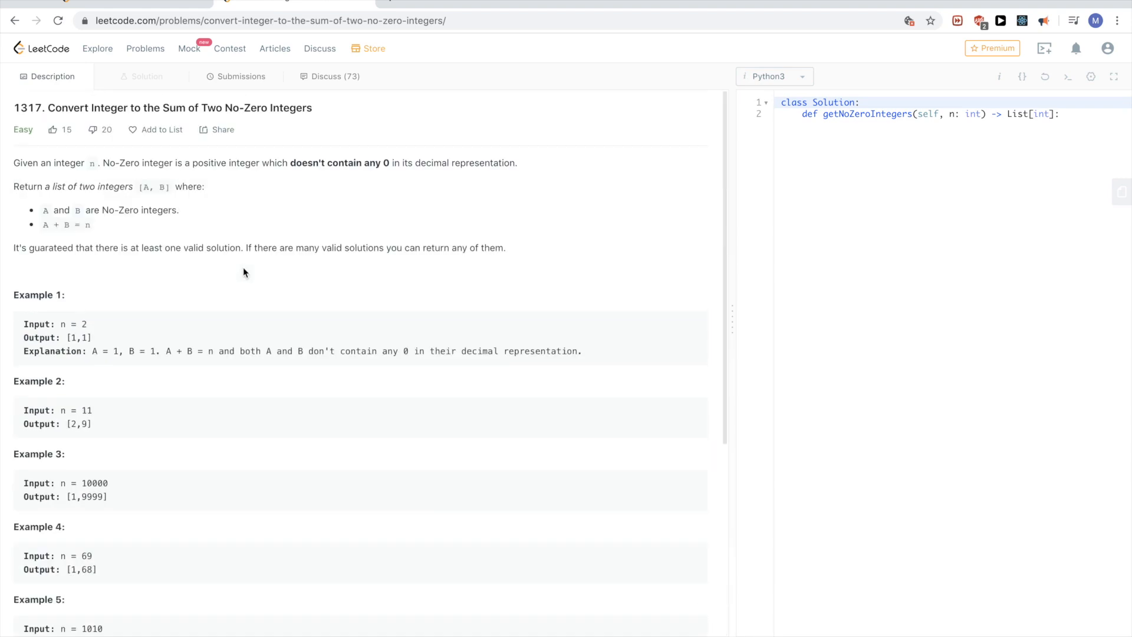
scroll("down", 3)
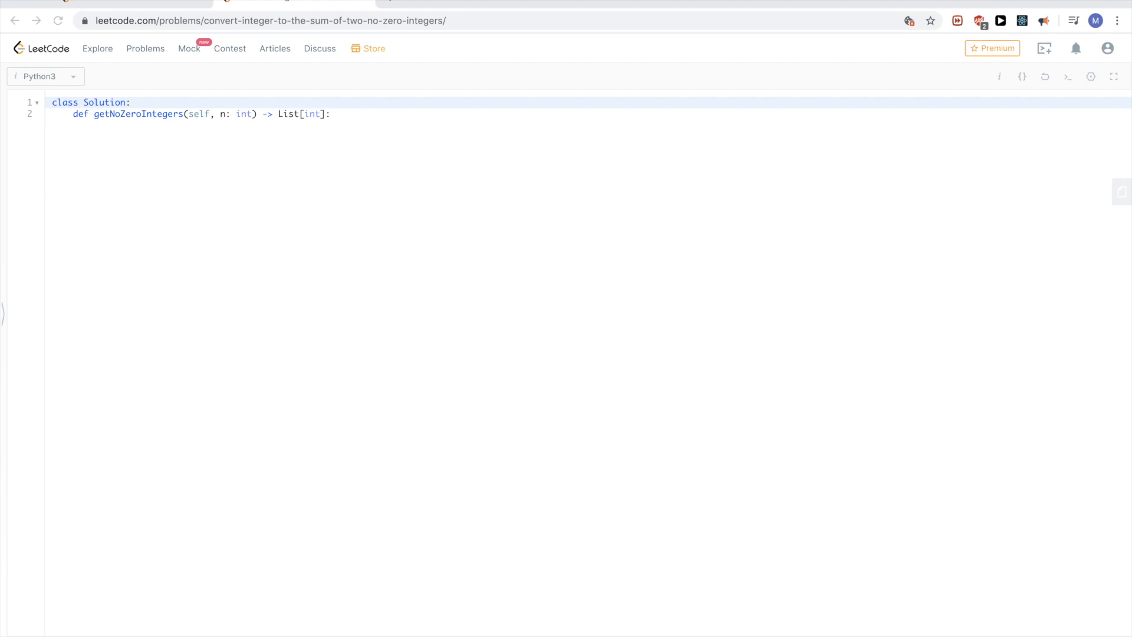
Step: Write for i in range(1, n): and discard a drafted i, n - i line
left_click(333, 113)
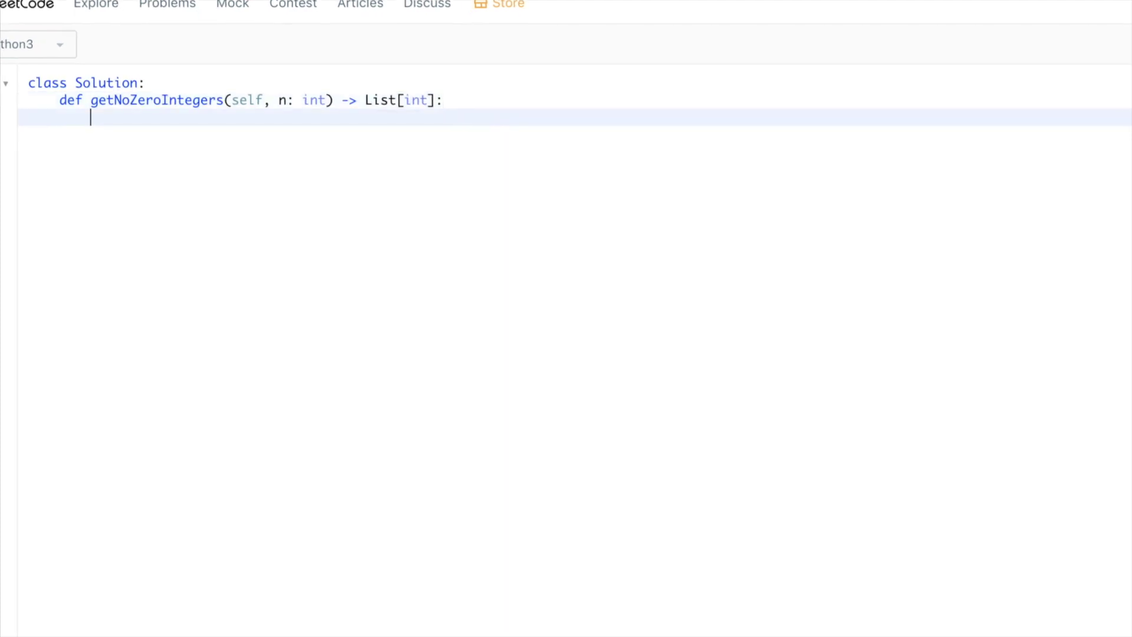
type("for i in")
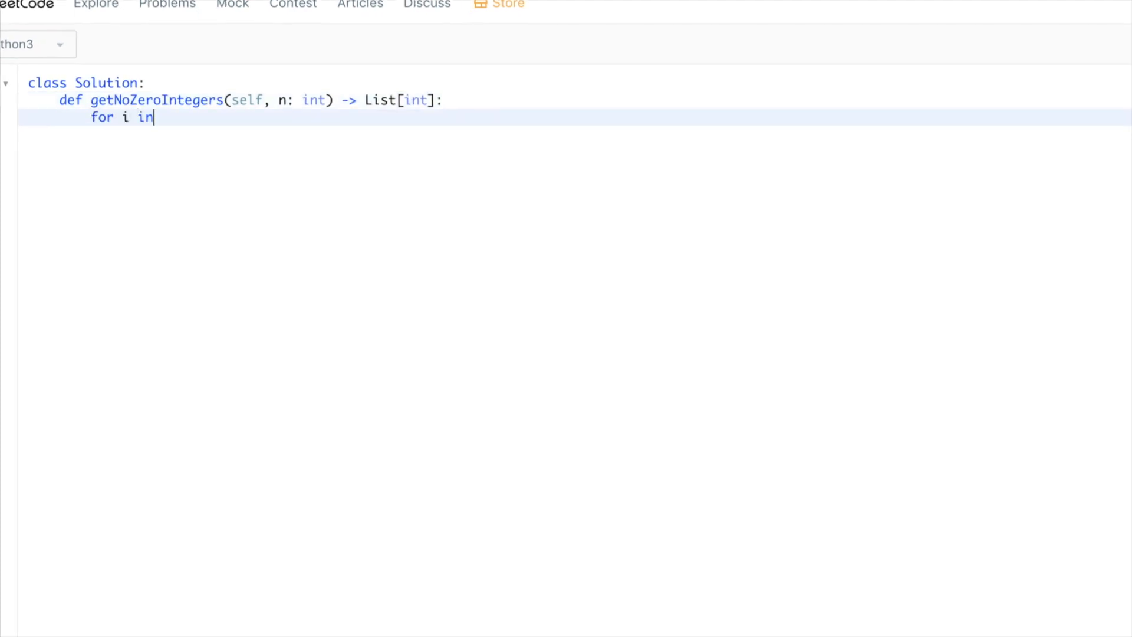
type("range(1,")
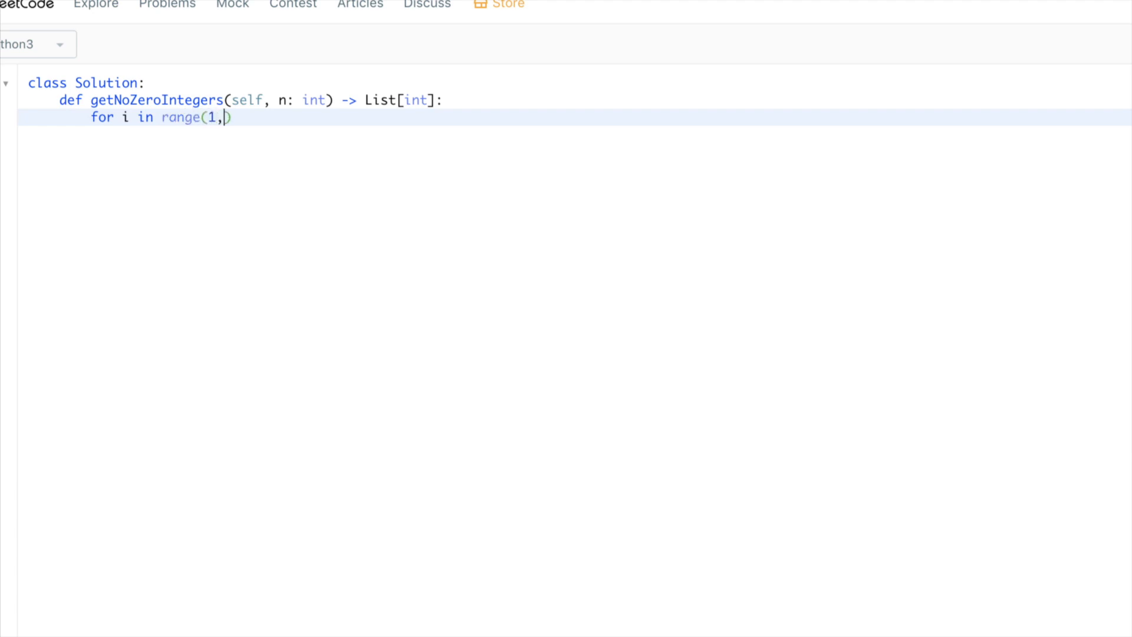
type("n):")
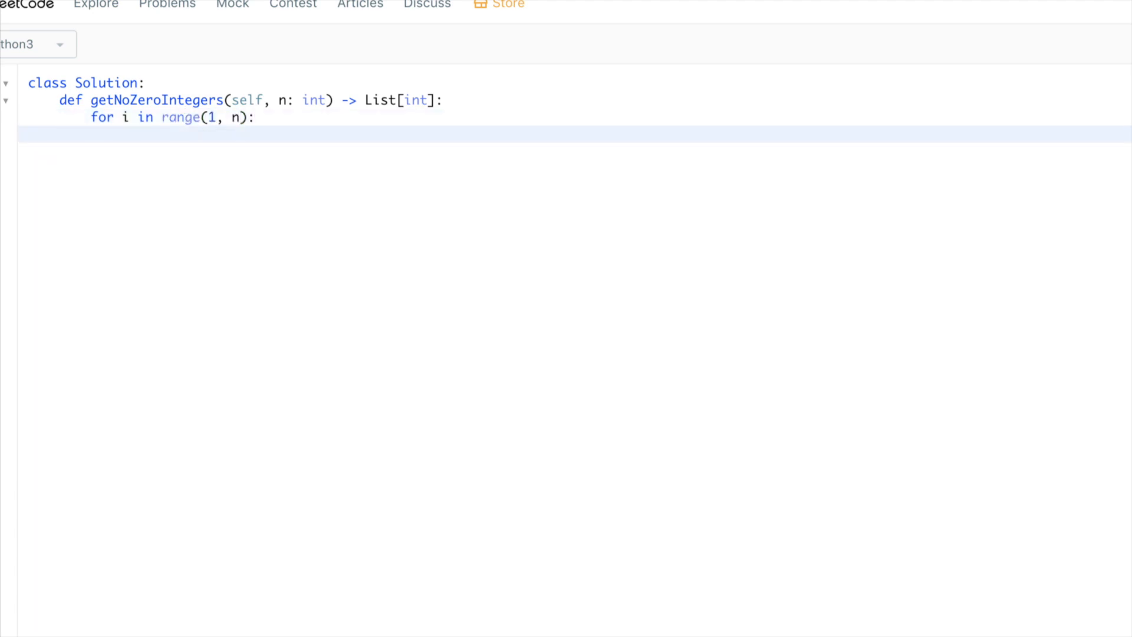
type("i")
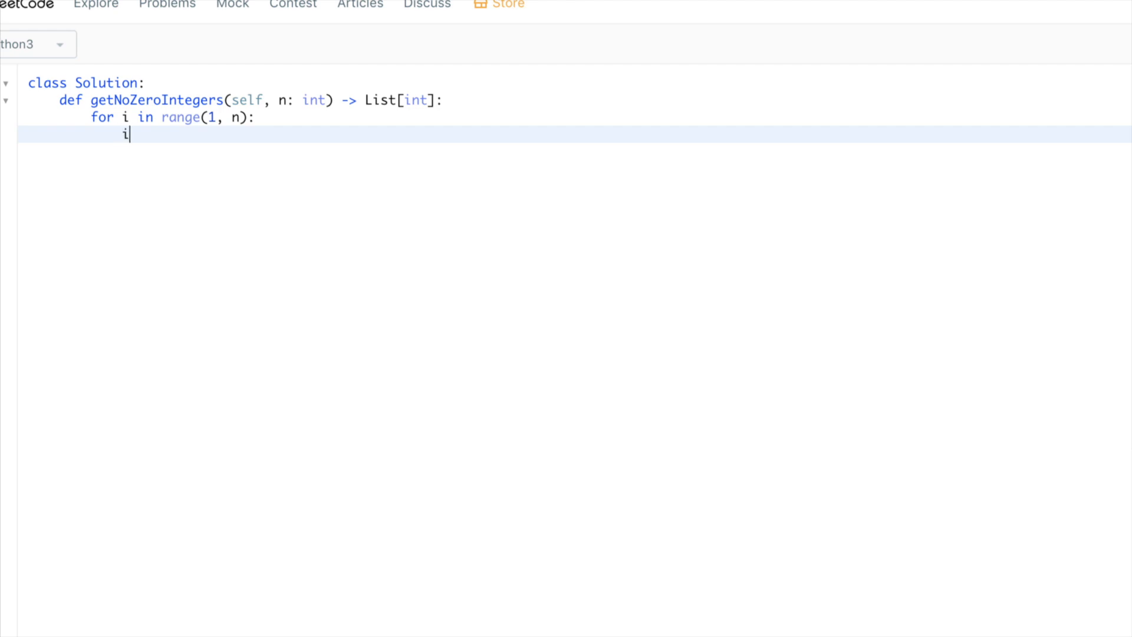
type("n")
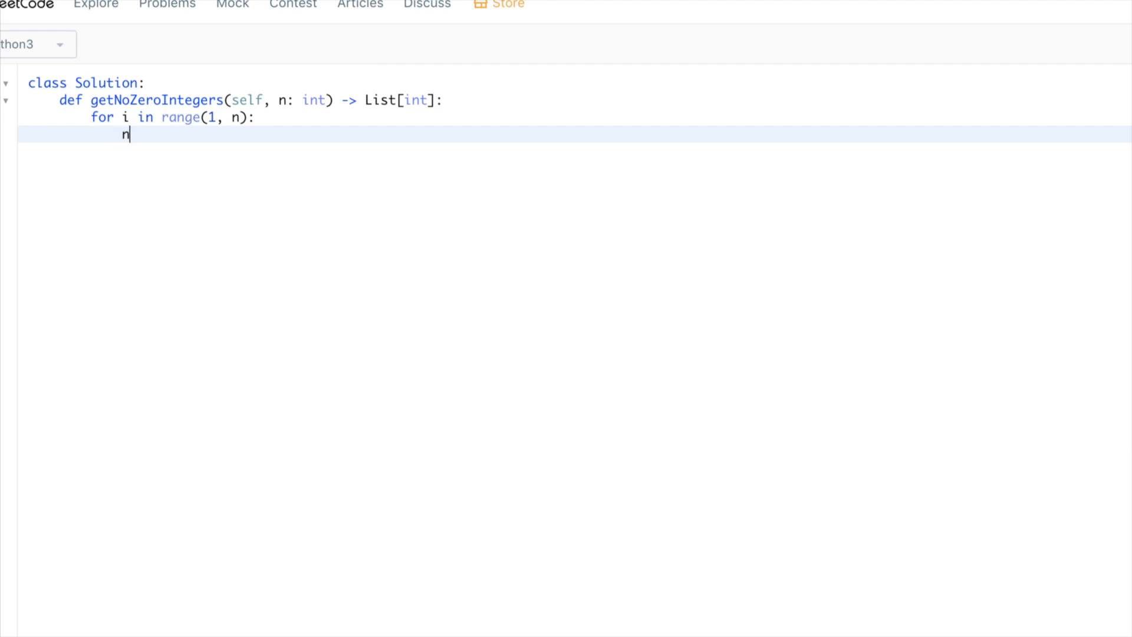
type("- i")
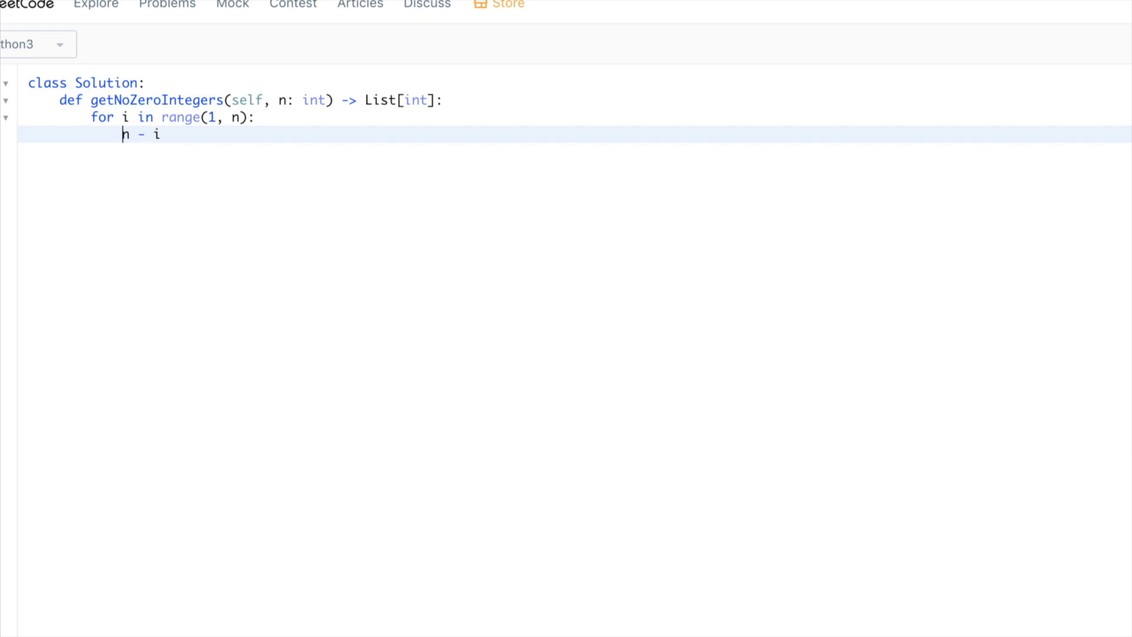
type("i,")
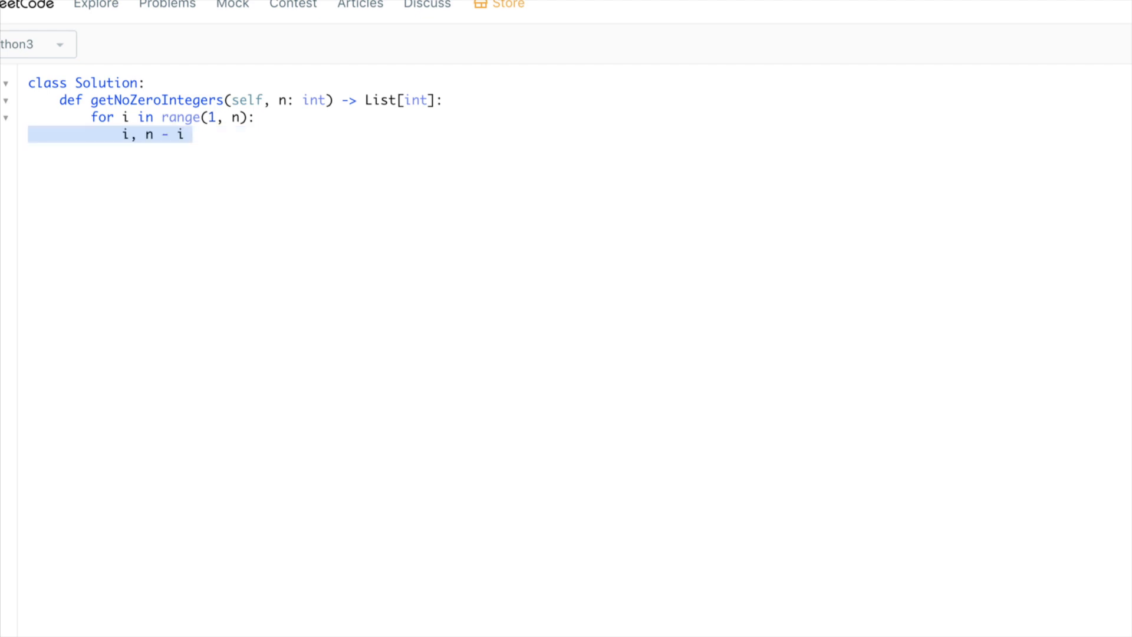
key("Delete")
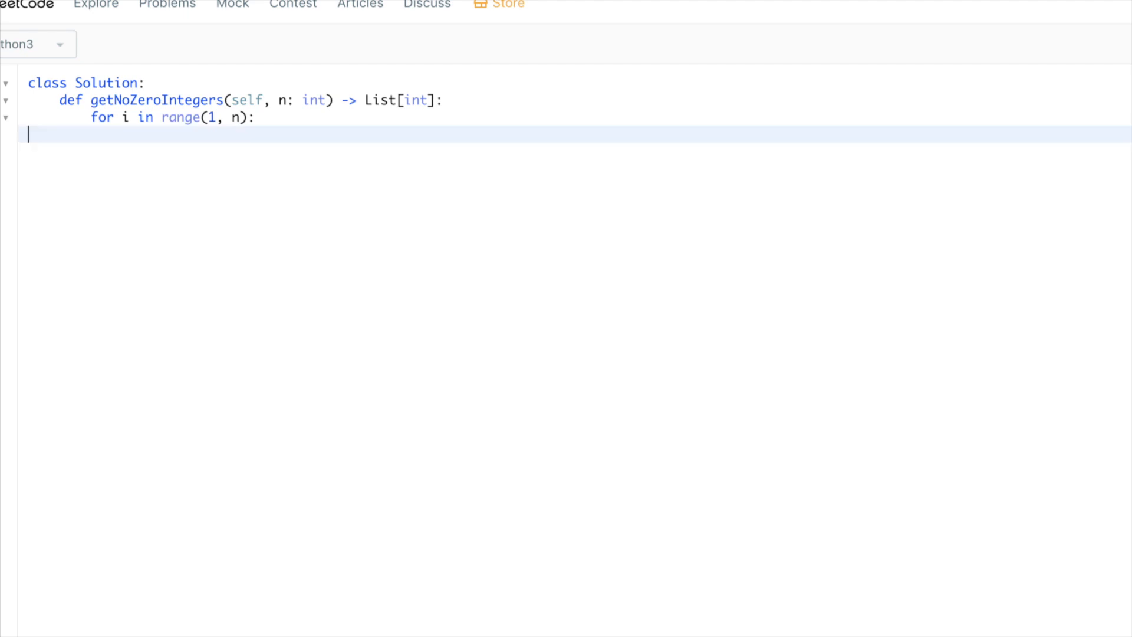
Step: Add the condition if '0' not in str(i) and start a scratch note above the method
type("if")
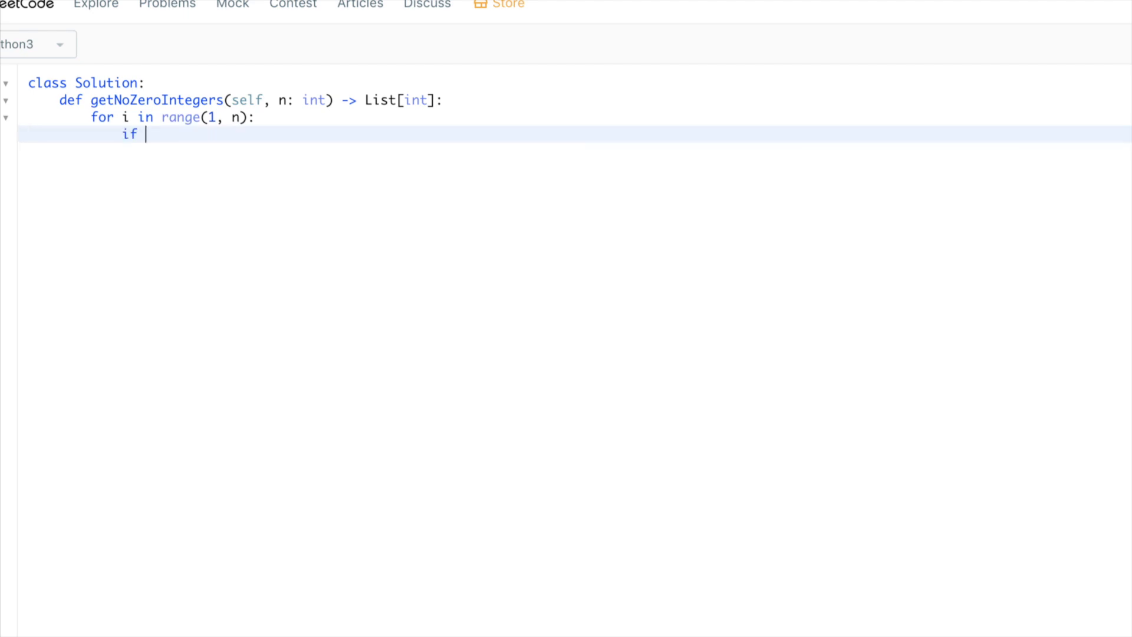
type("'0' not i")
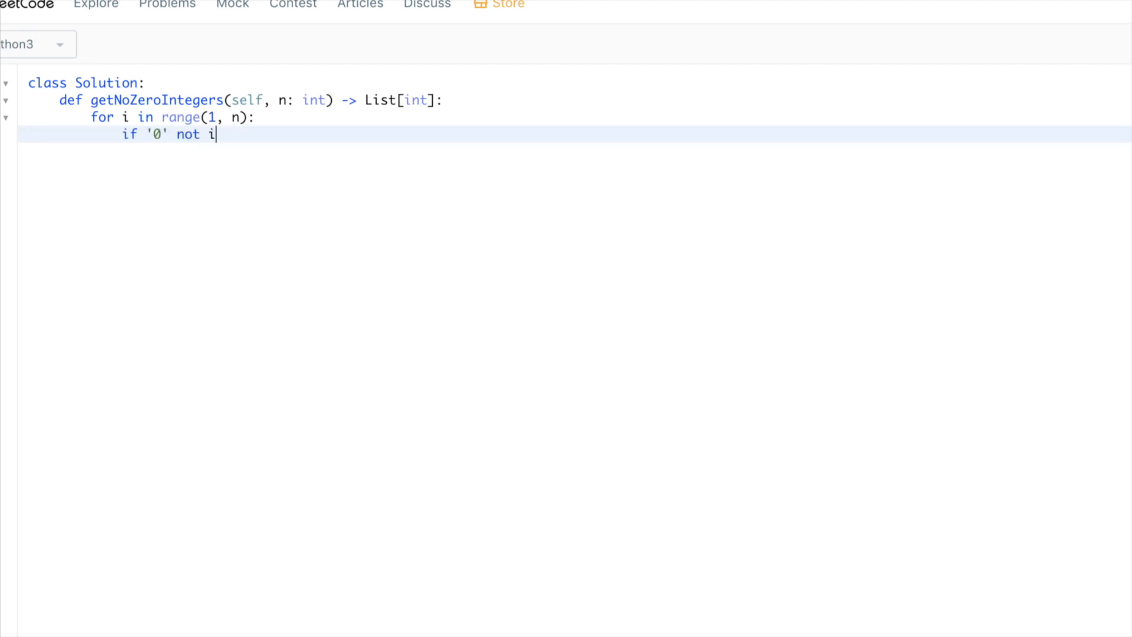
type("n str(i)")
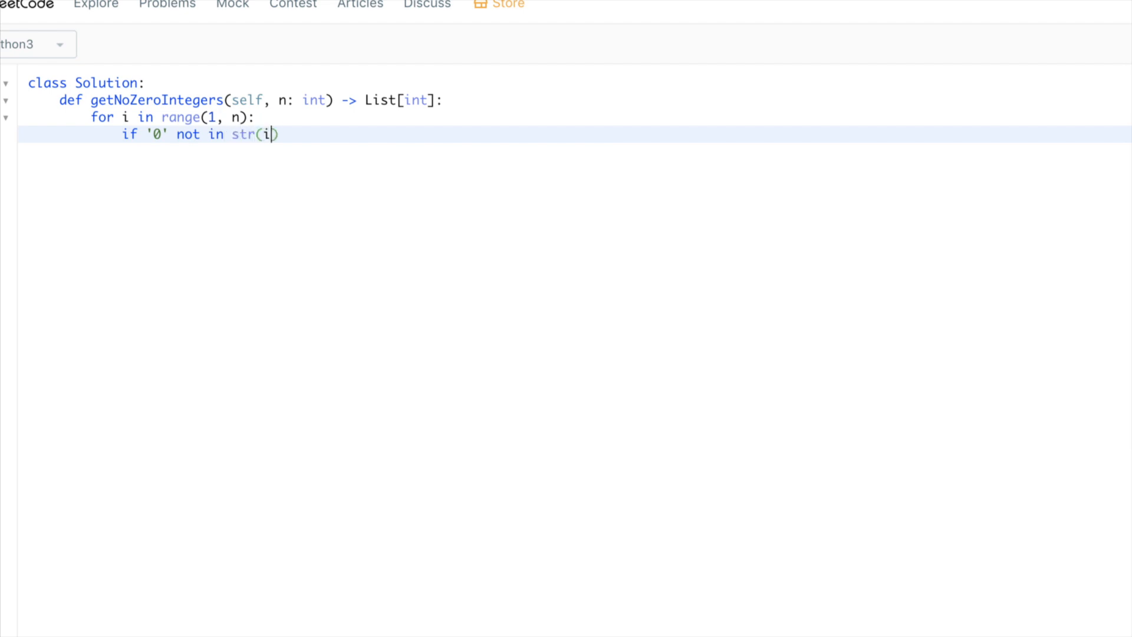
left_click(276, 99)
type("1-")
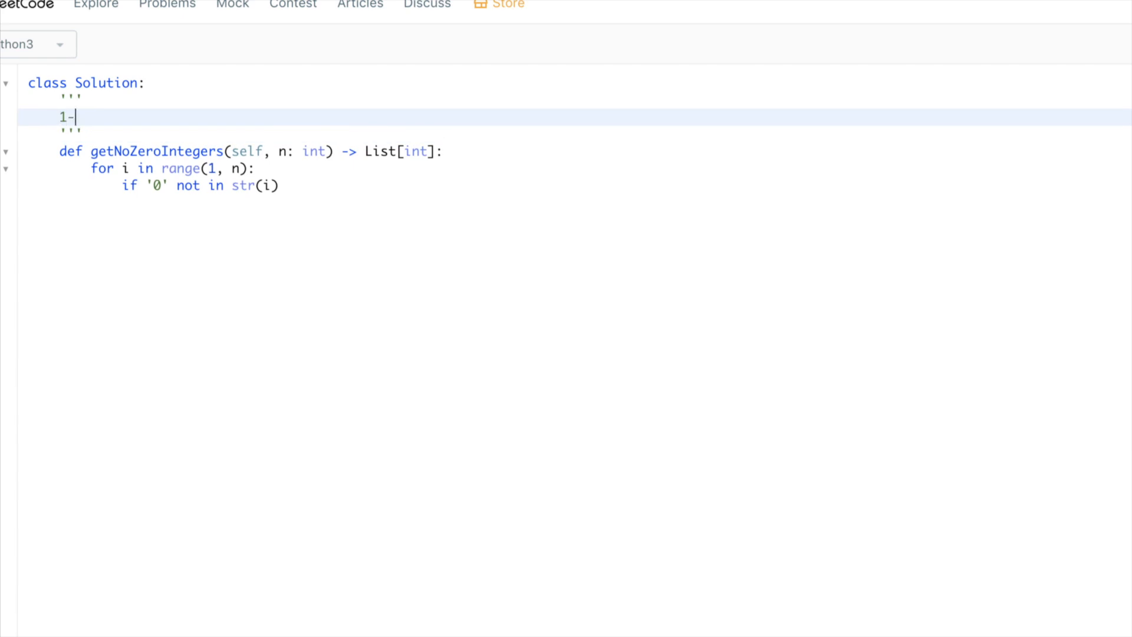
Step: Note the "102" example and extend the check with '0' not in ... and
type("02")
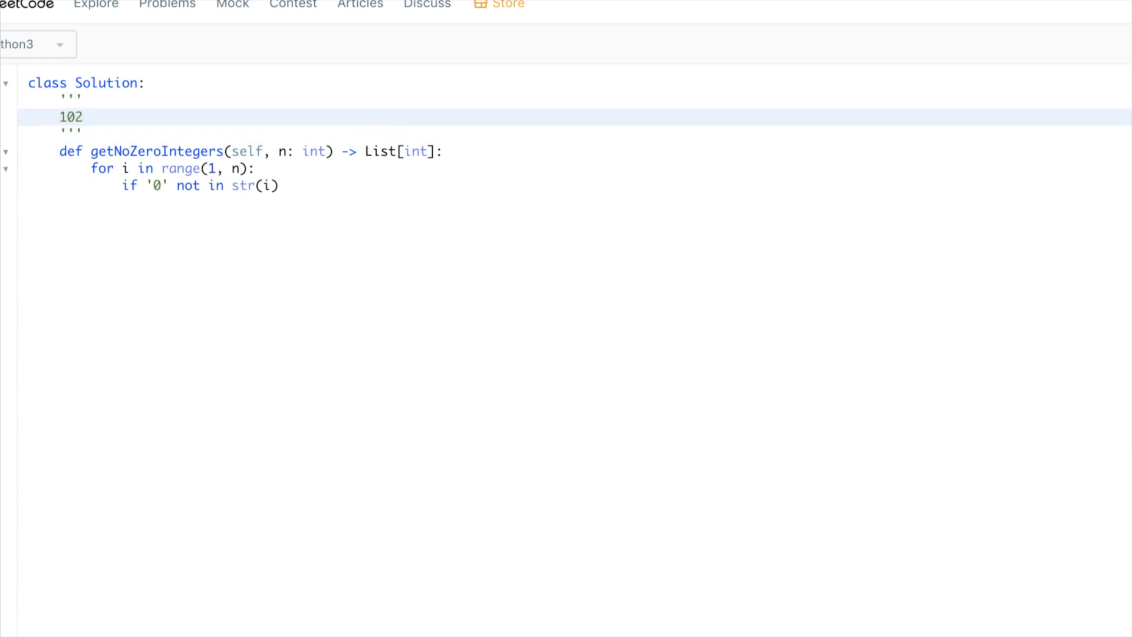
type("\"102\"")
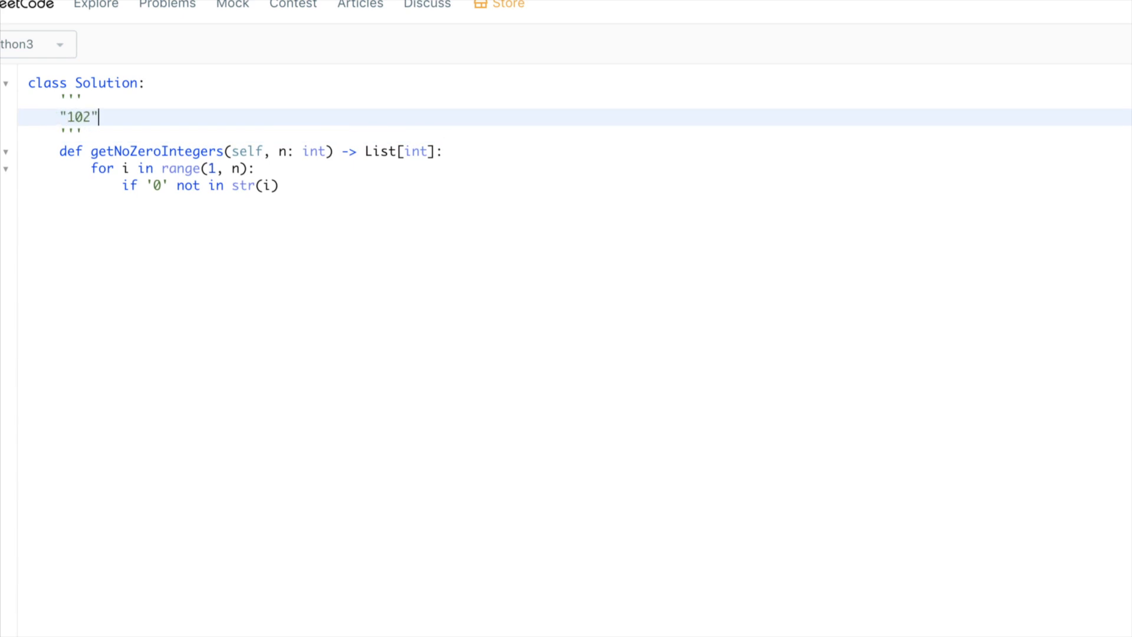
type("'0'")
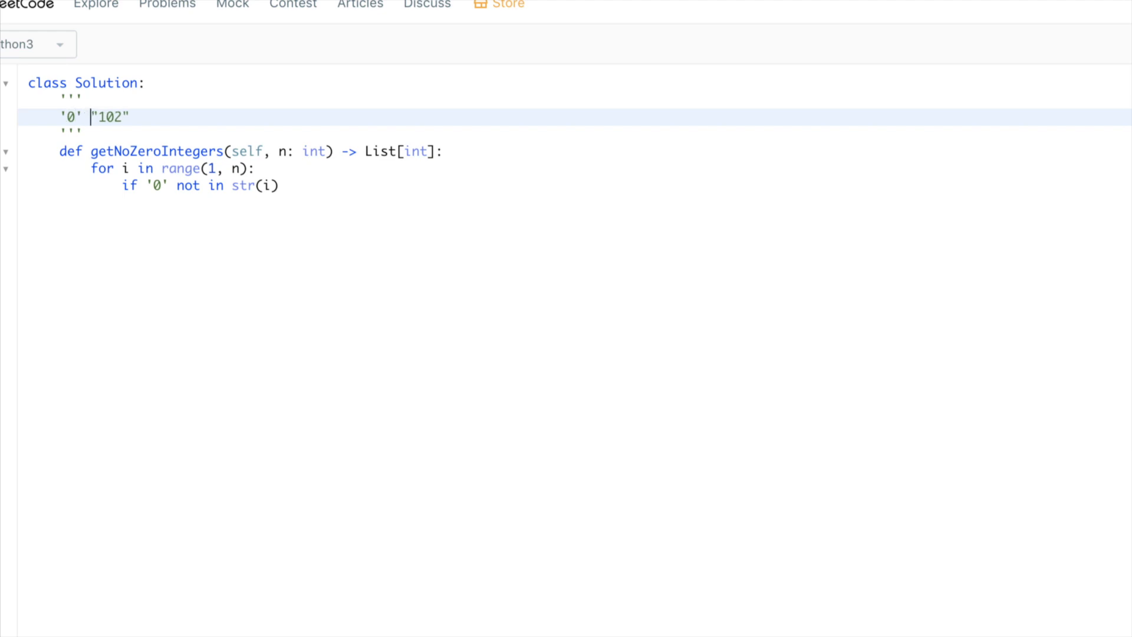
type("not in")
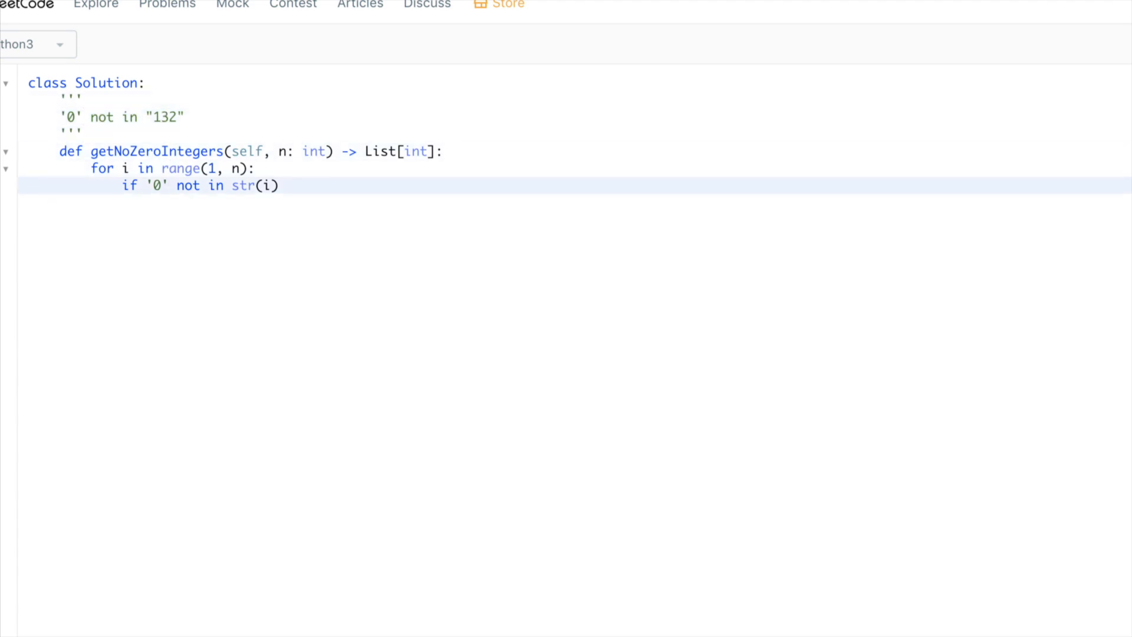
type("and")
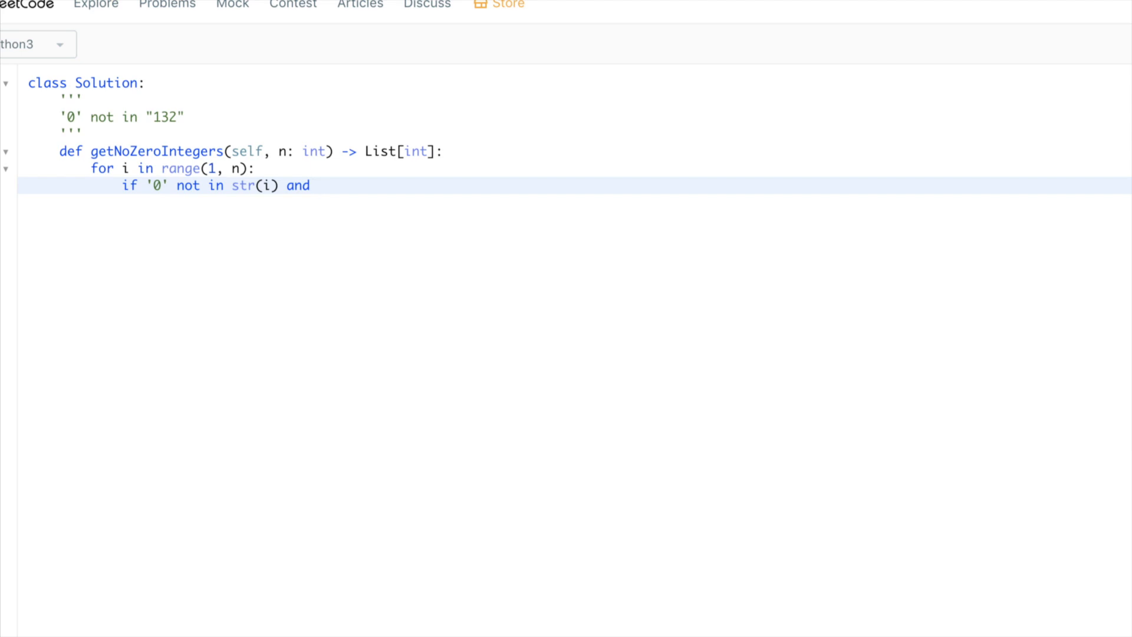
Step: Check '0' not in str(n - i) as well and return [i, n - i]
type("'0' no")
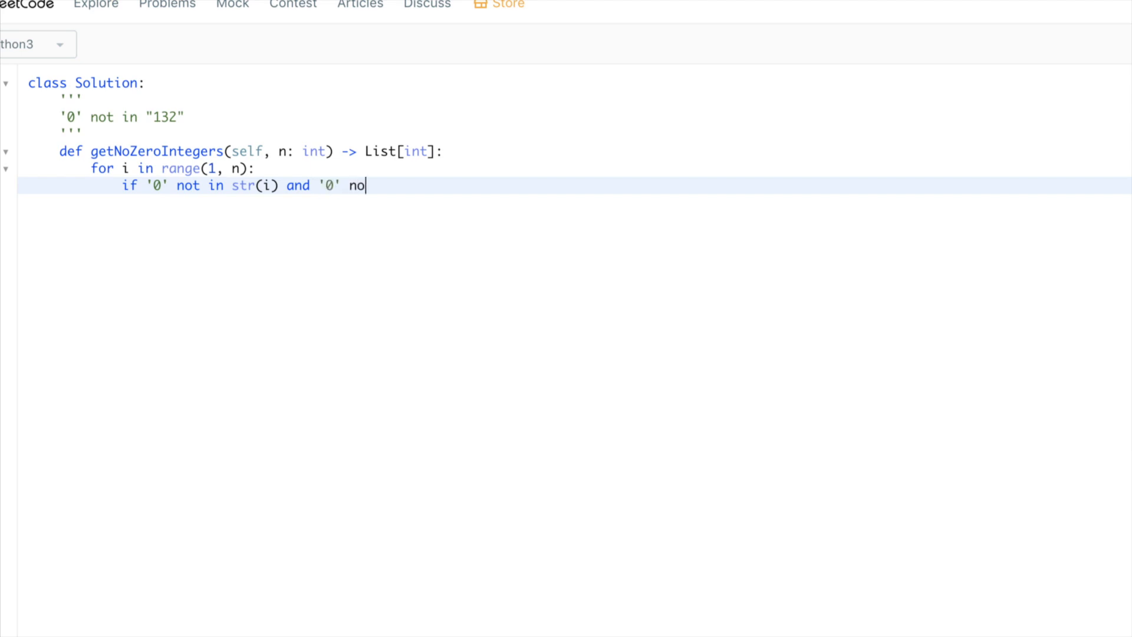
type("t in n")
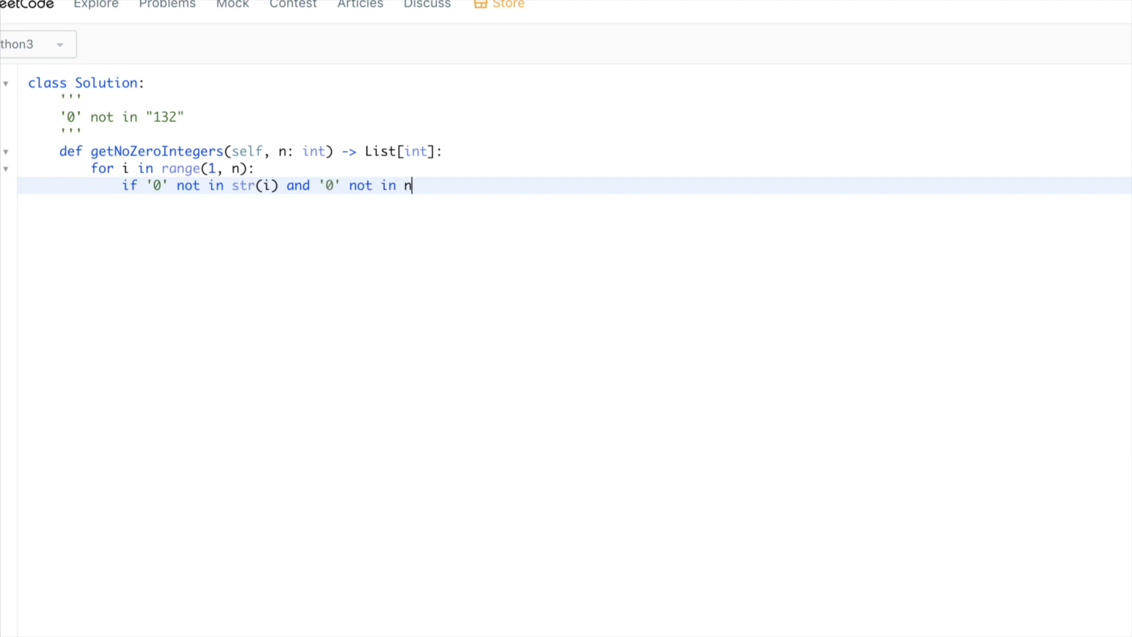
type("- i")
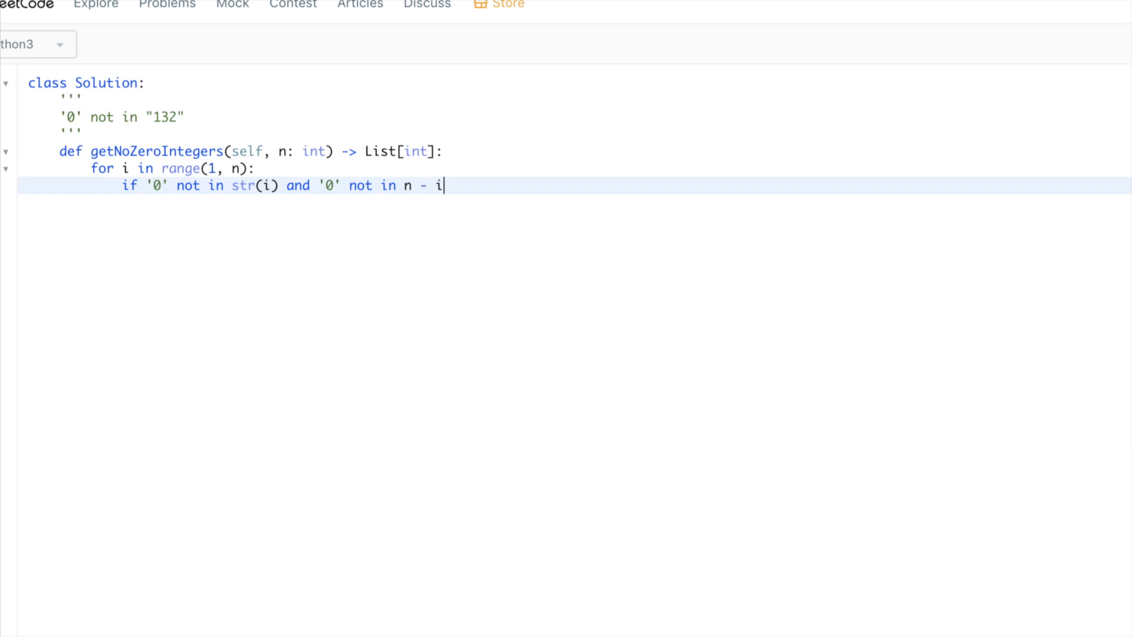
type("str(")
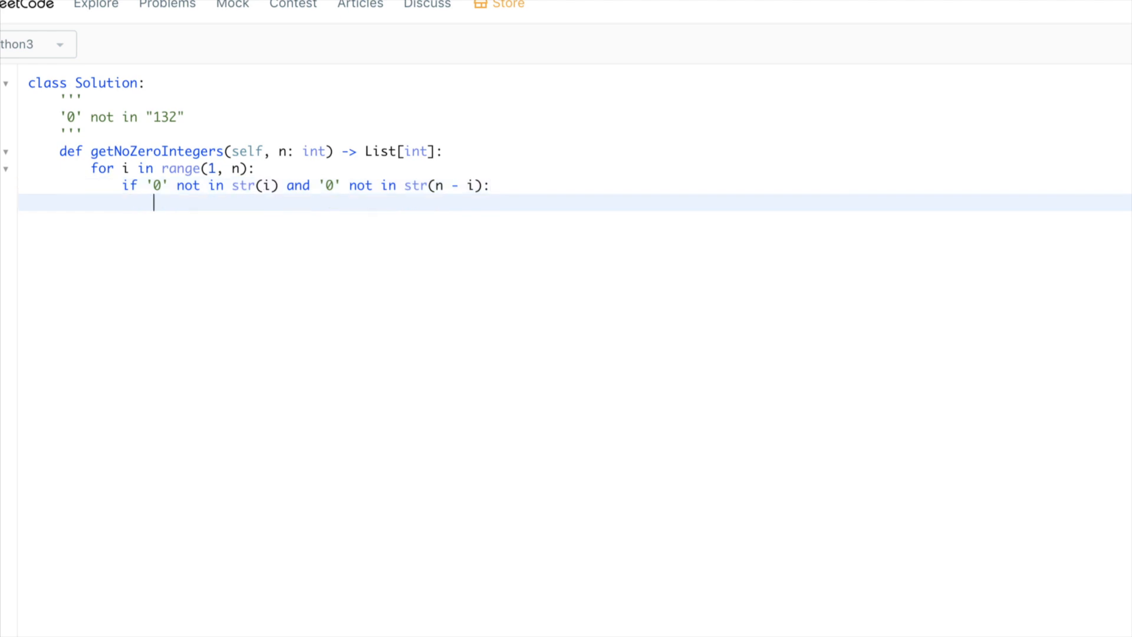
type("return []")
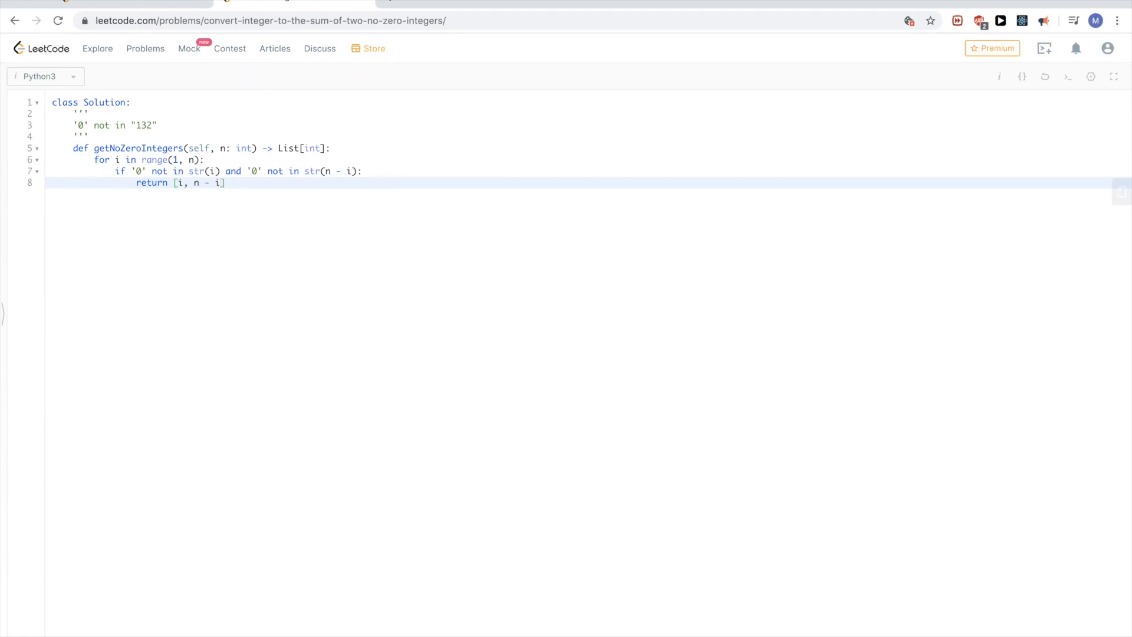
Step: Run the solution on input 2 and confirm the Accepted result [1,1]
left_click(1067, 75)
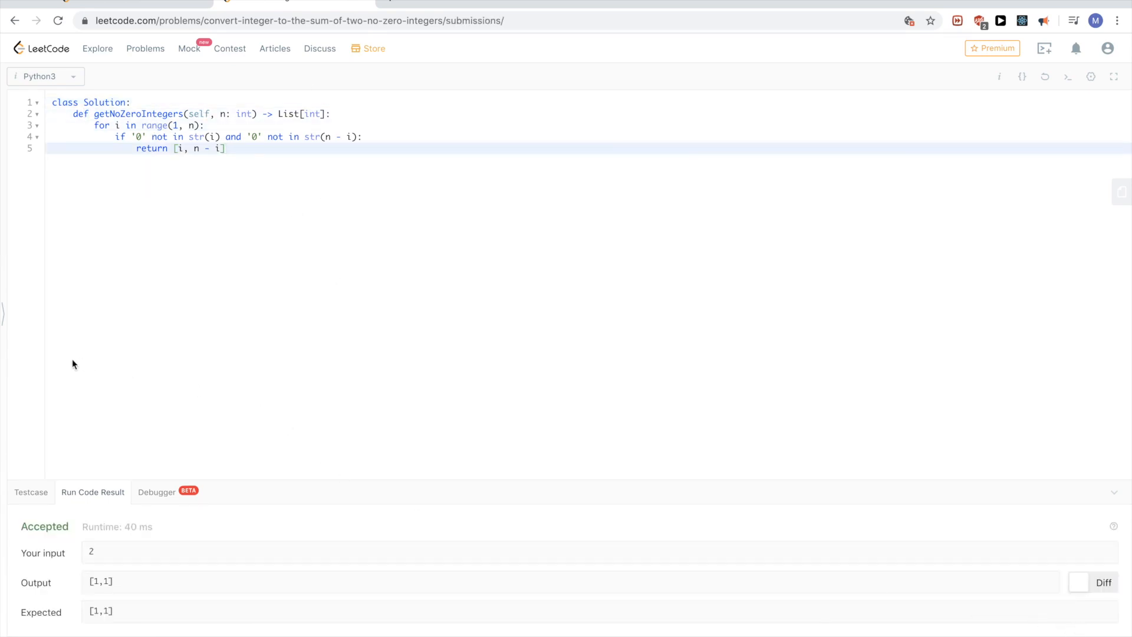
left_click(135, 77)
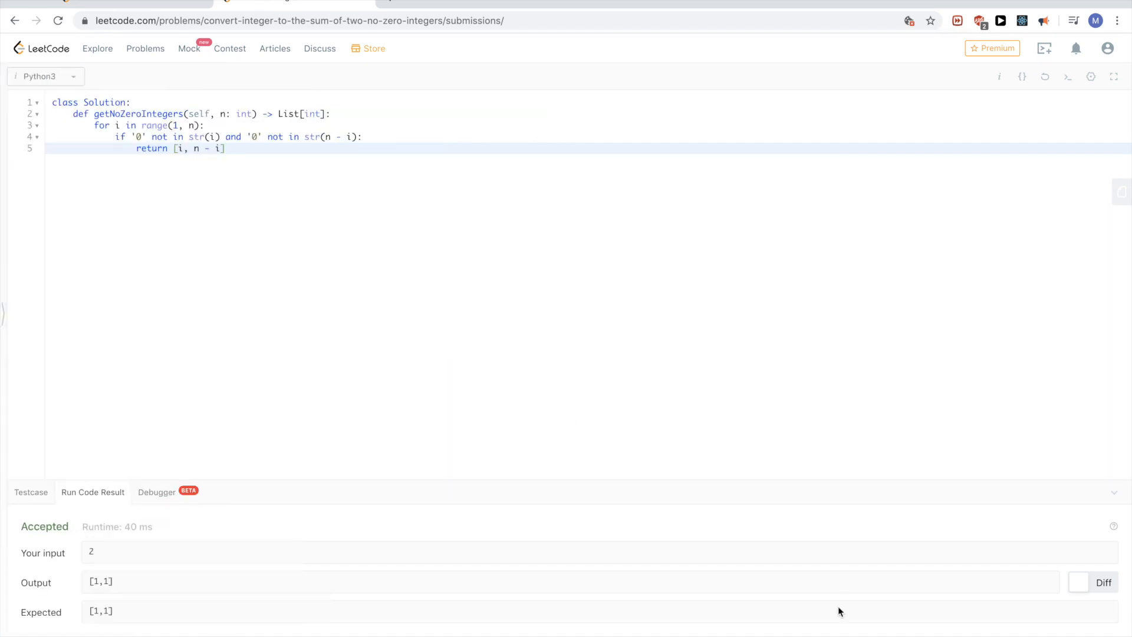
Step: Merge the two tests into one '0' not in str(i) + str(n - i) check
left_click(1114, 491)
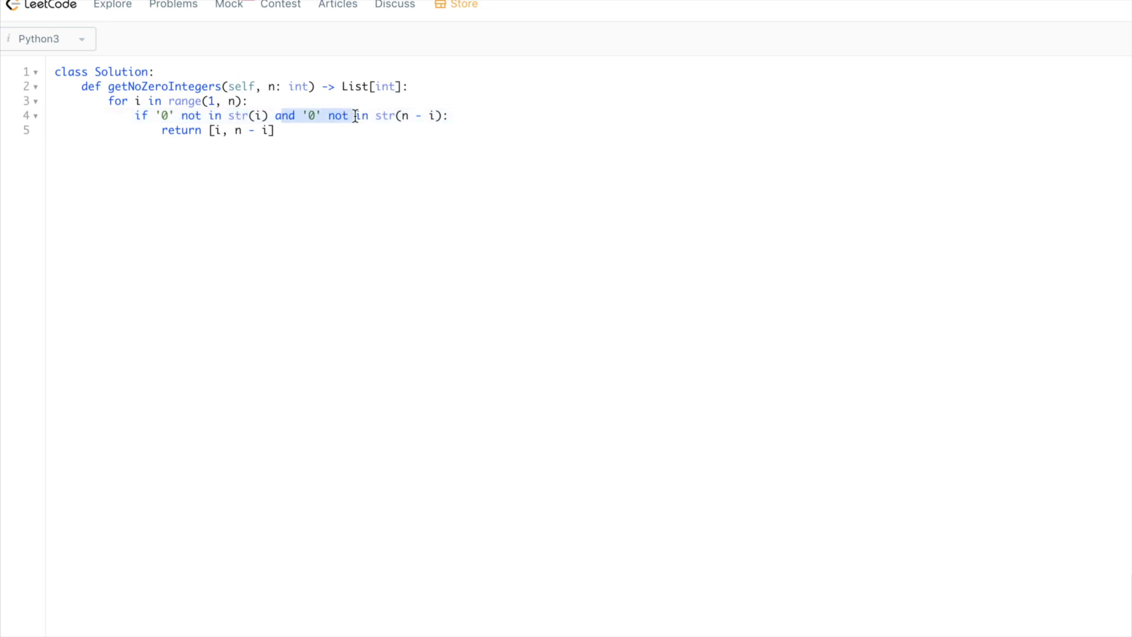
type("+")
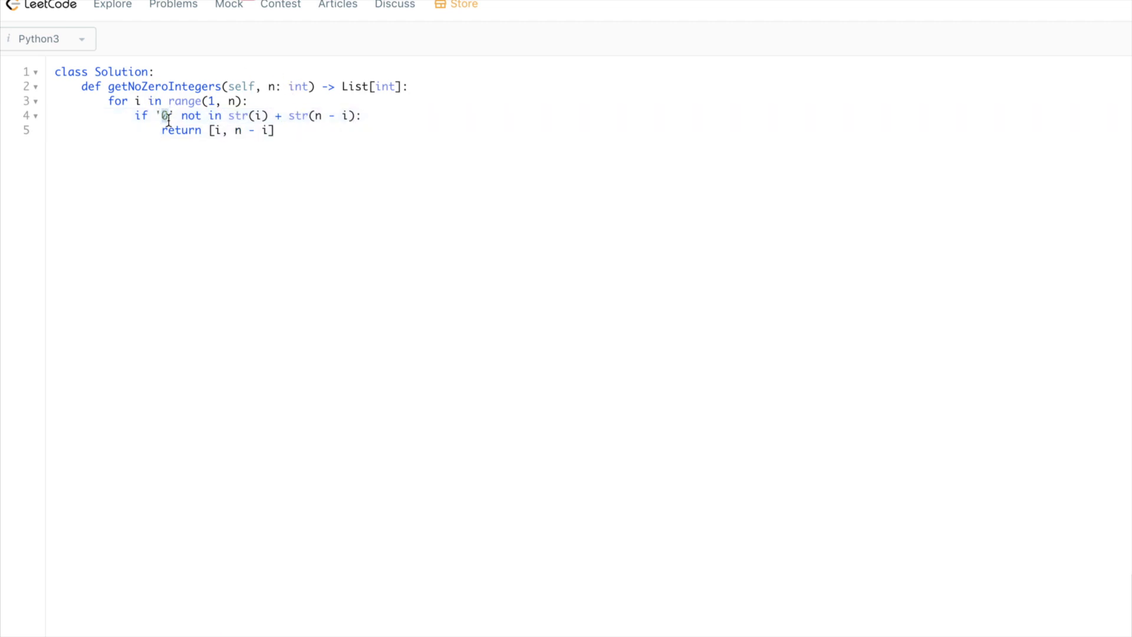
double_click(238, 116)
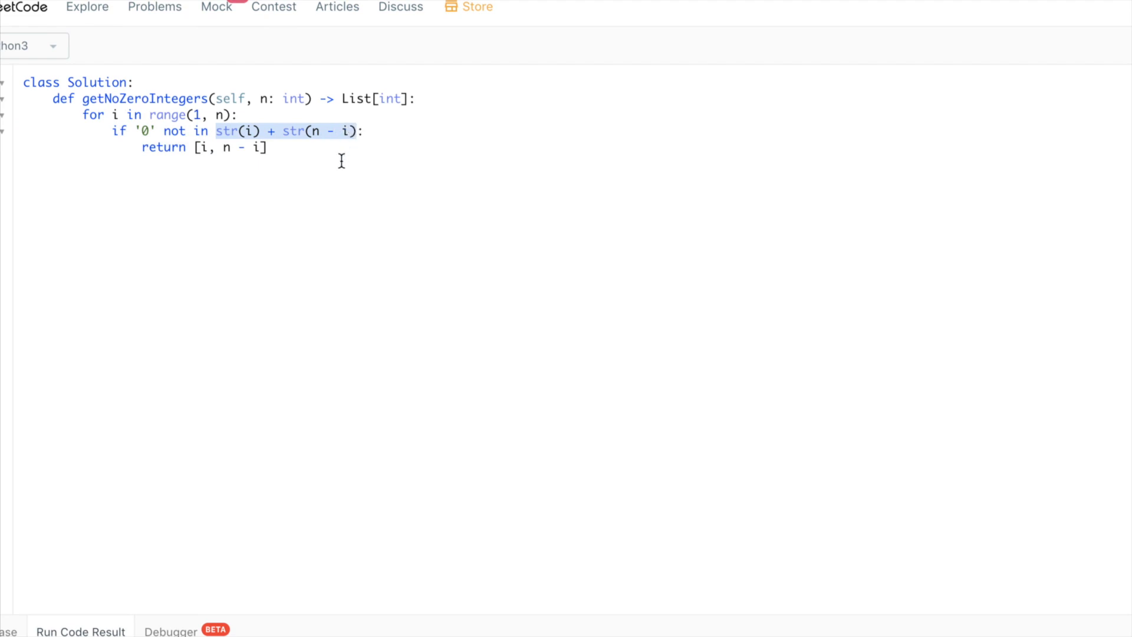
Step: Replace the concatenation with a "{0}{1}".format() string in the condition
type("\"\":")
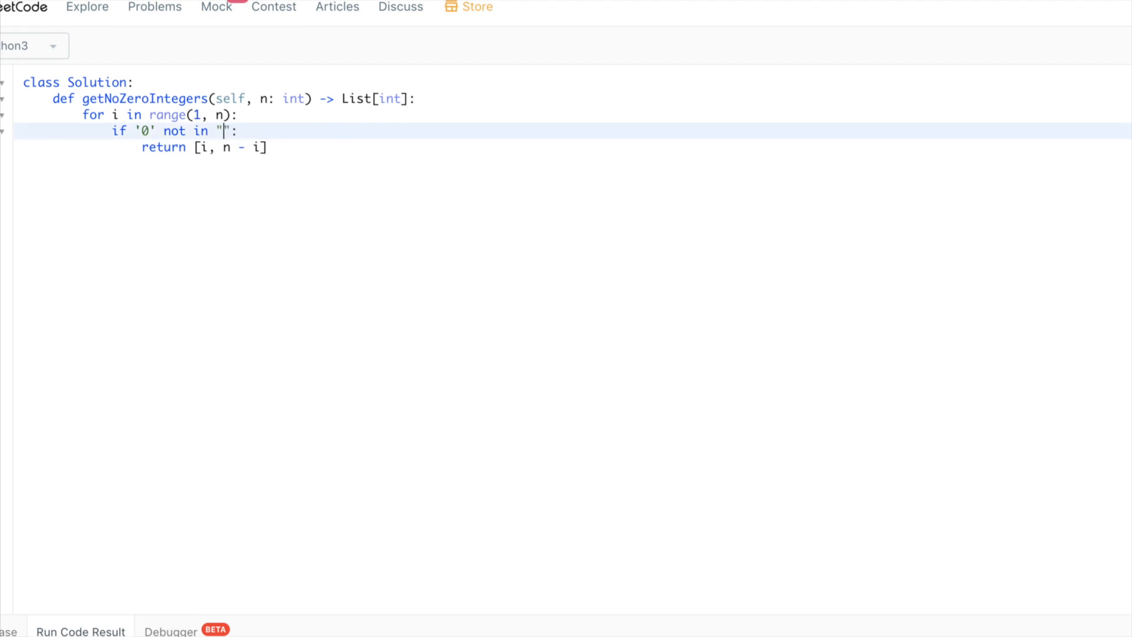
type("{0}")
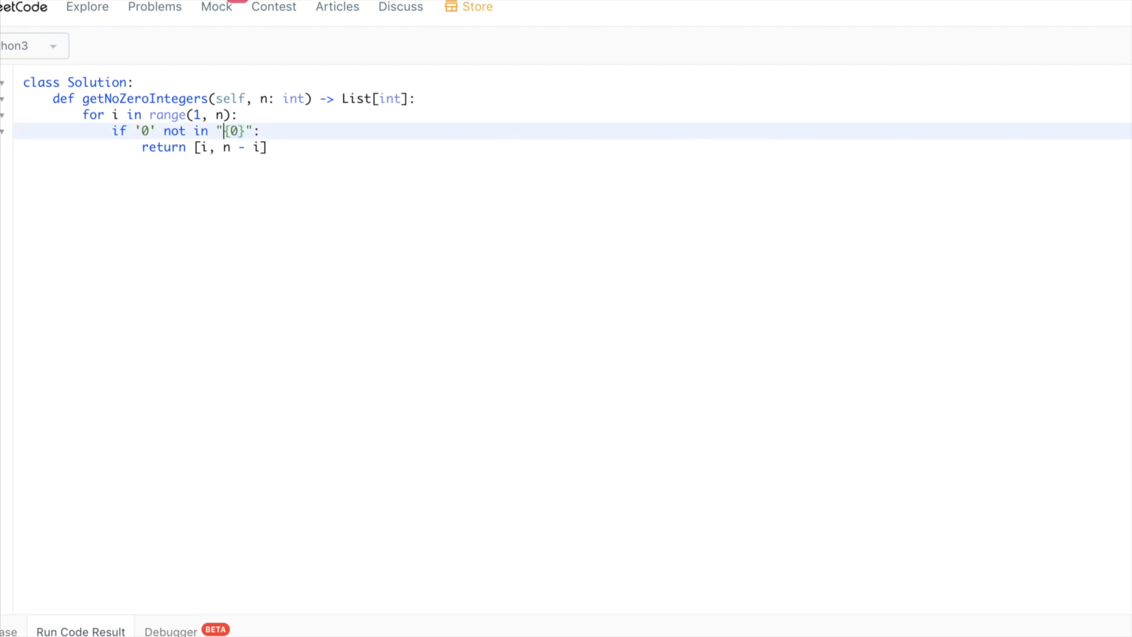
type("{}")
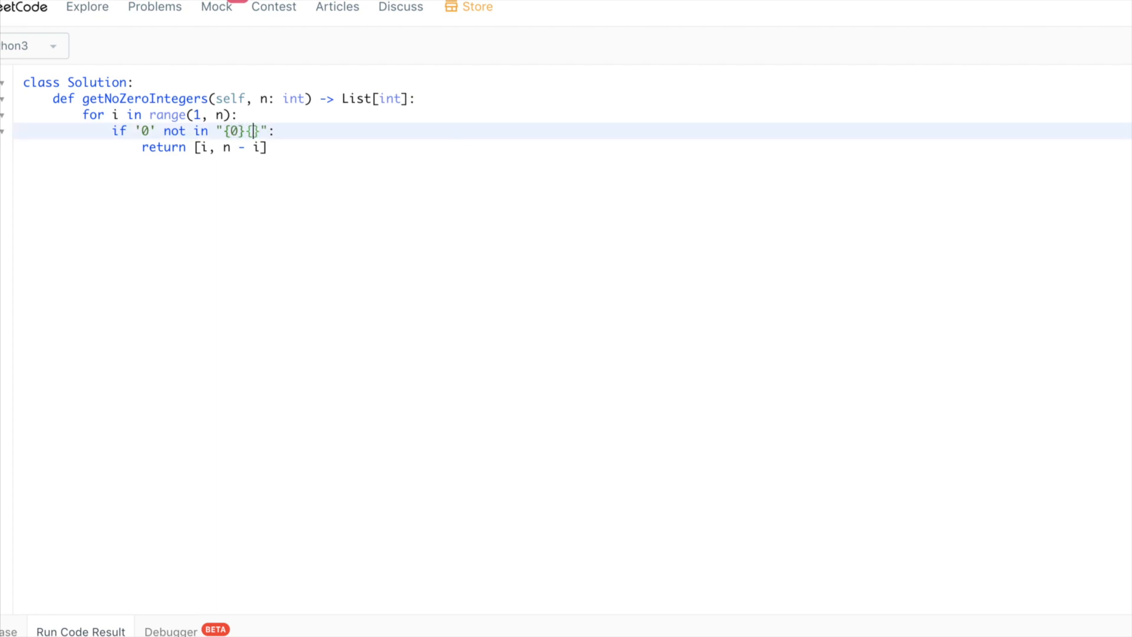
type("1")
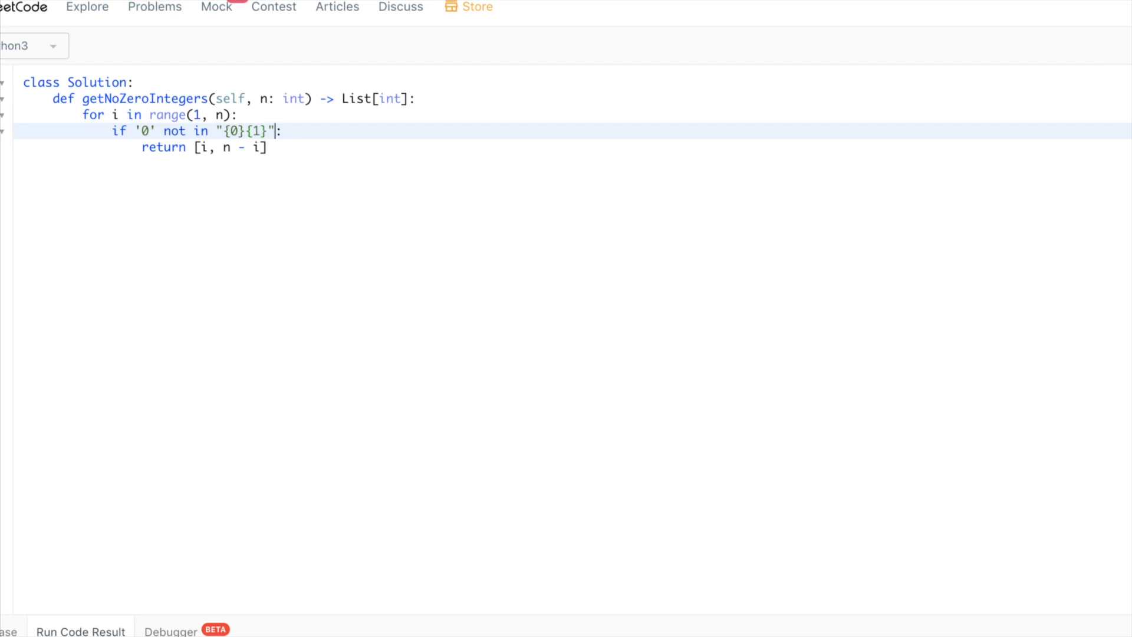
type(".form")
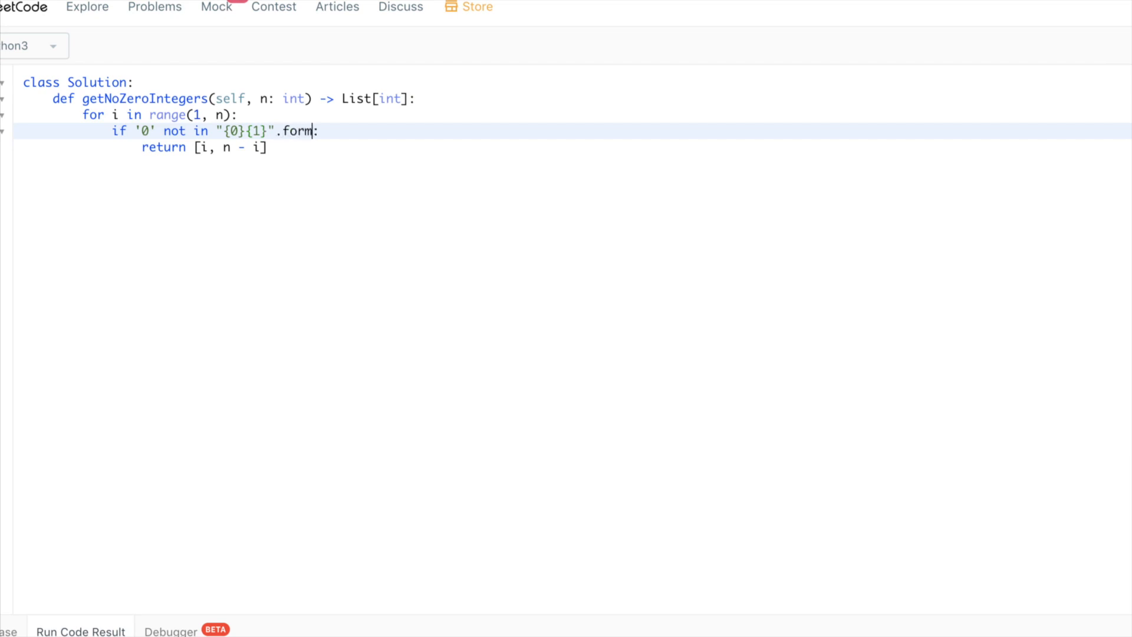
type("at():")
type("\"{0")
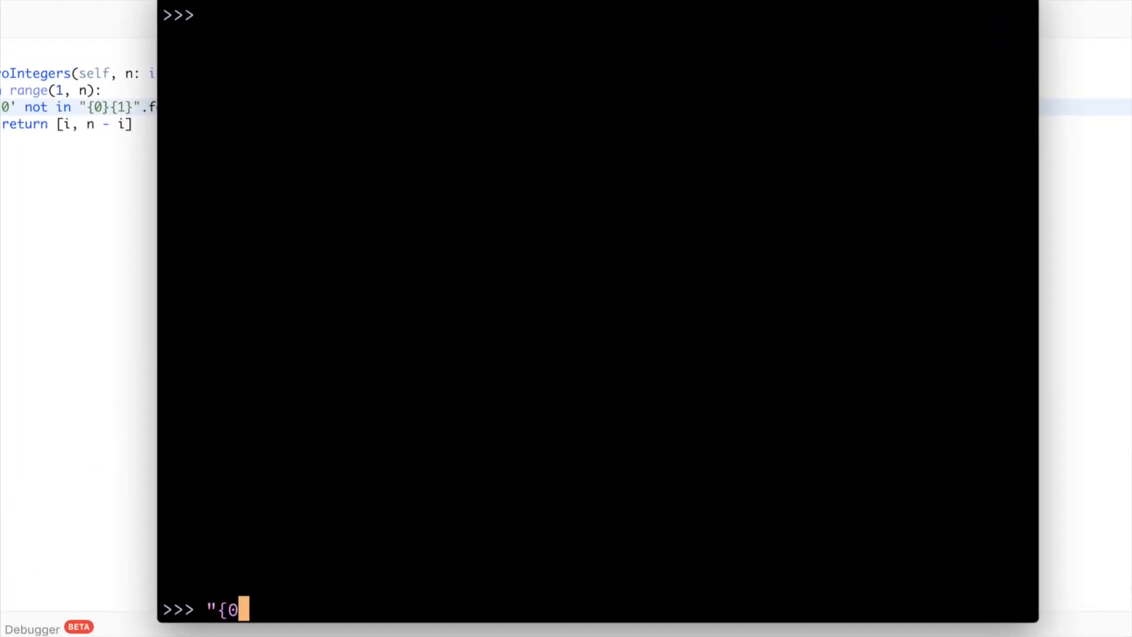
Step: Evaluate "{0}{1}".format("a", "b") giving 'ab' and the swapped arguments giving 'ba' in the REPL
type("}{1")
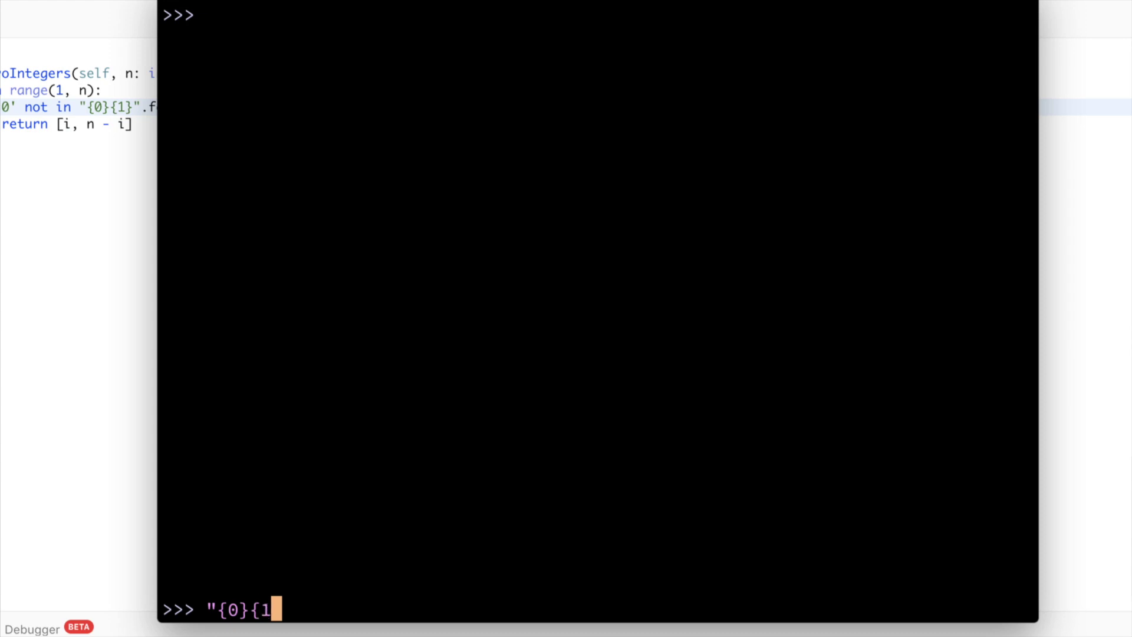
type("}\".format")
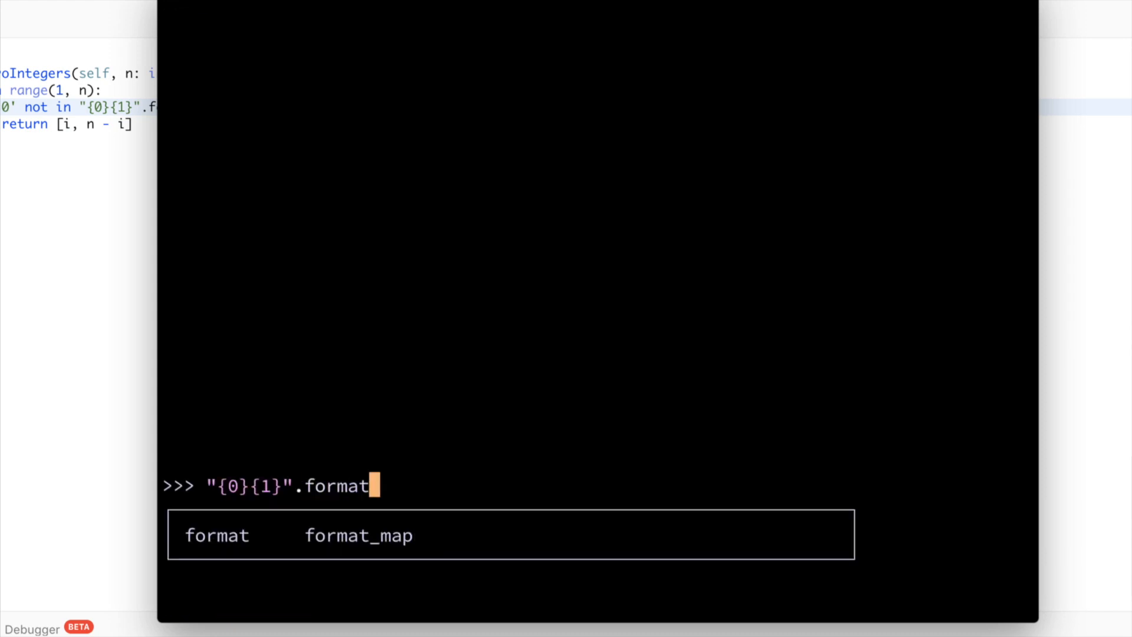
type("(")
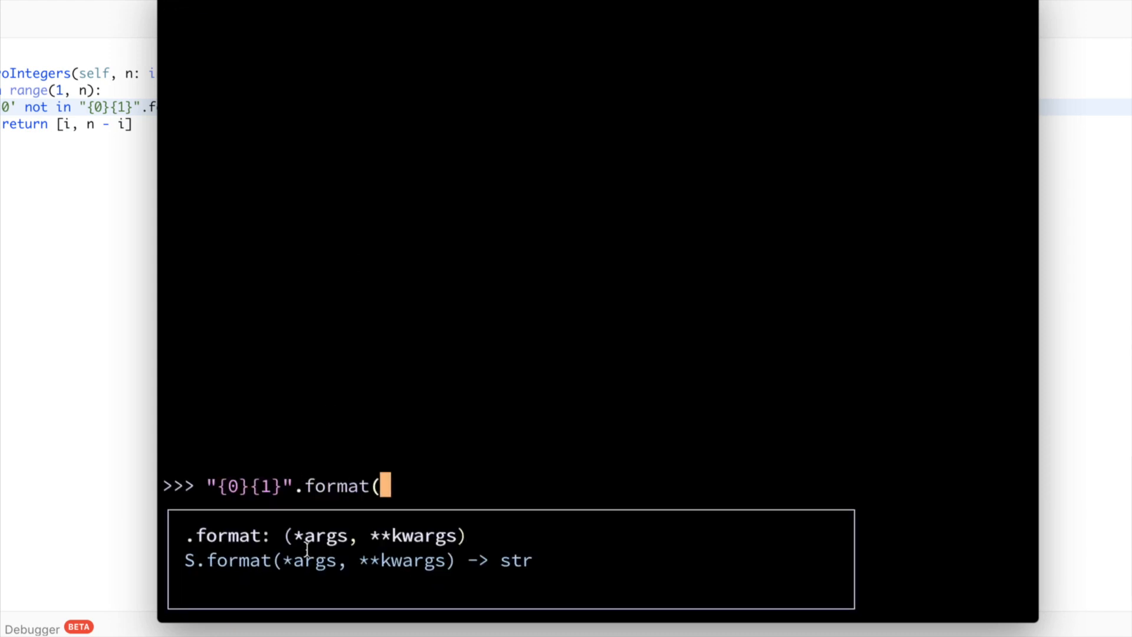
mouse_move(558, 230)
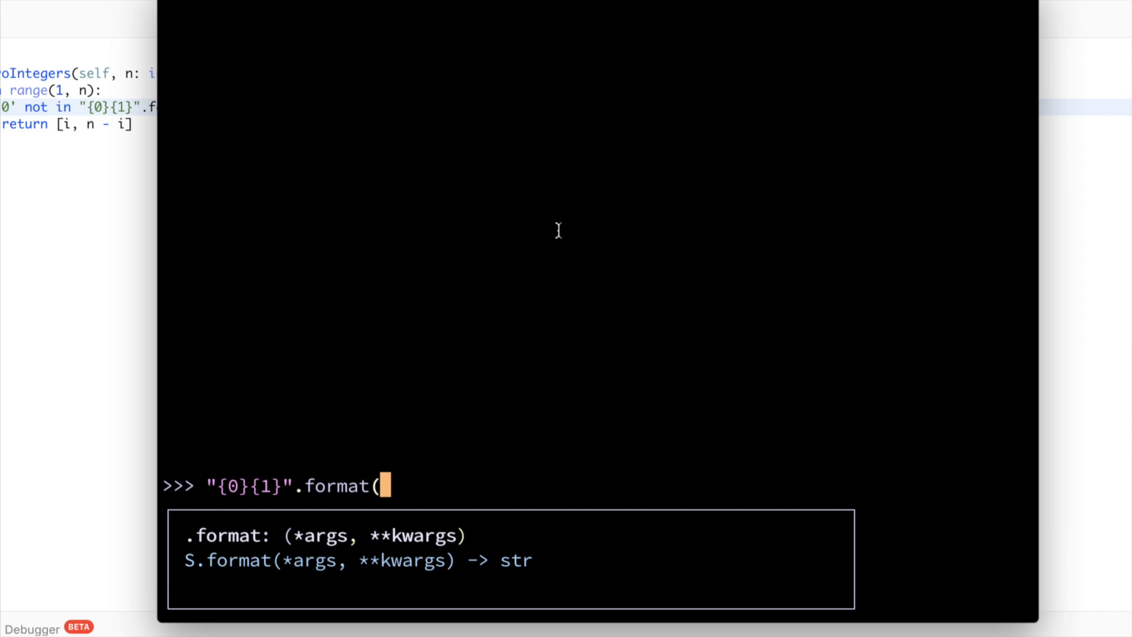
type("\"a\",")
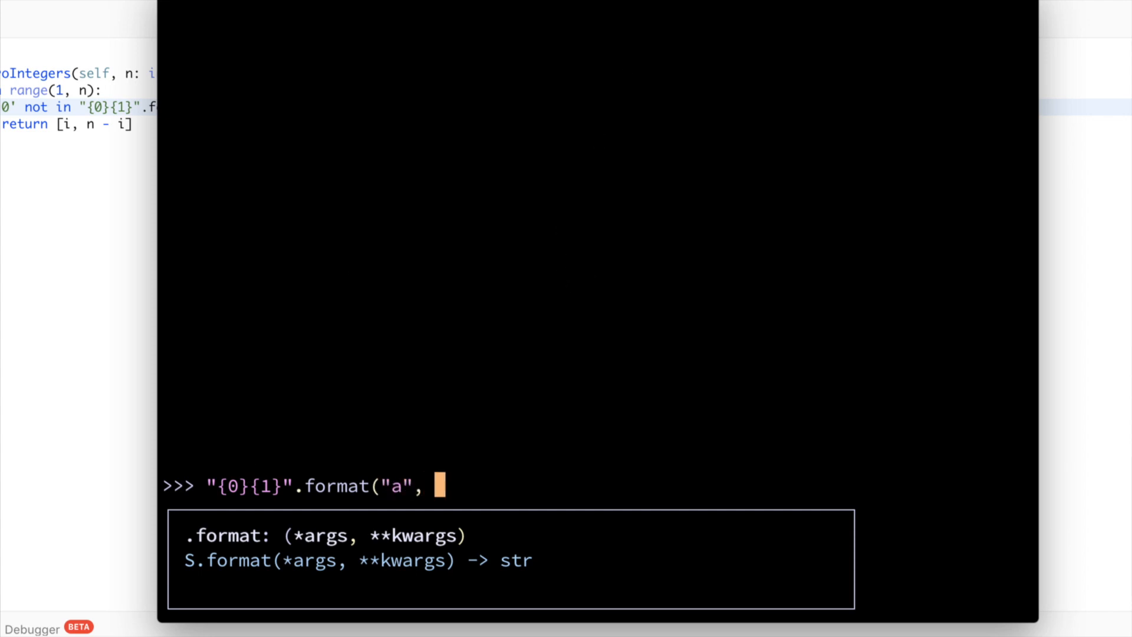
type("\"b\")")
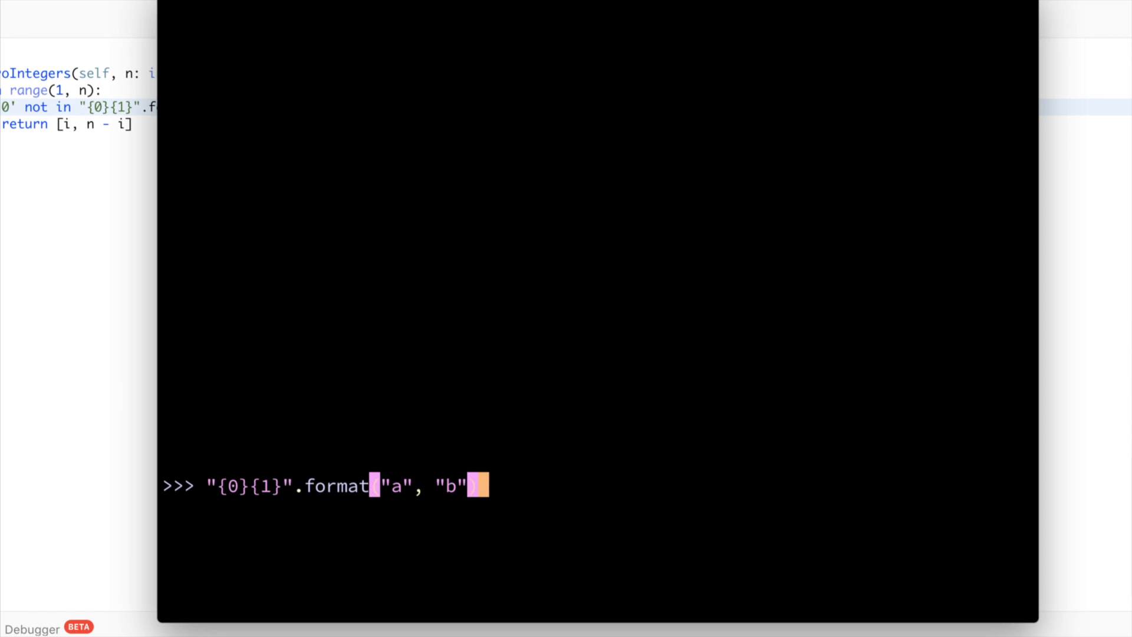
key("Return")
type("\"{0}{1}\".format(\"a\", \"a\")")
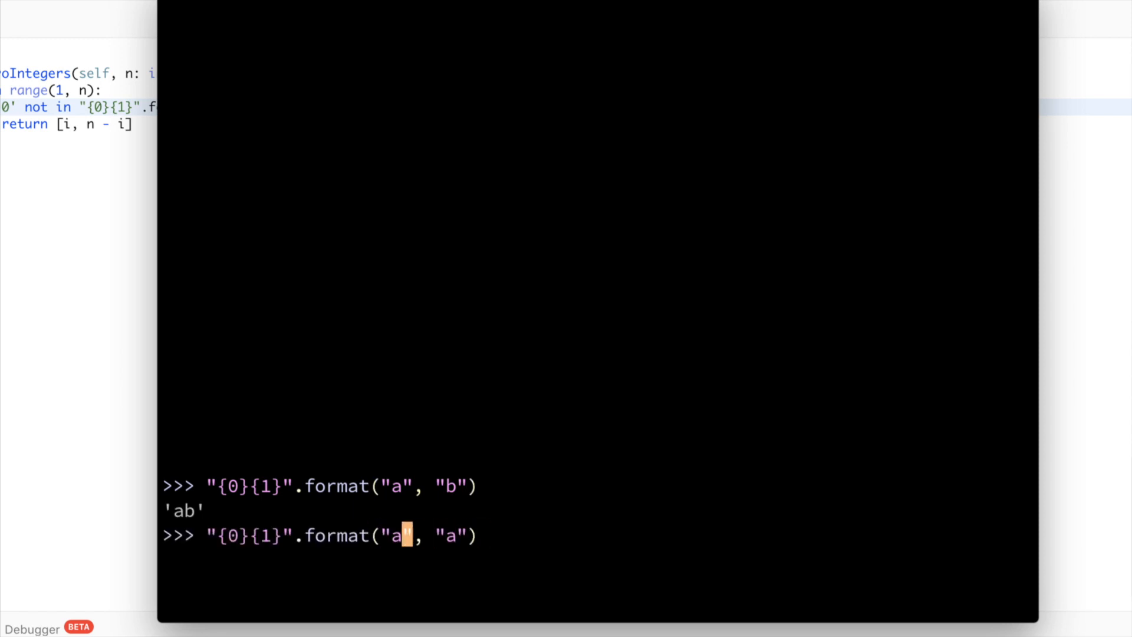
key("Return")
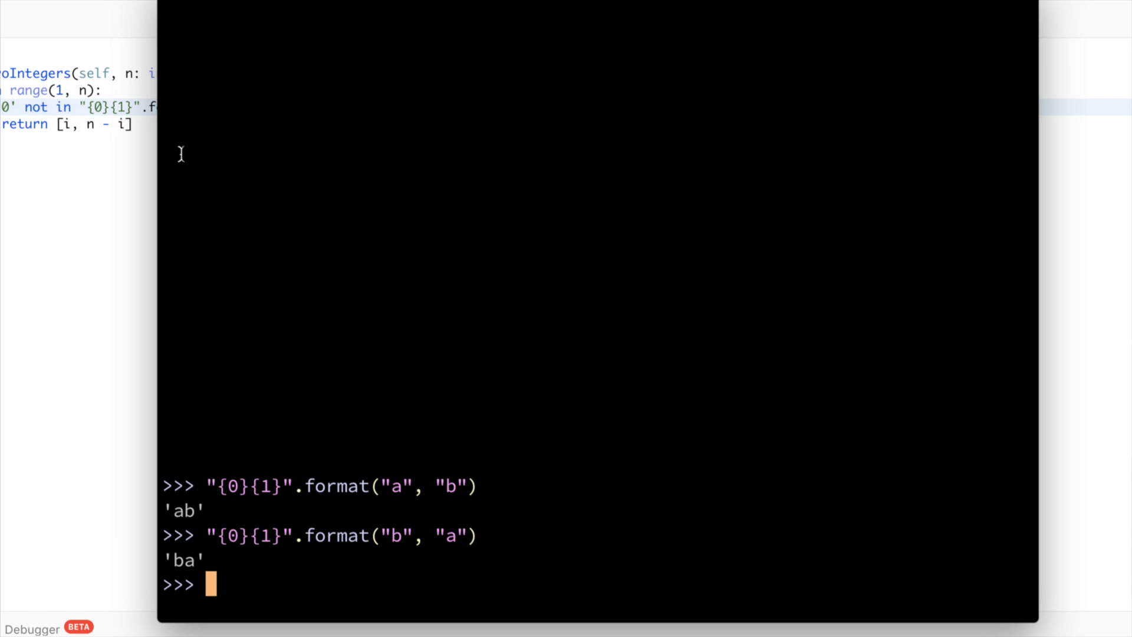
mouse_move(224, 534)
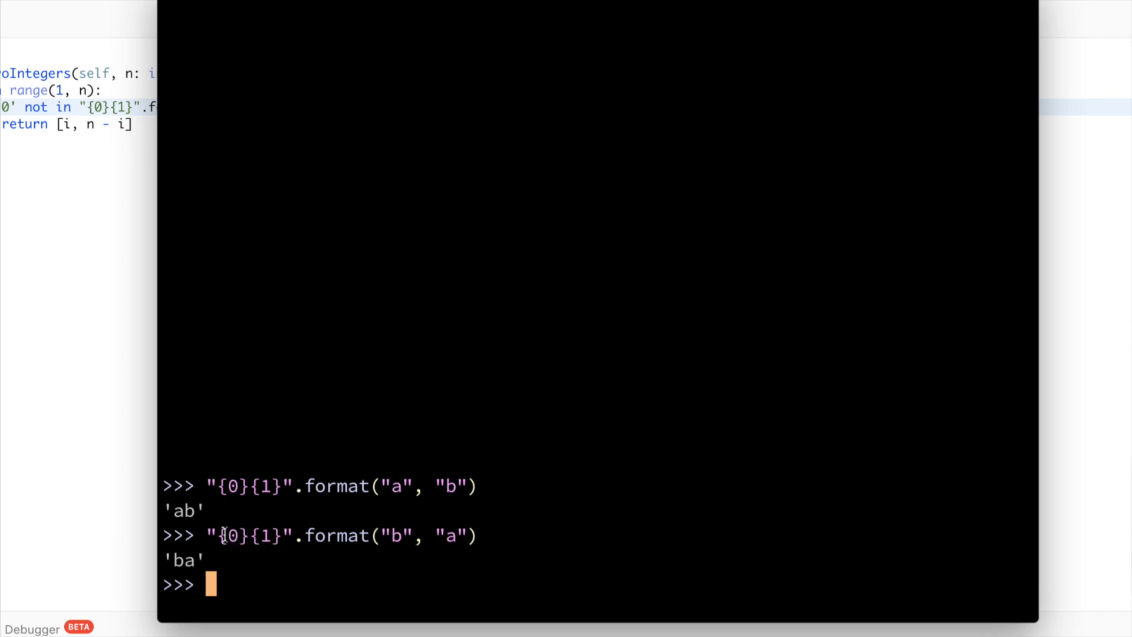
double_click(231, 535)
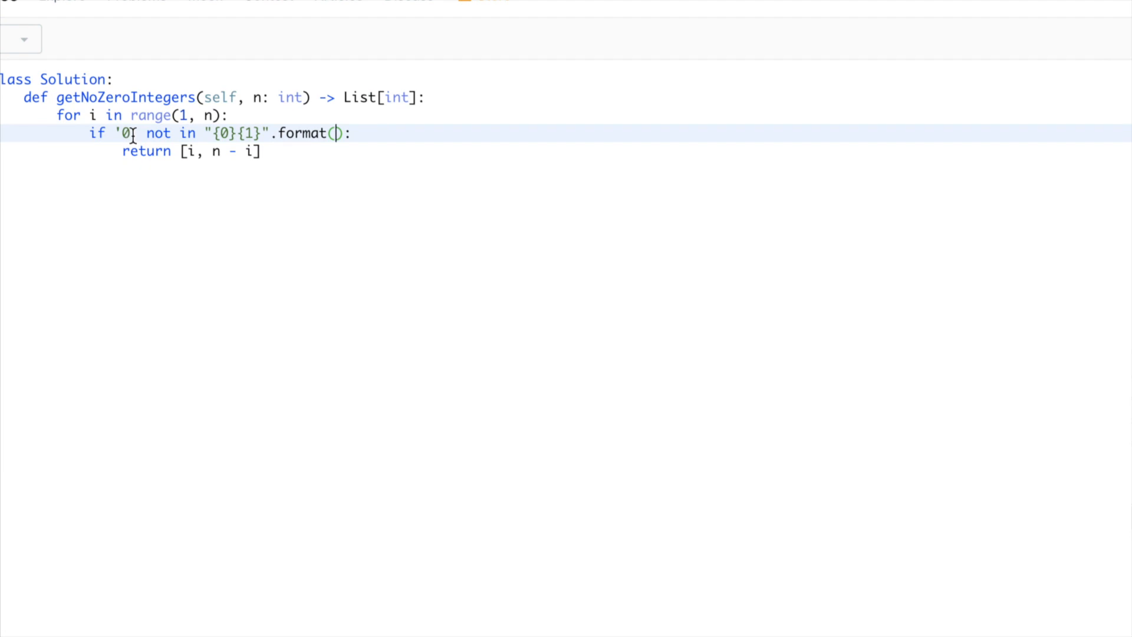
Step: Fill .format(i, n - i) and submit the solution, which is Accepted
type("i,")
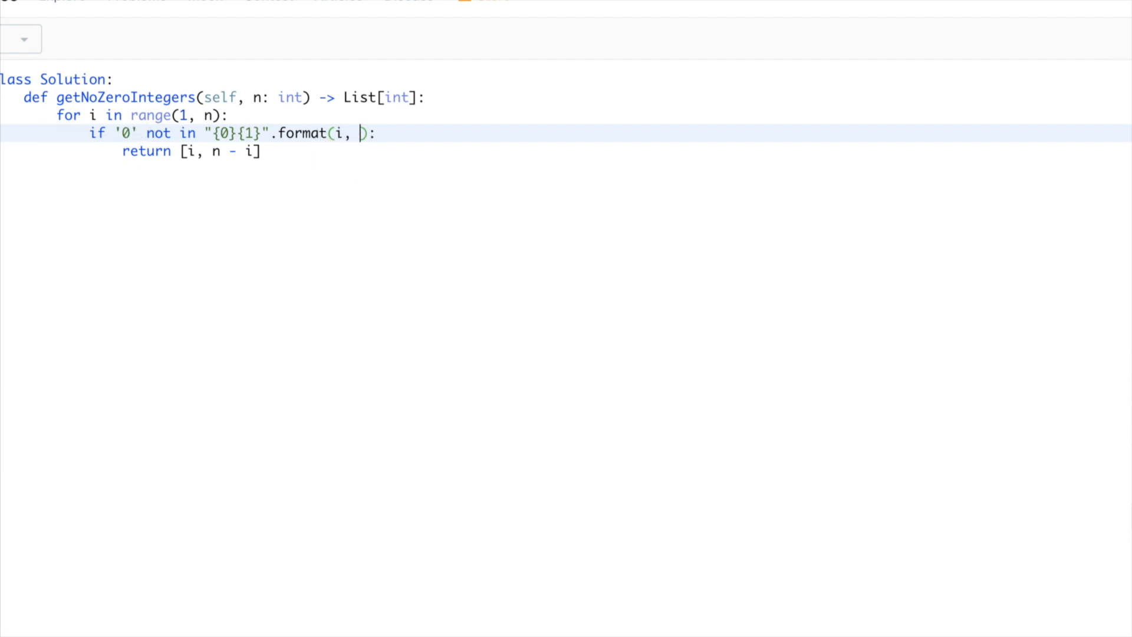
type("n - u")
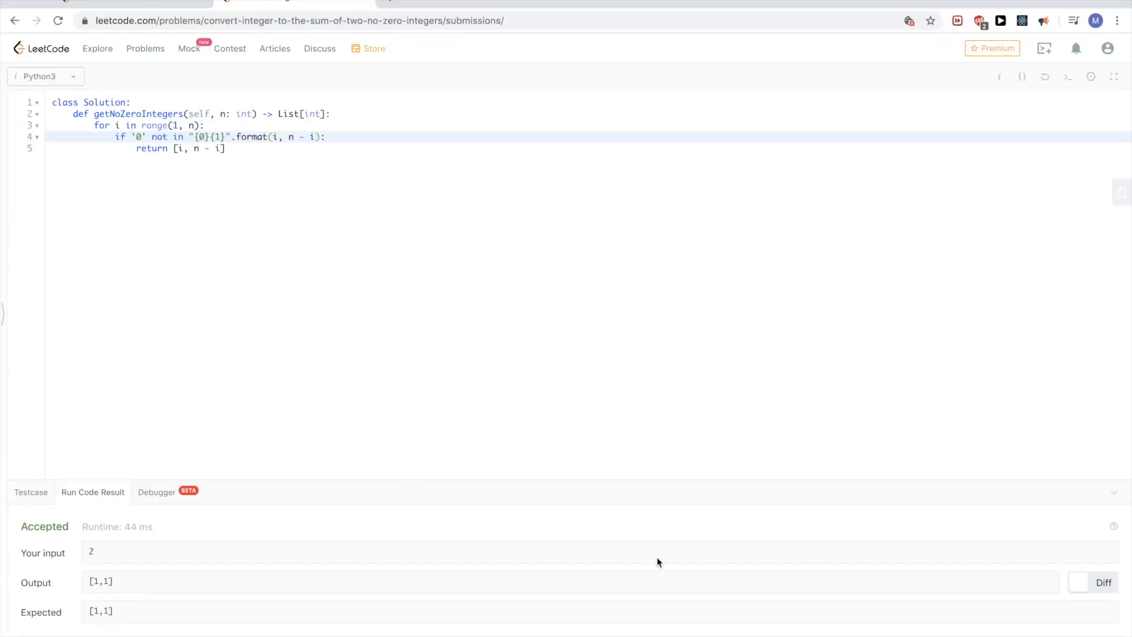
left_click(144, 76)
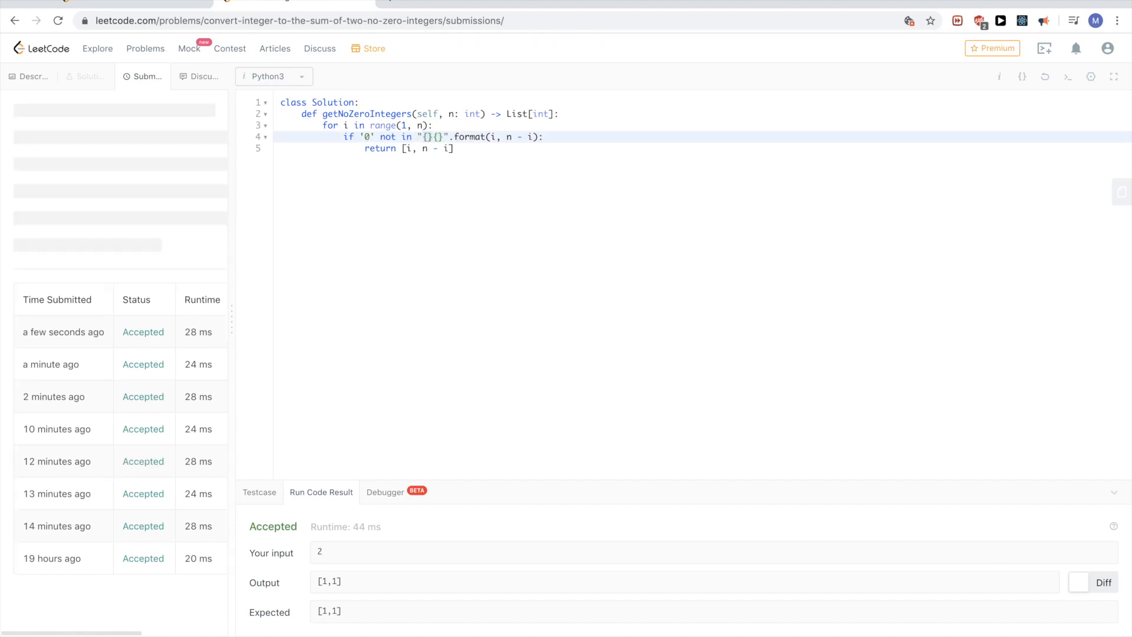
mouse_move(426, 84)
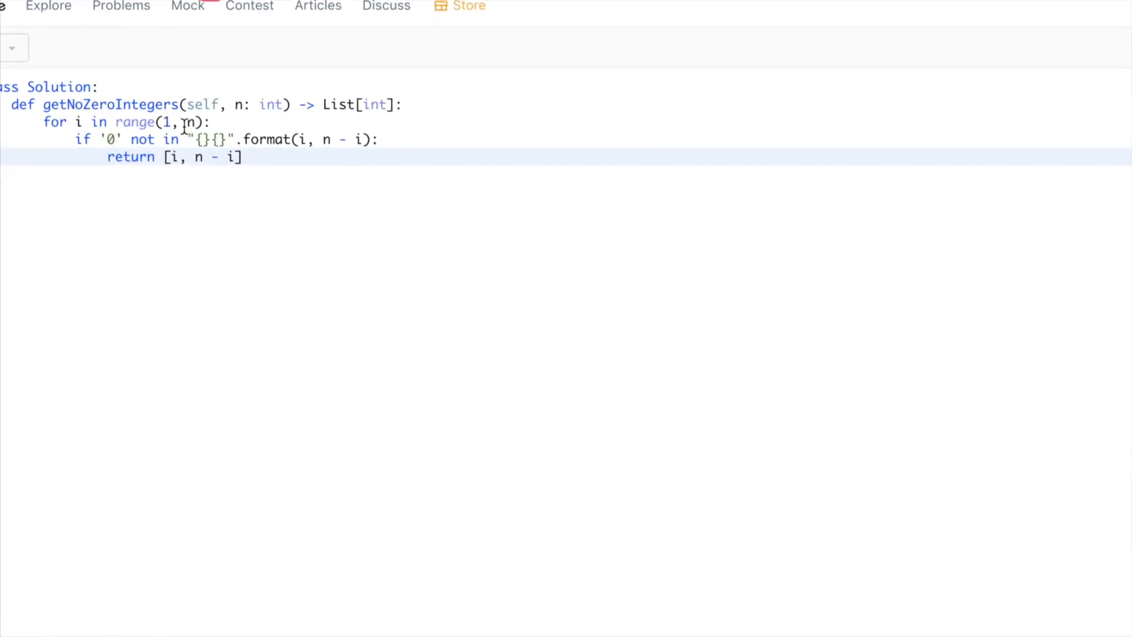
Step: Rewrite the zero check as the f-string f'{i}{n-i}' with single quotes
left_click(187, 139)
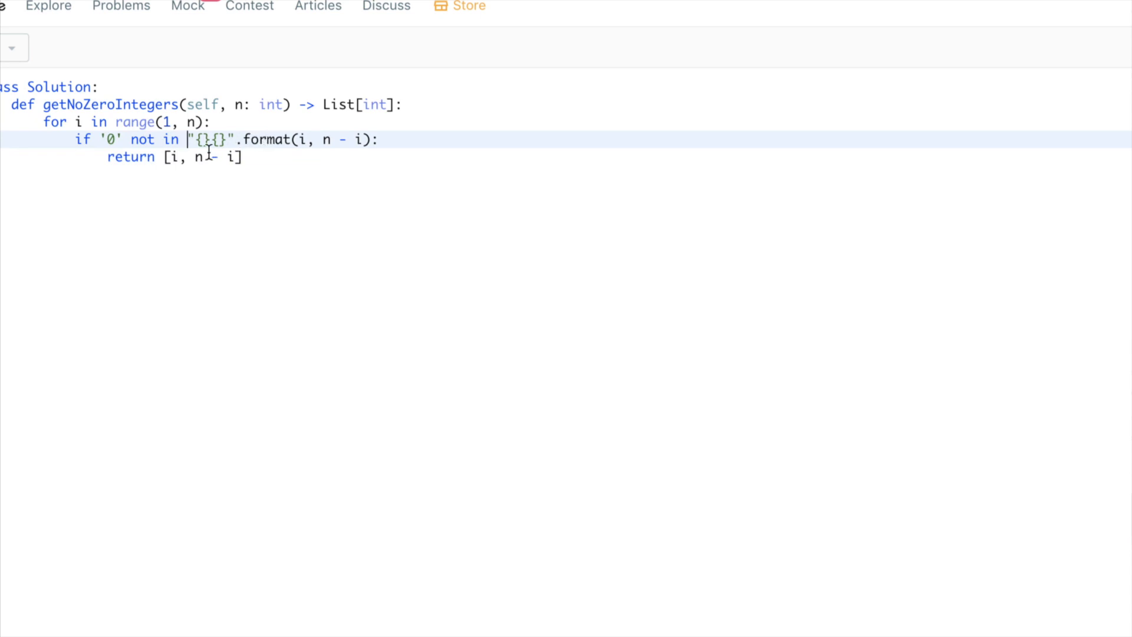
type("f")
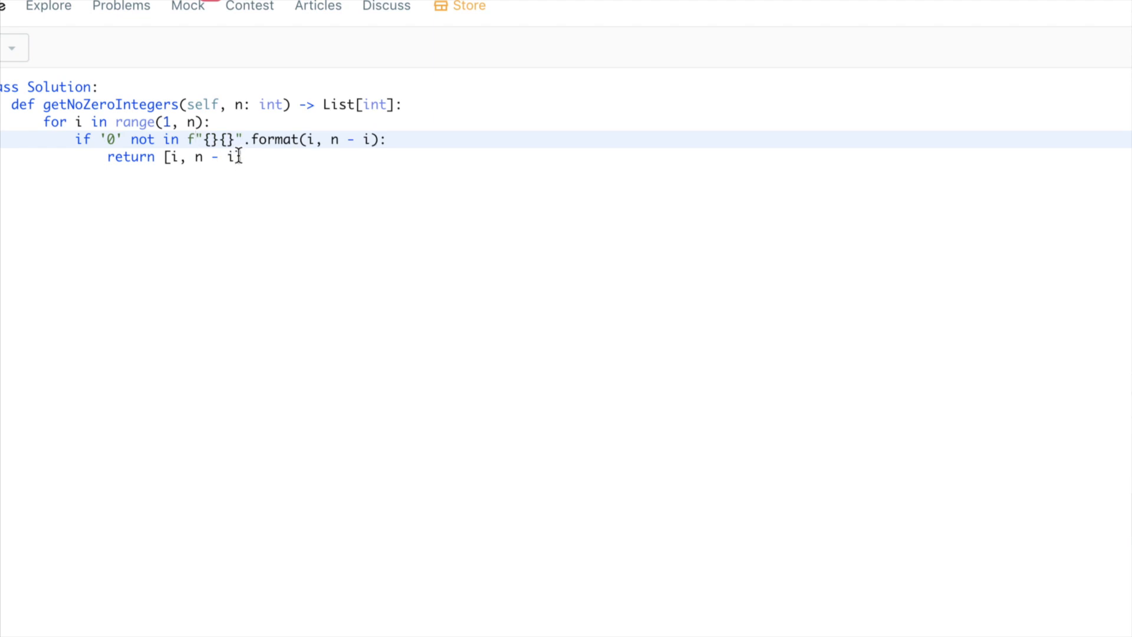
left_click(204, 139)
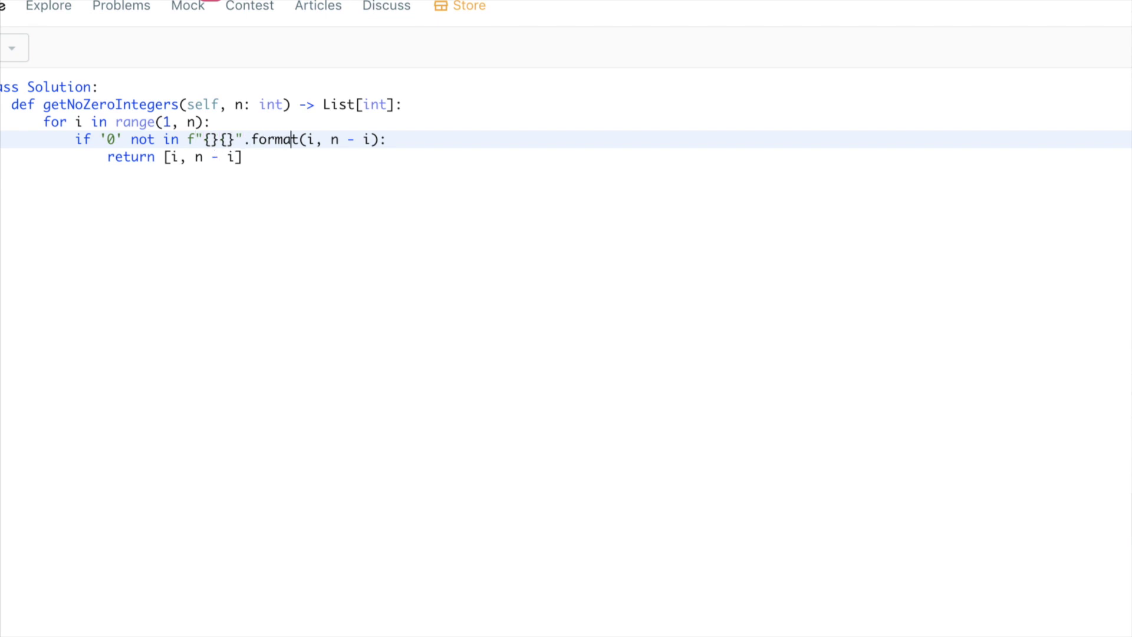
left_click(213, 139)
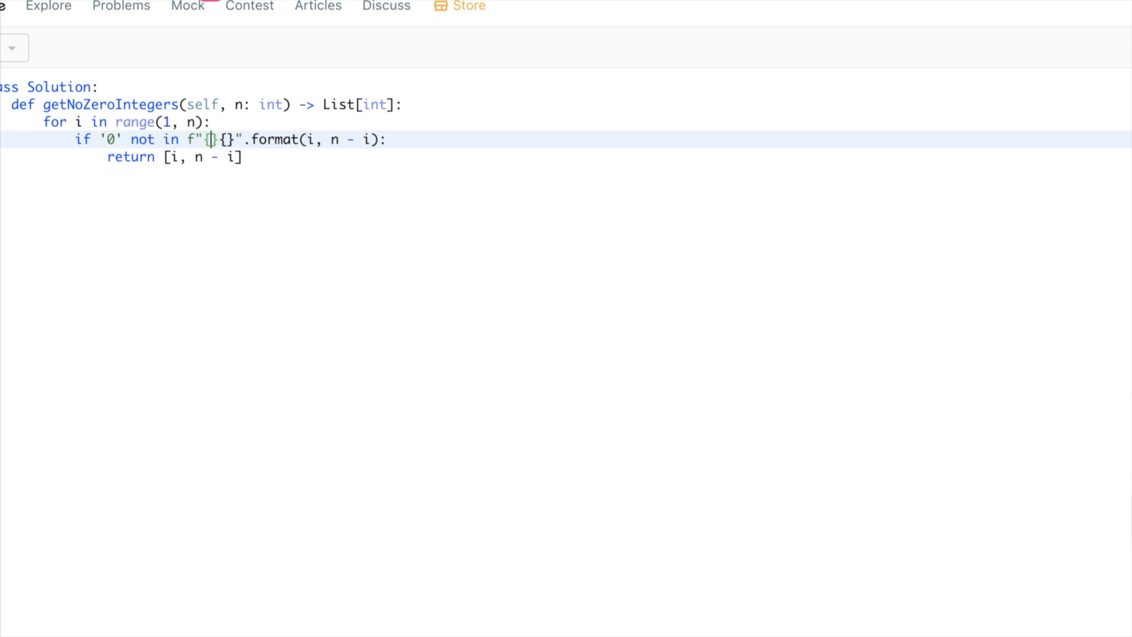
type("i}{n-")
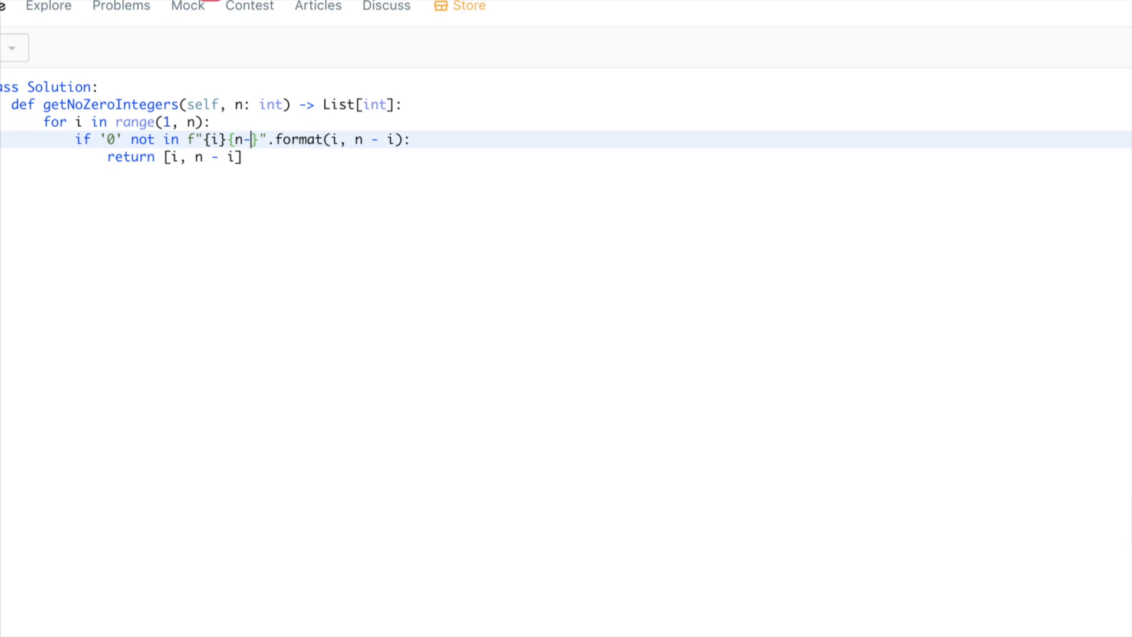
type("i")
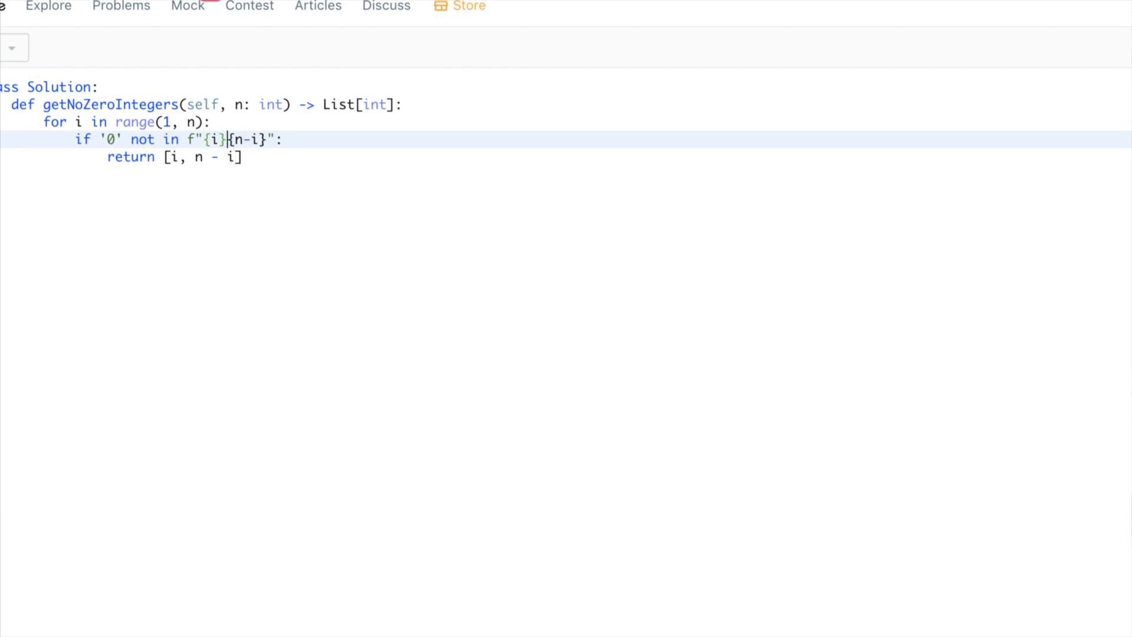
key("Backspace")
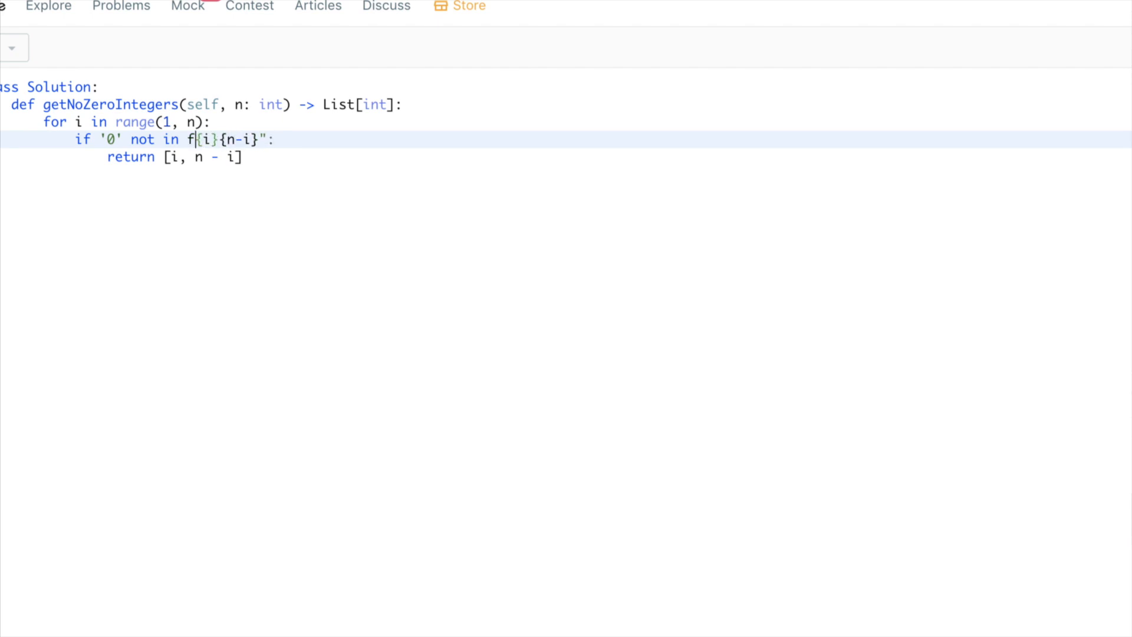
type("'")
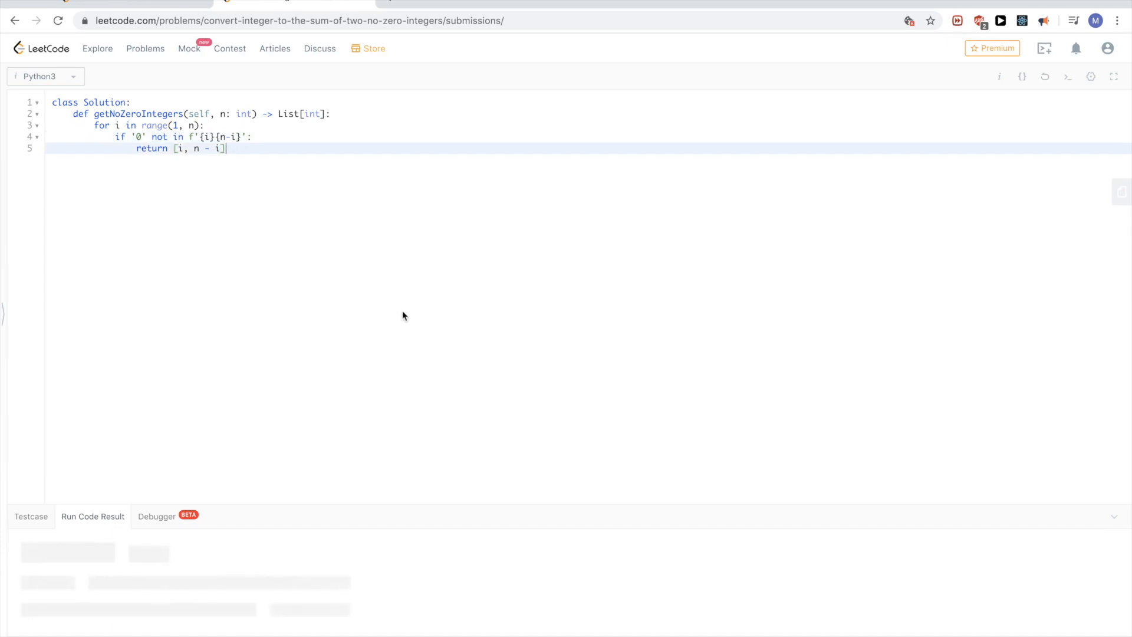
mouse_move(276, 157)
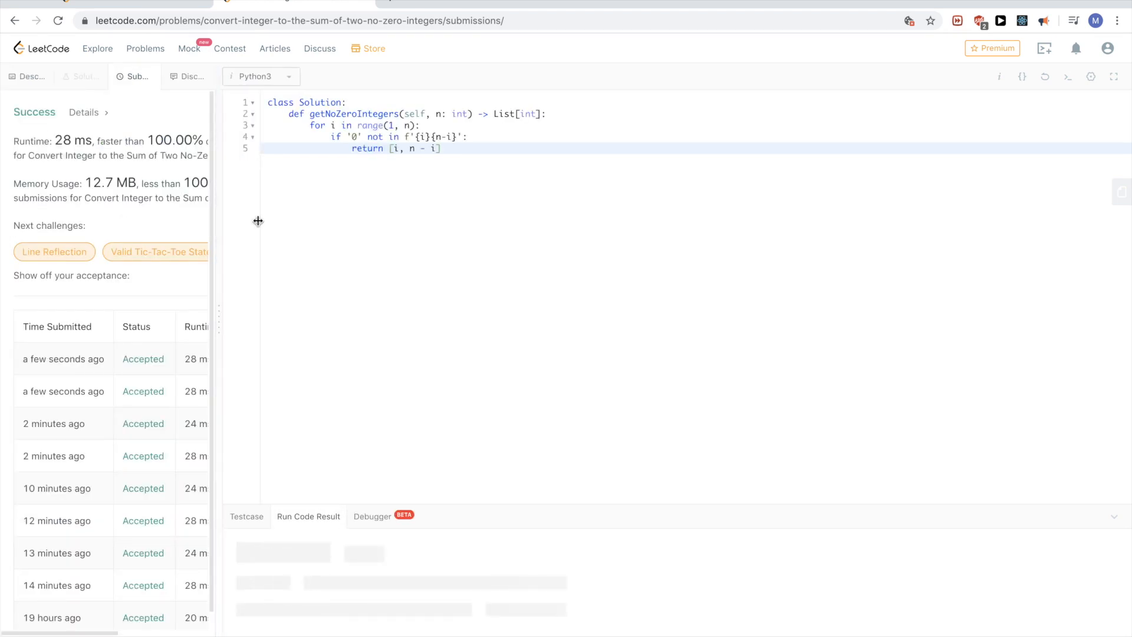
mouse_move(534, 250)
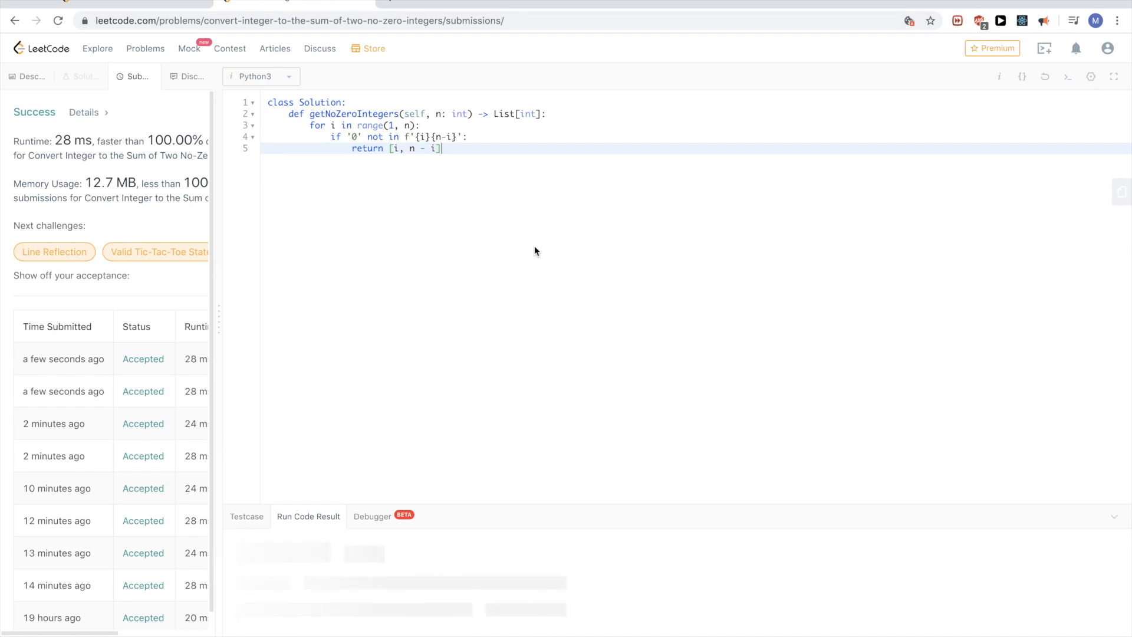
mouse_move(428, 250)
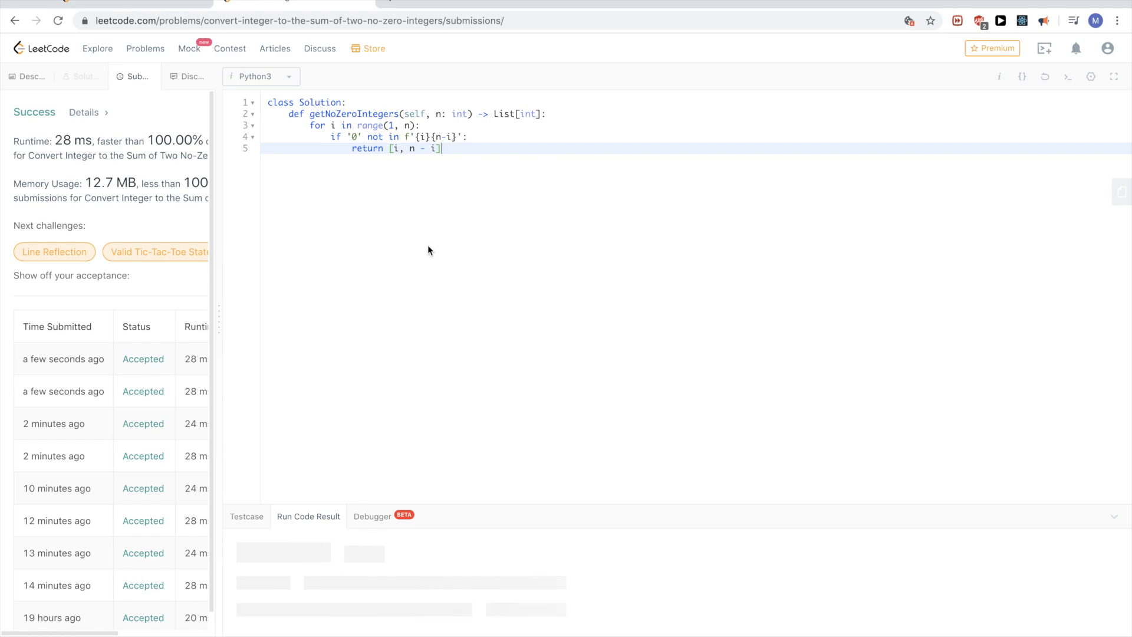
mouse_move(415, 354)
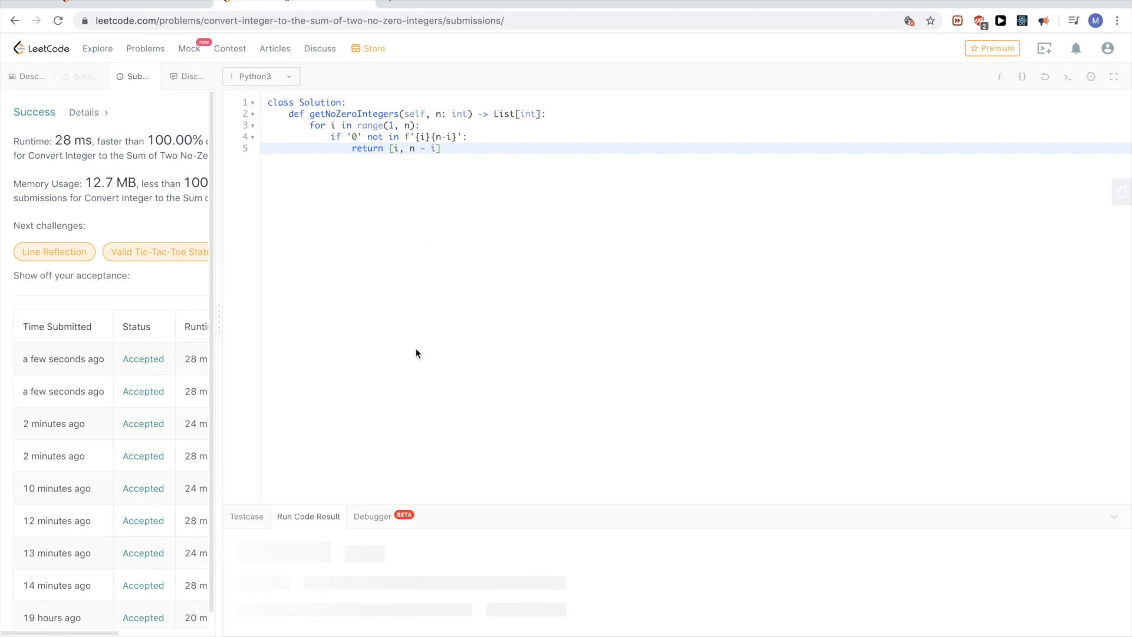
mouse_move(78, 107)
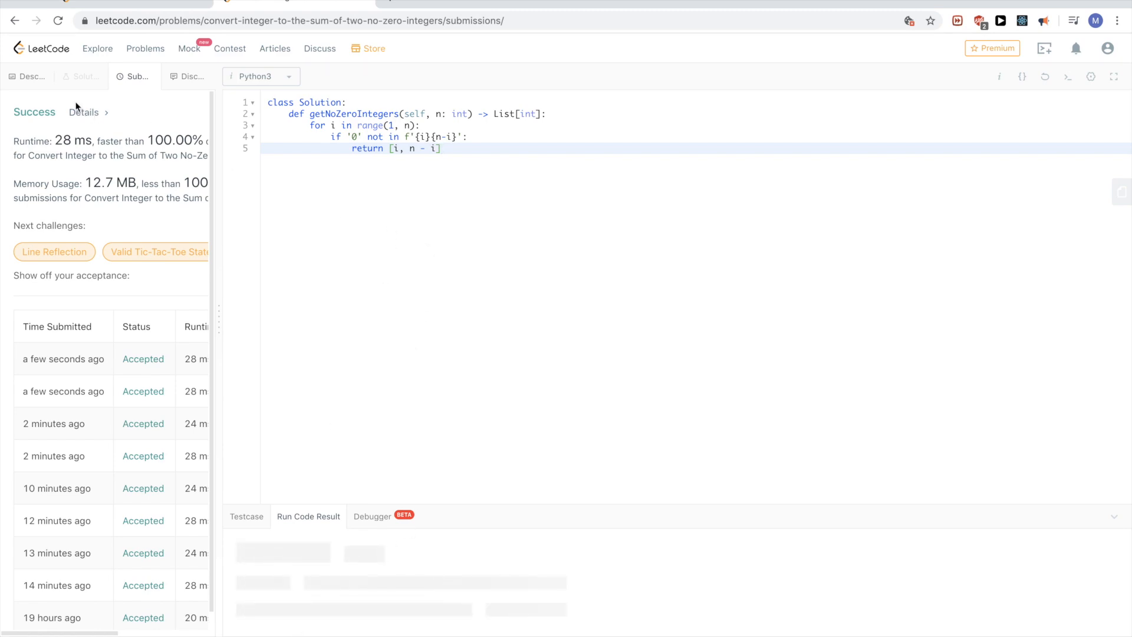
Step: Reopen the problem 1317 description beside the accepted f-string solution
left_click(30, 76)
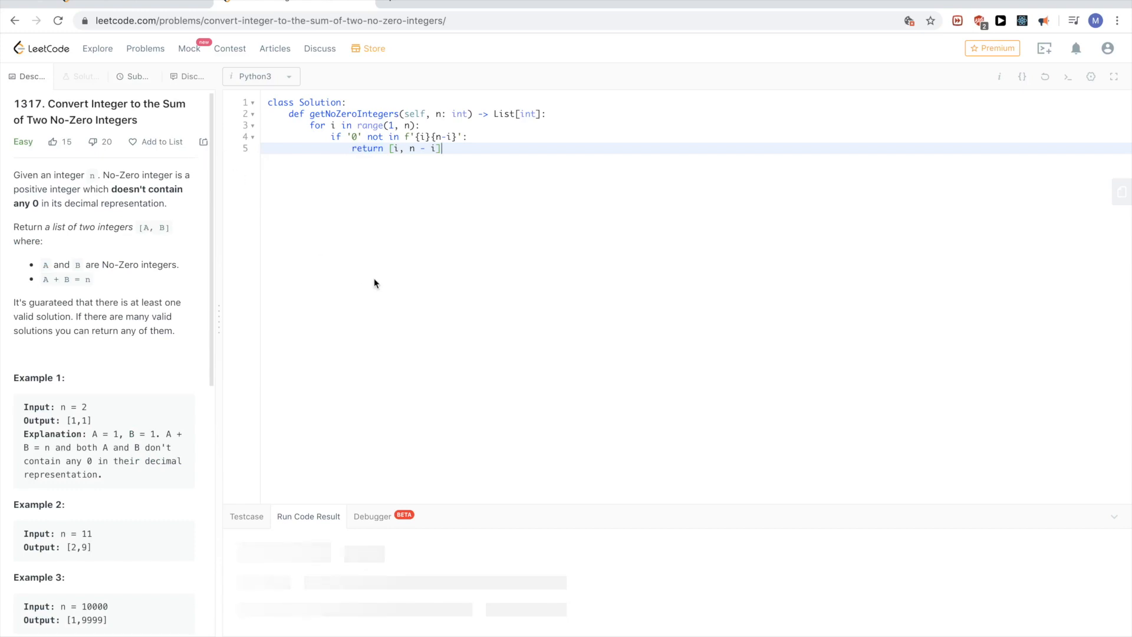
mouse_move(374, 230)
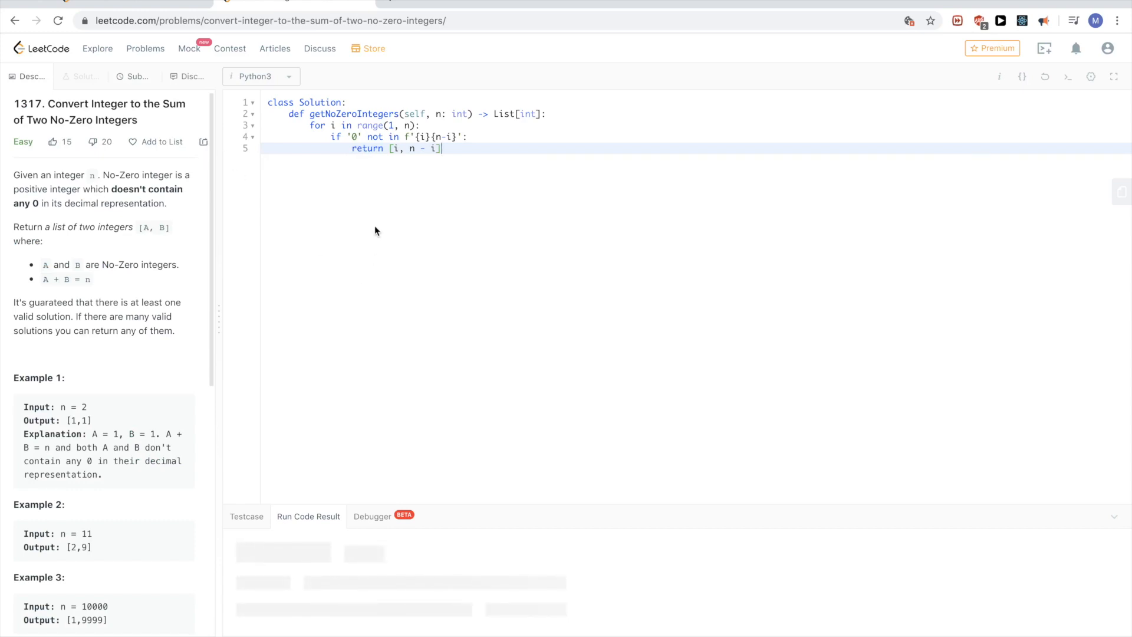
right_click(375, 231)
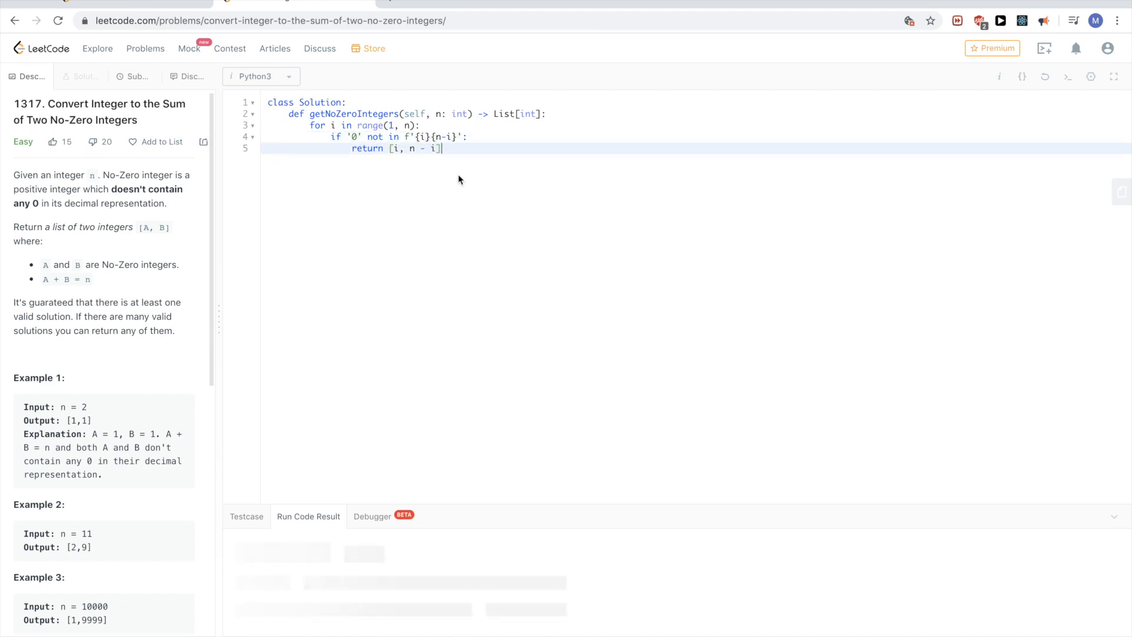
Step: Start a commented line with the generator clause 'for i in range(1, n)' below the loop
key("Enter")
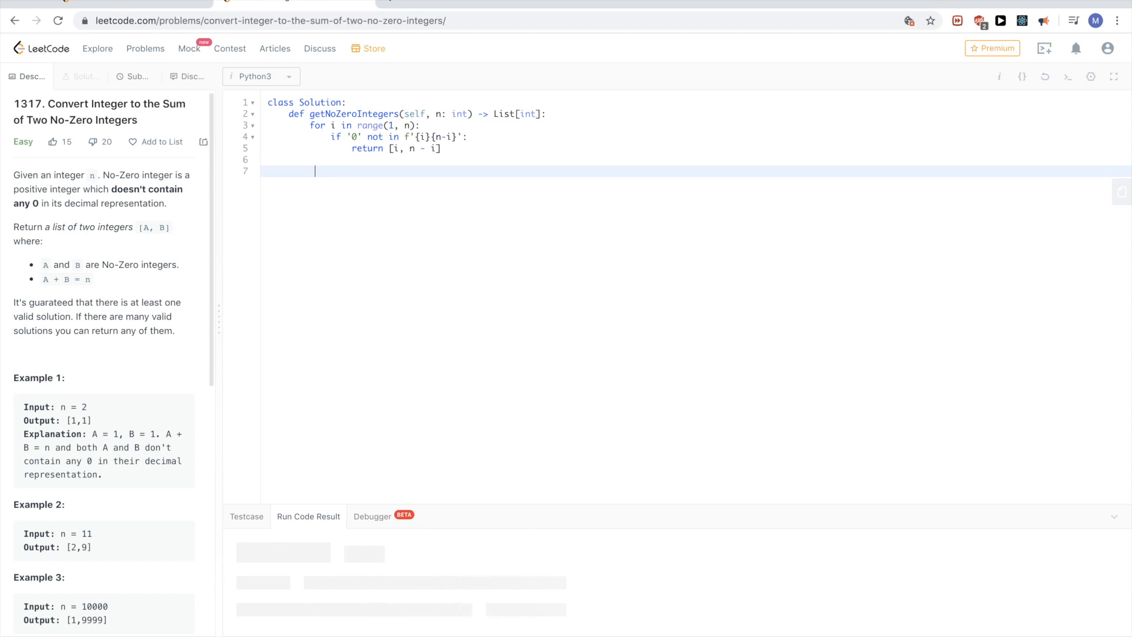
type("#")
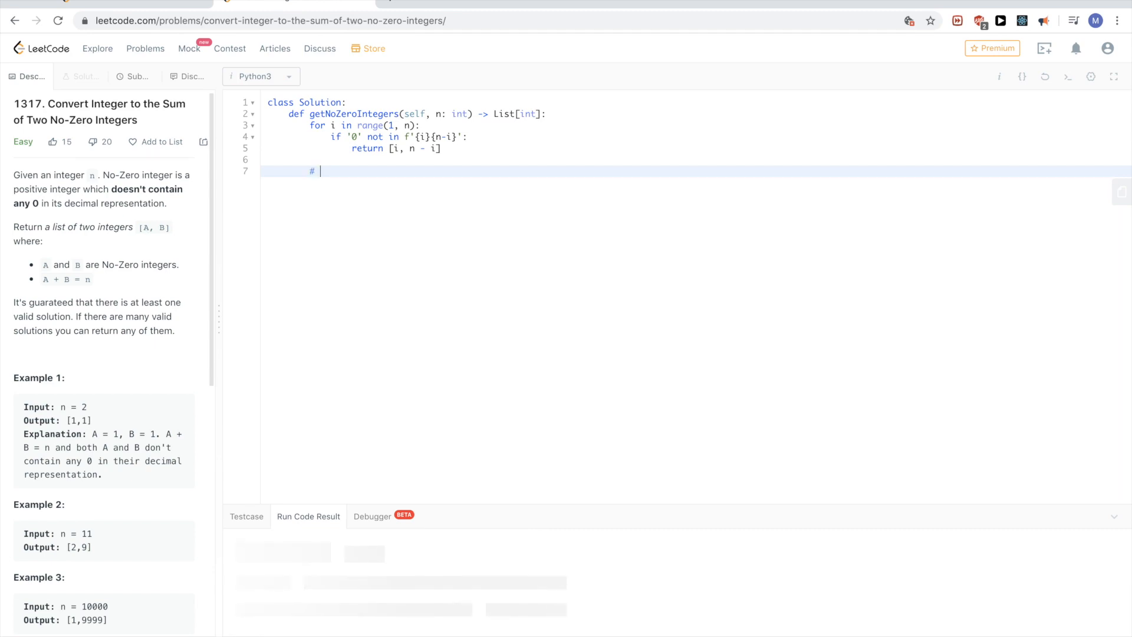
left_click(1067, 76)
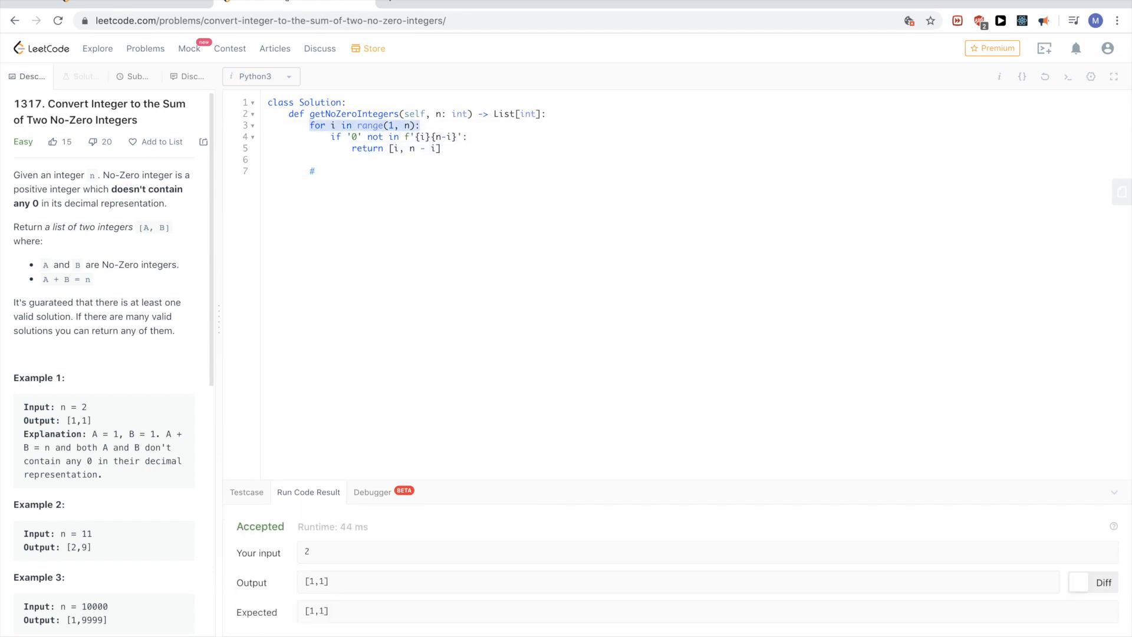
left_click(418, 137)
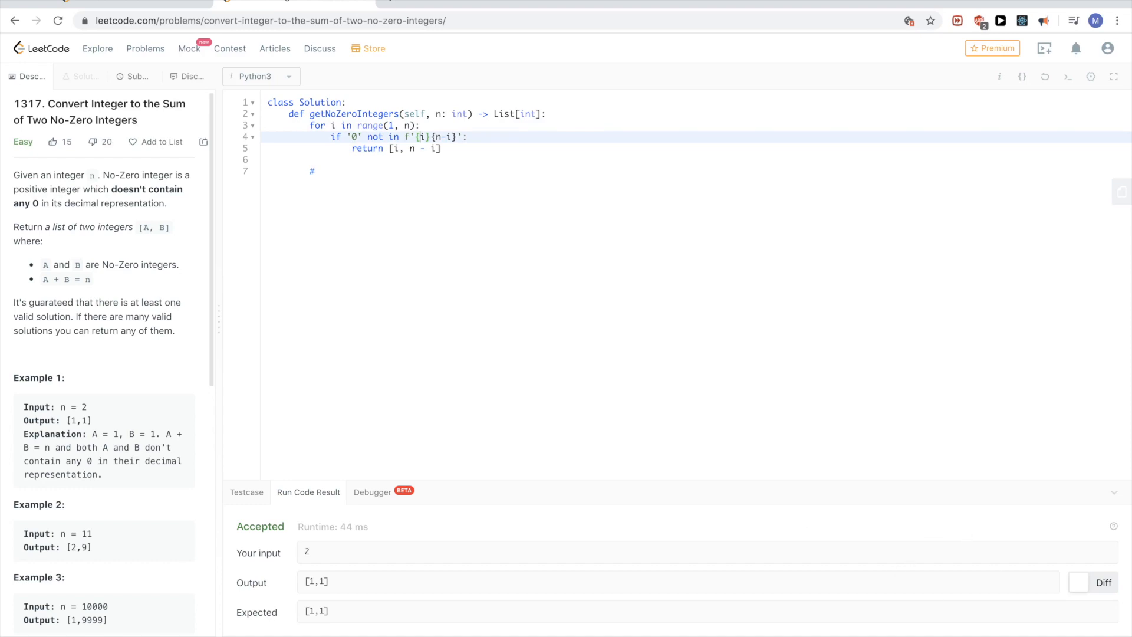
left_click(133, 77)
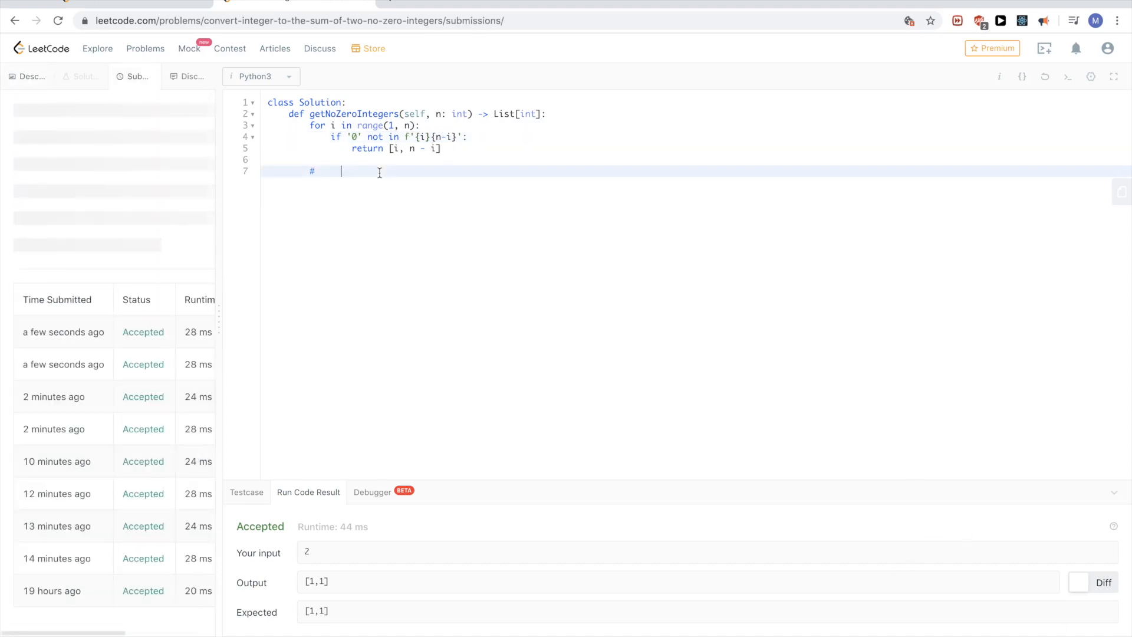
type("for")
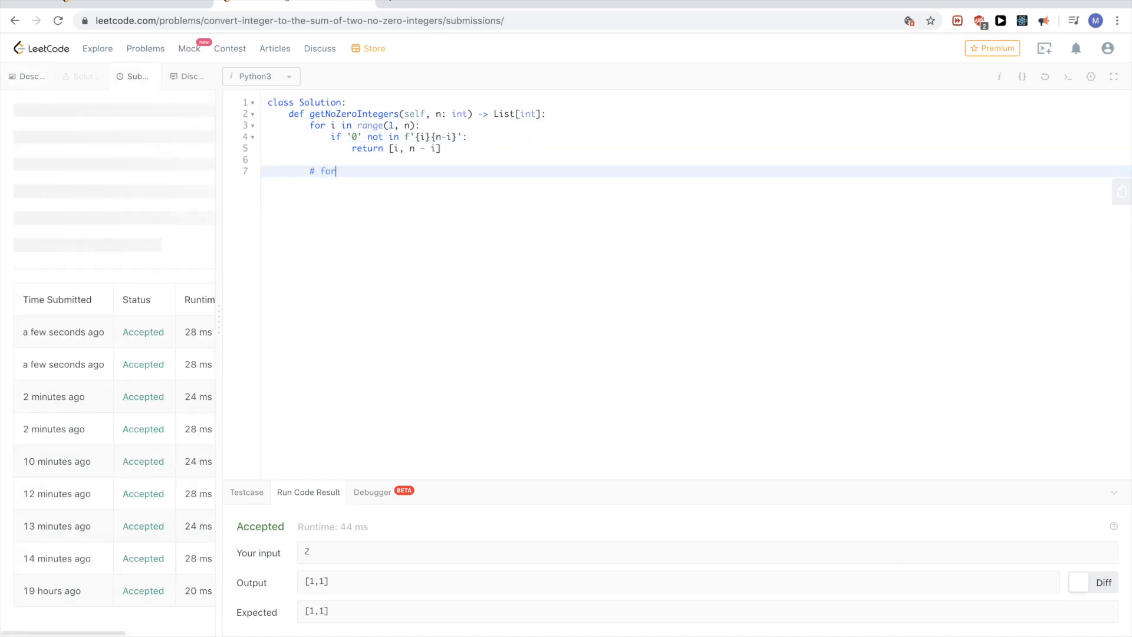
type("i in range(1, n):")
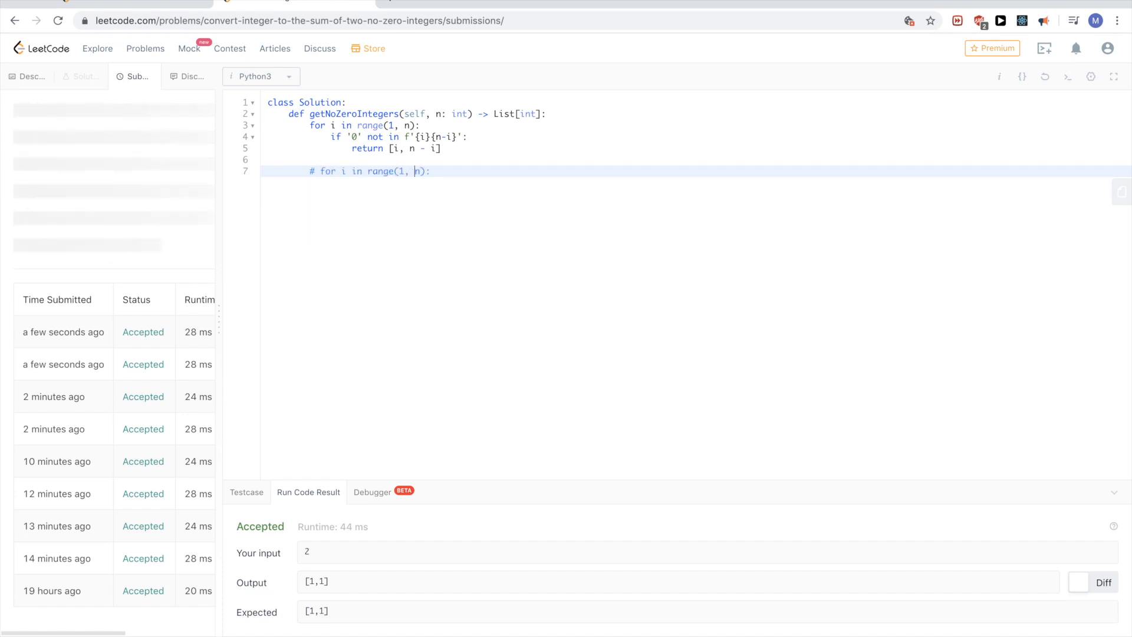
left_click(451, 171)
type(" if '0' not in f'{i}{n-i}'[]")
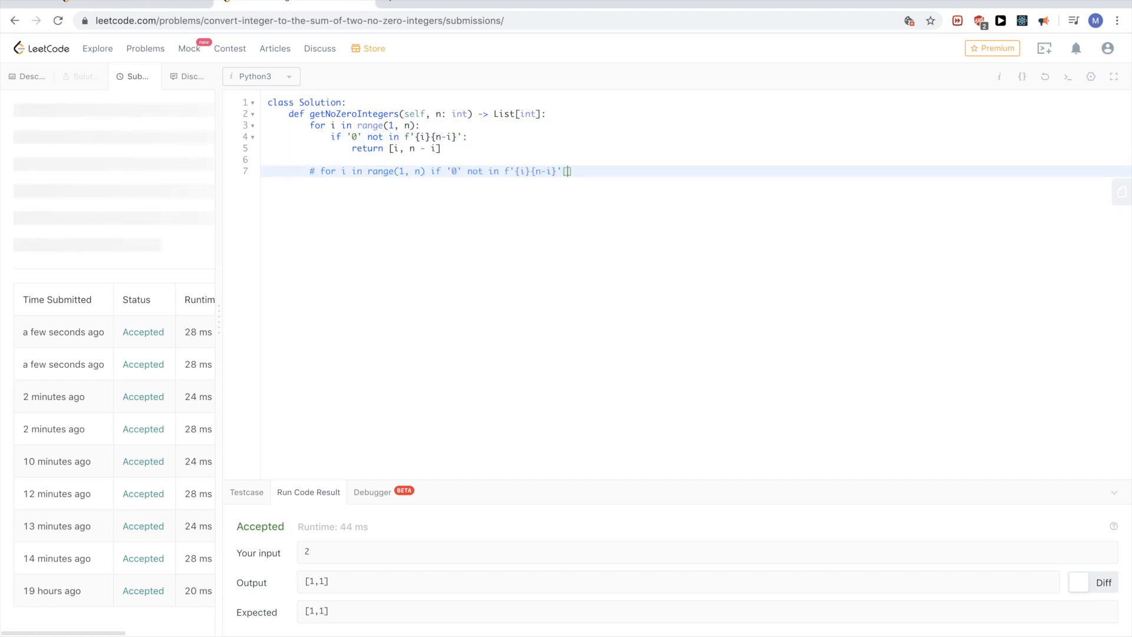
Step: Complete the sketch as next([i, n -i] for i in range(1, n) if '0' not in f'{i}{n-i}')
key("Backspace")
type("p")
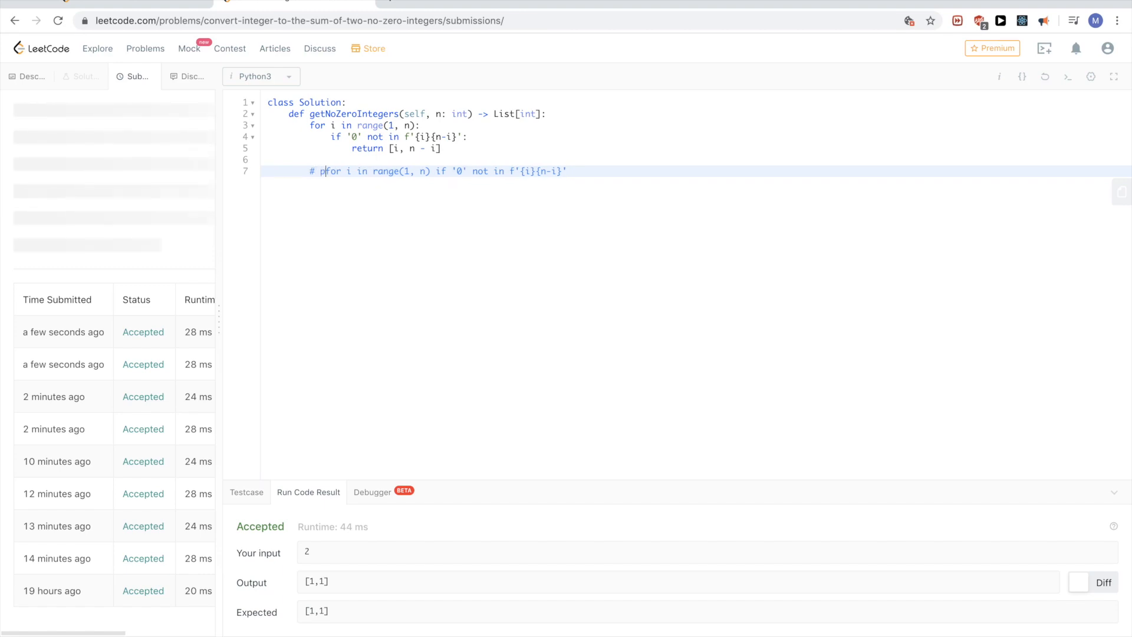
type("[i,")
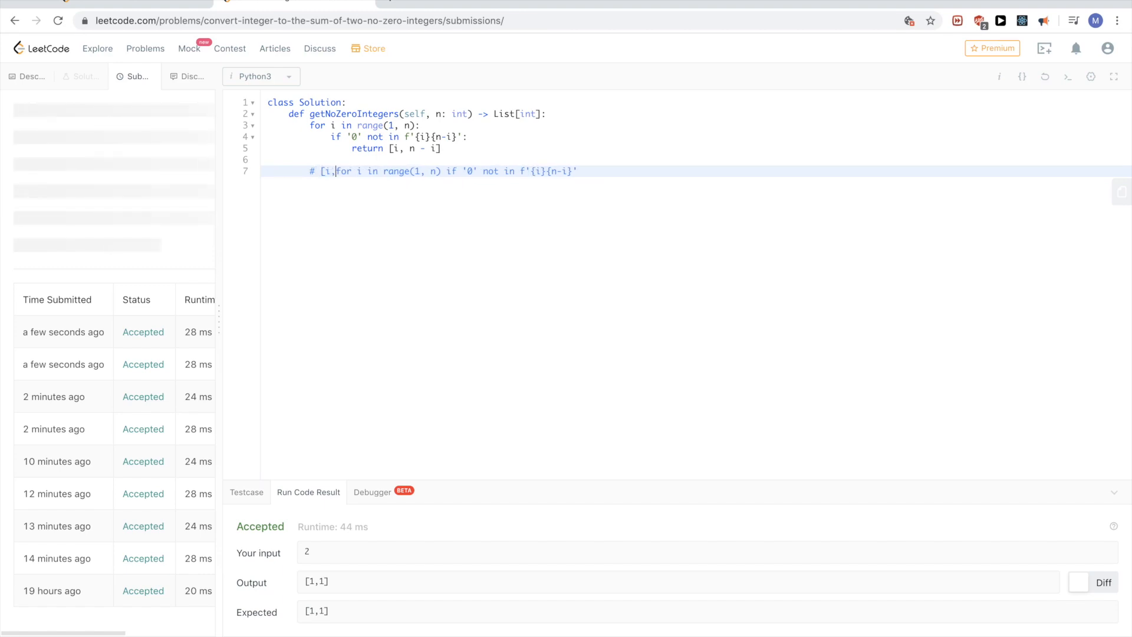
type("n -i")
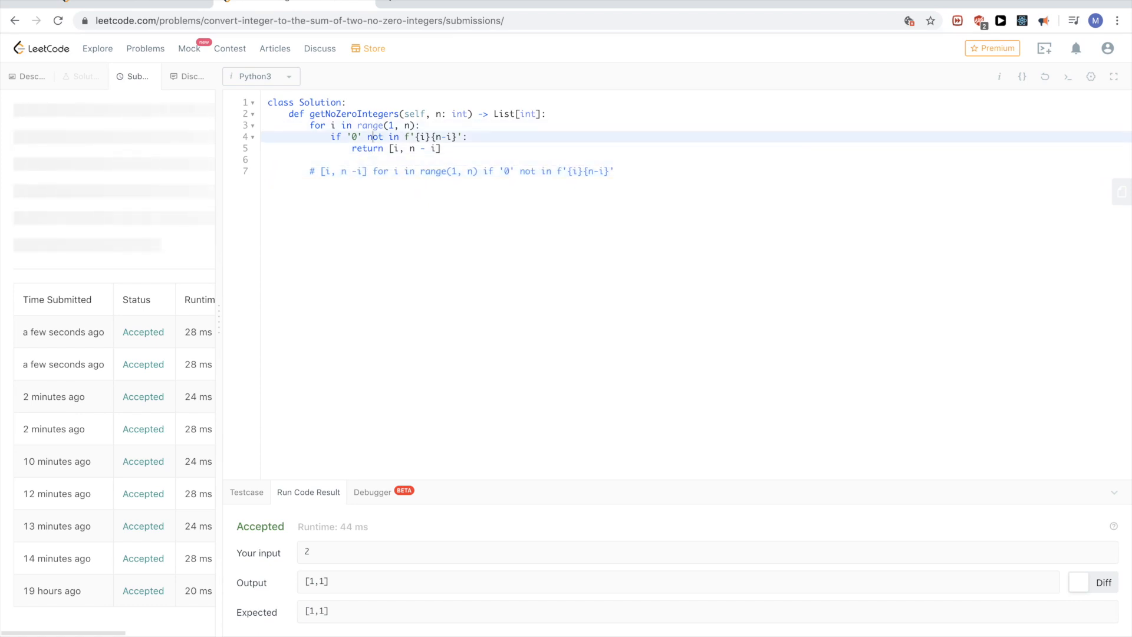
left_click(316, 171)
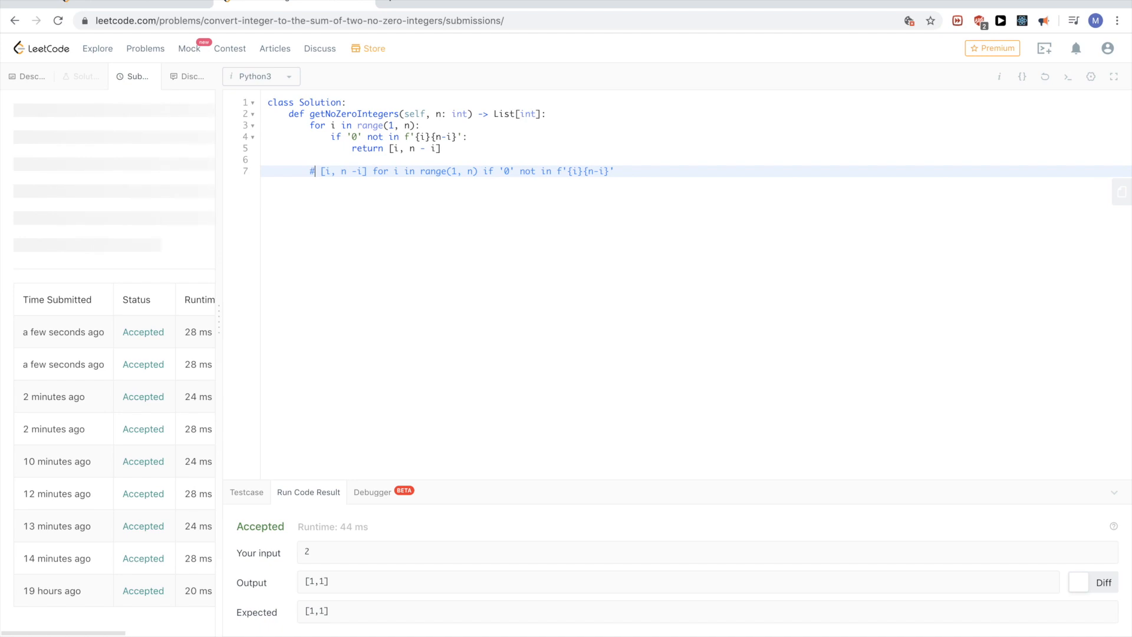
type("nexT(")
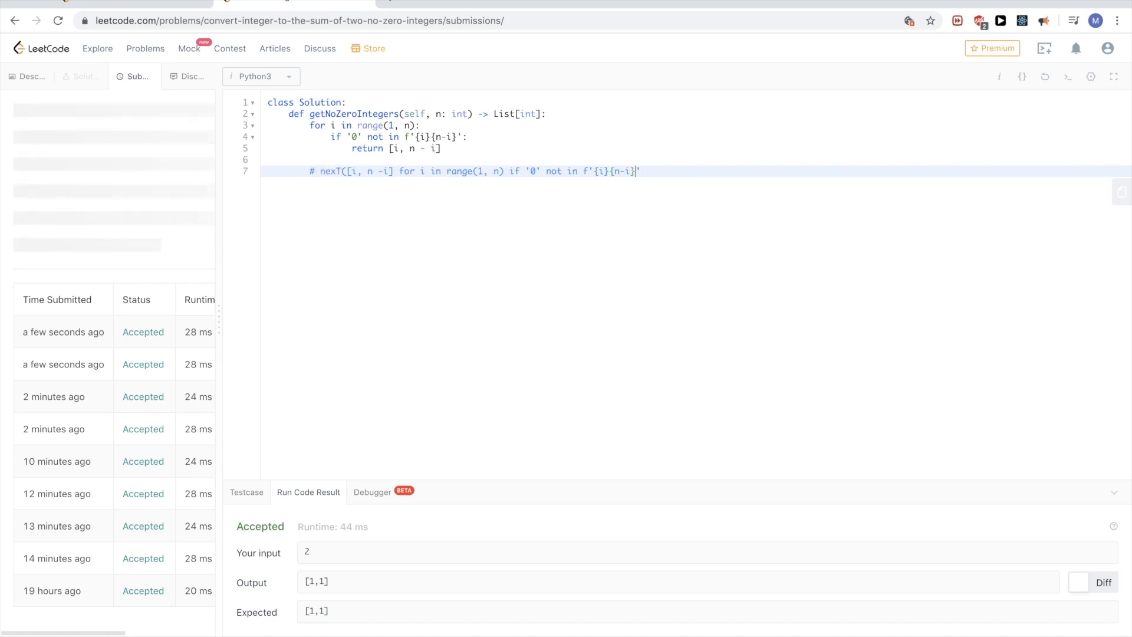
type("')")
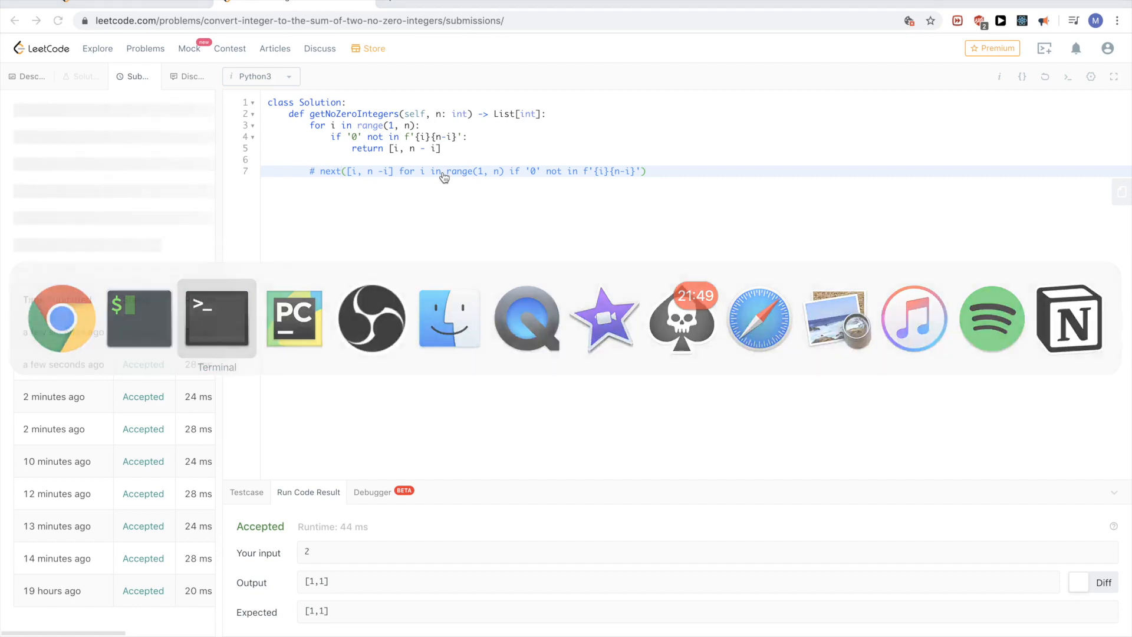
Step: In the Python REPL, run next(range(5)) and get a TypeError
left_click(216, 317)
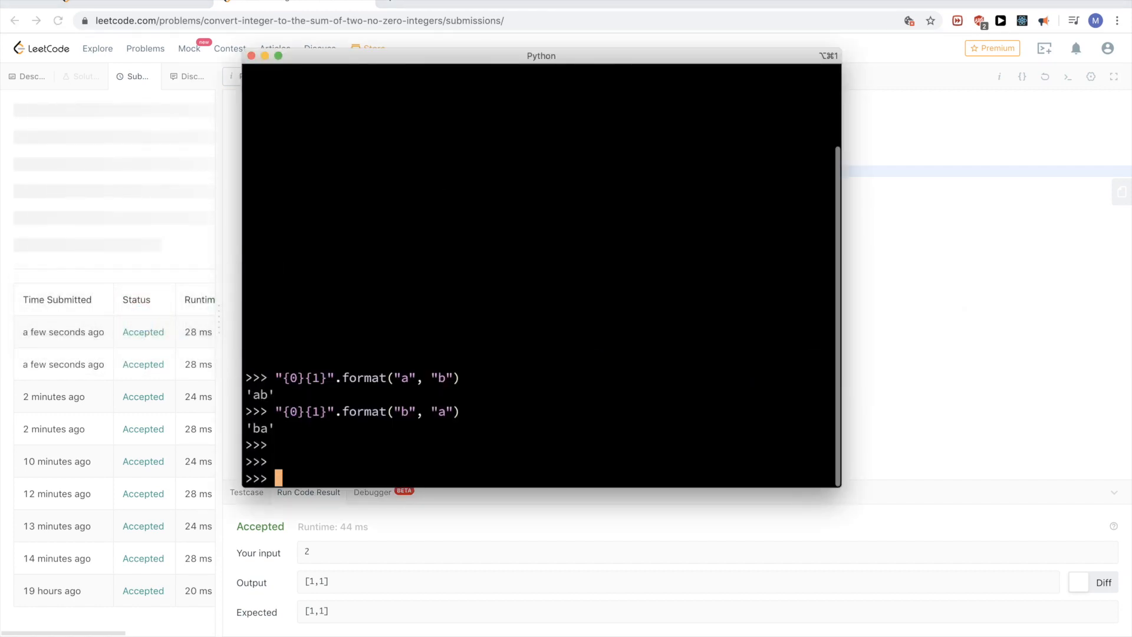
type("next(")
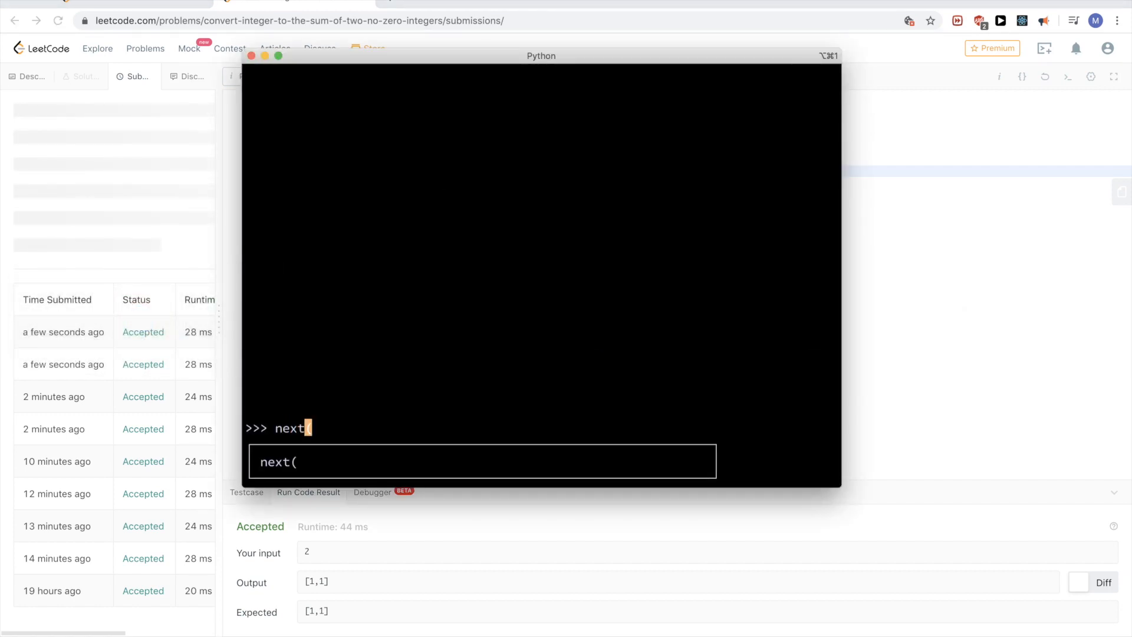
type("(")
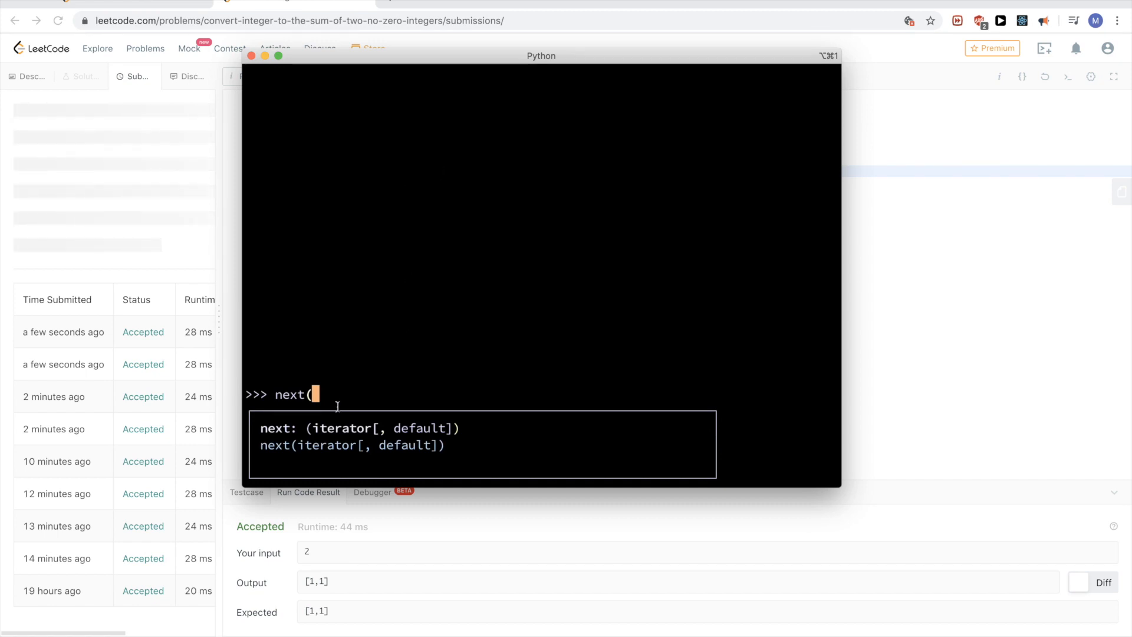
type("rang")
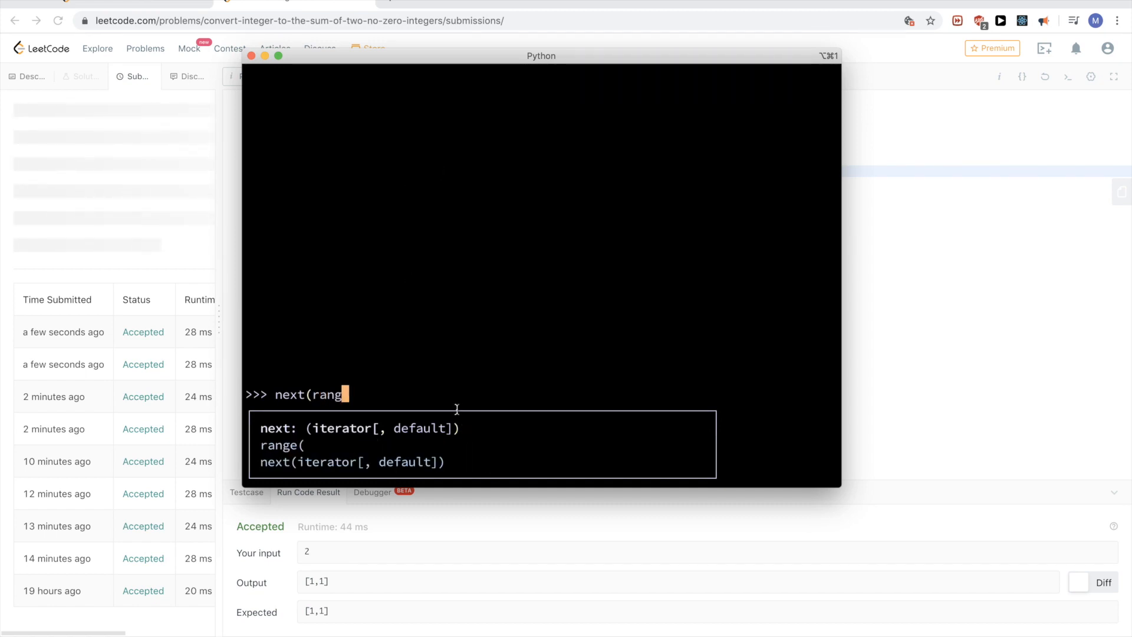
type("(")
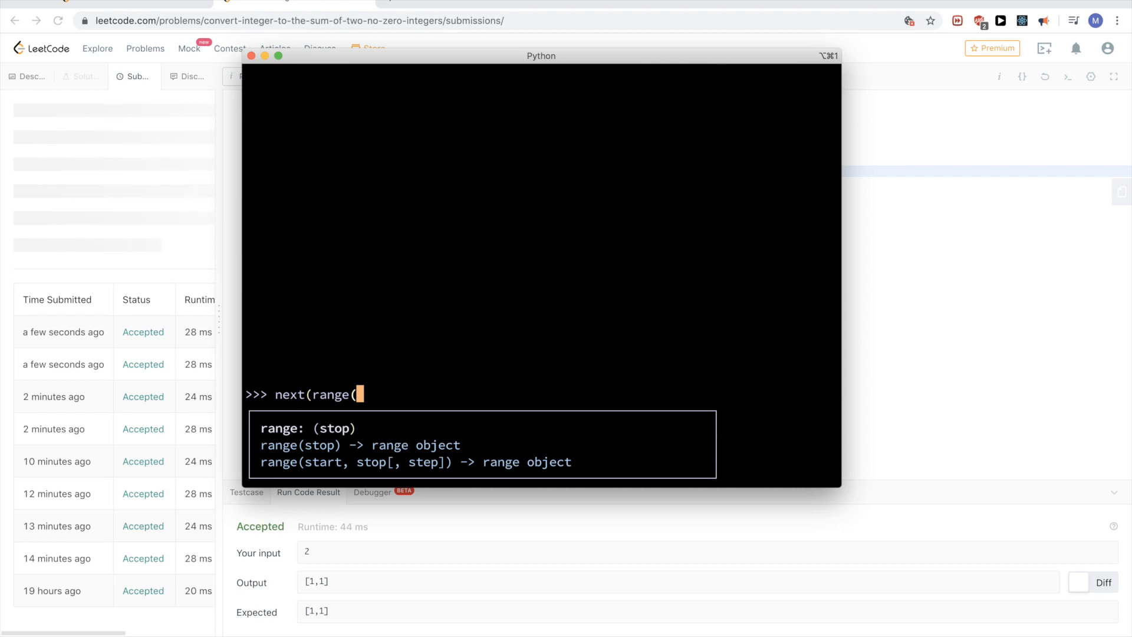
type("5)")
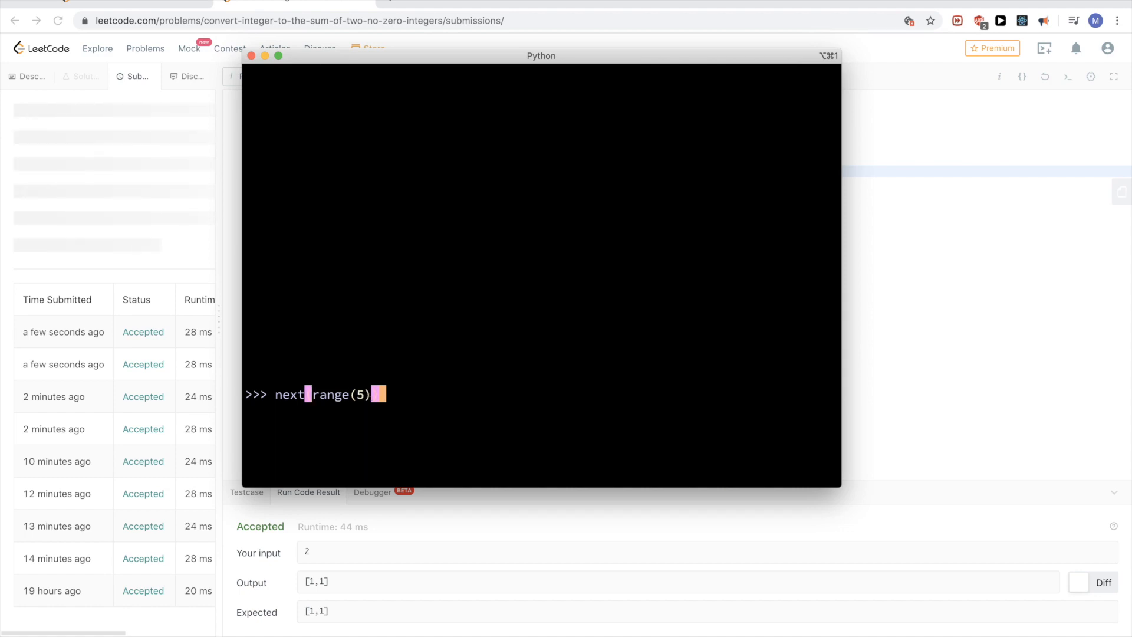
key("Return")
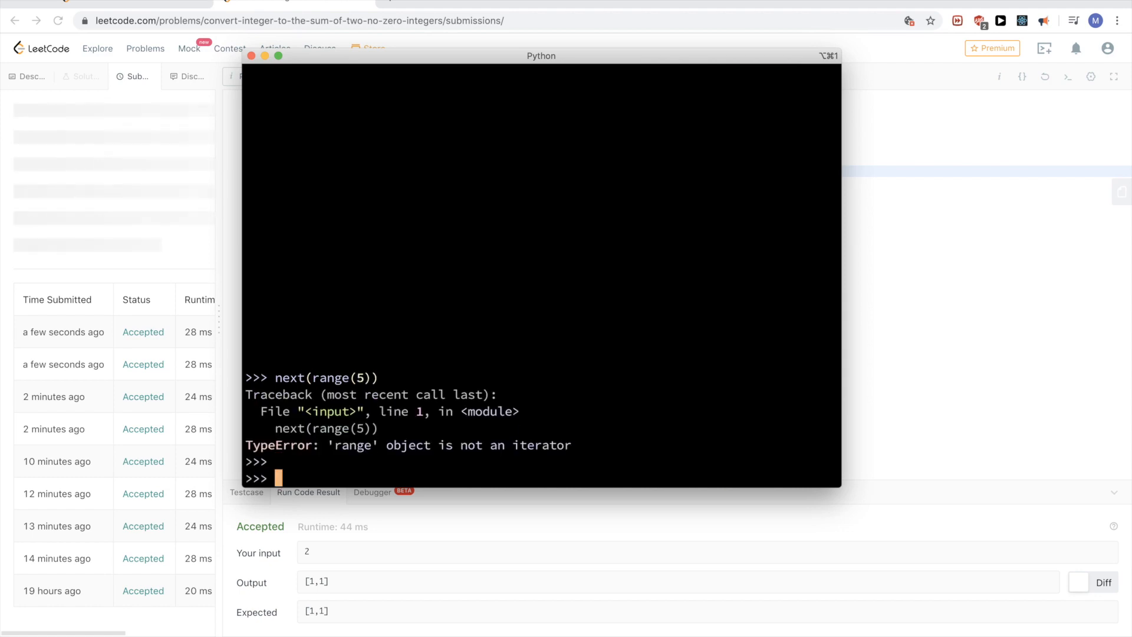
Step: Run next(i for i in range(5)) returning 0, then start a range(2, ...) variant
type("next(range(5))")
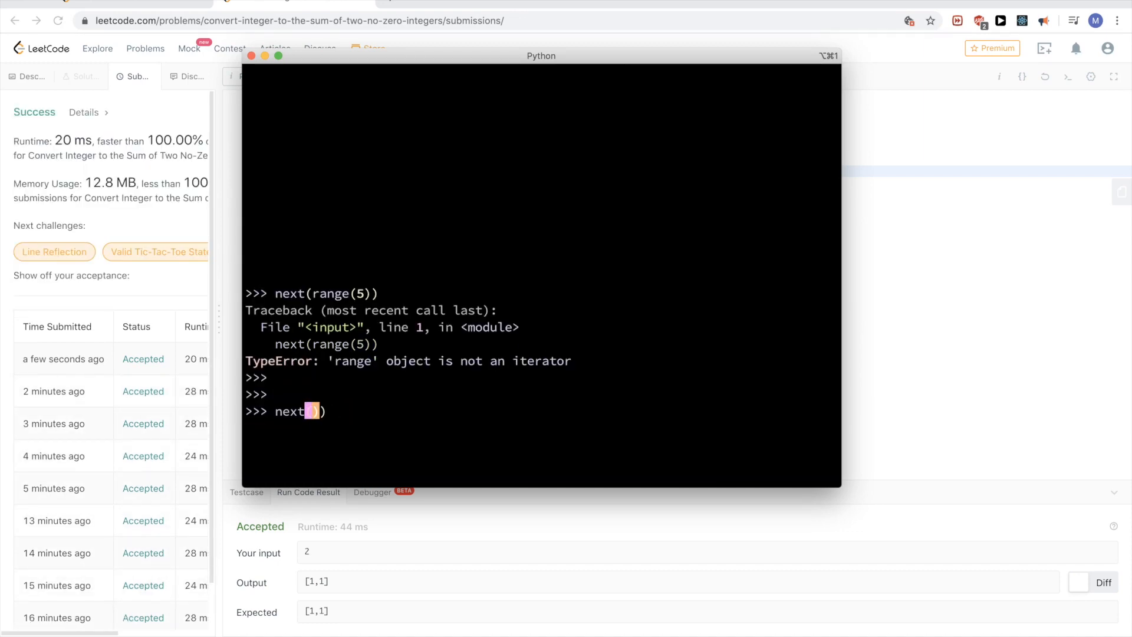
key("Backspace")
type("i for i ")
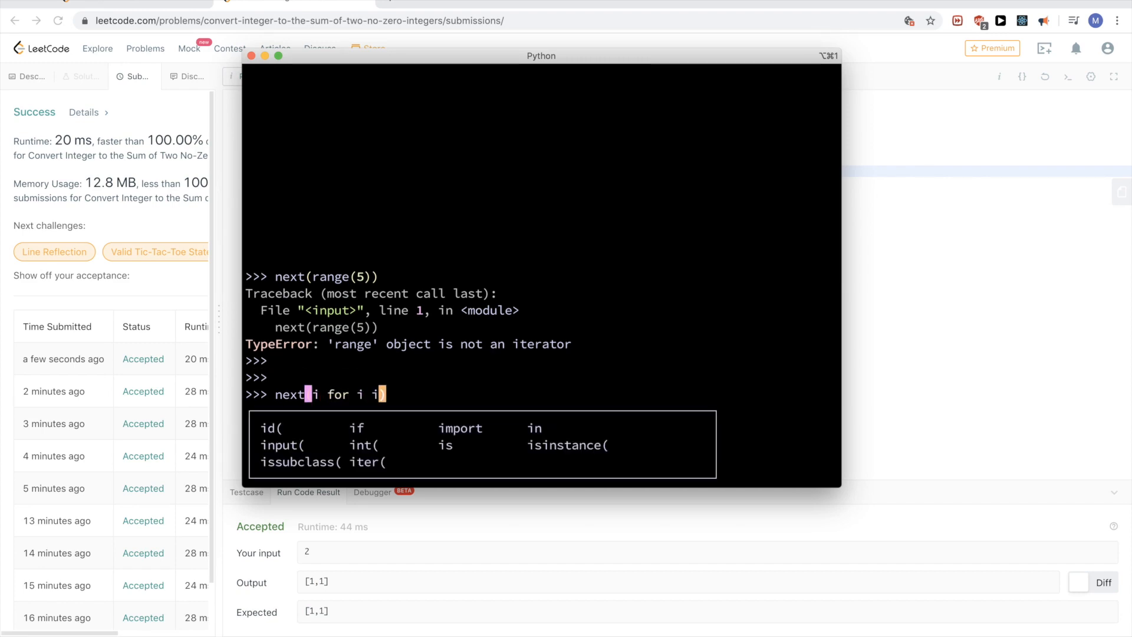
type("in range(2, 5")
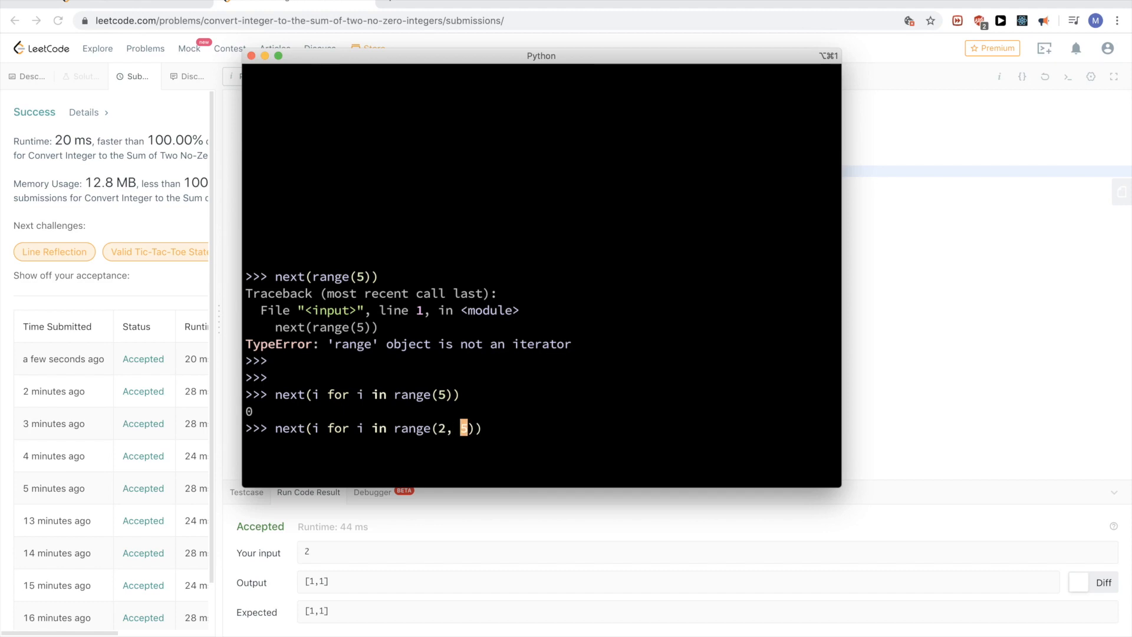
left_click(251, 55)
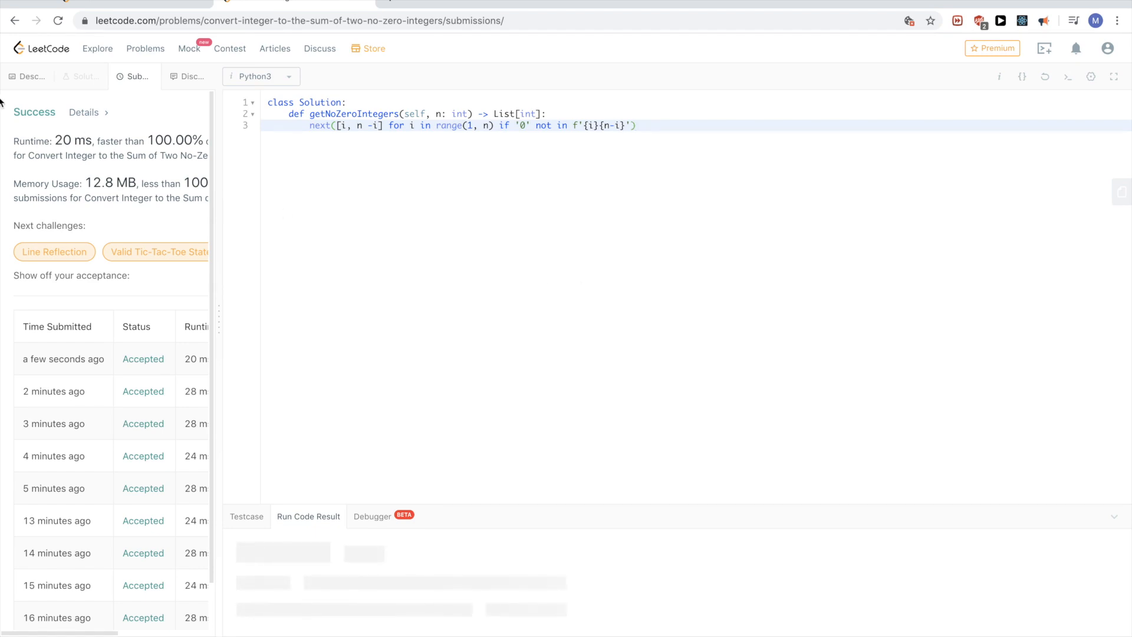
mouse_move(381, 257)
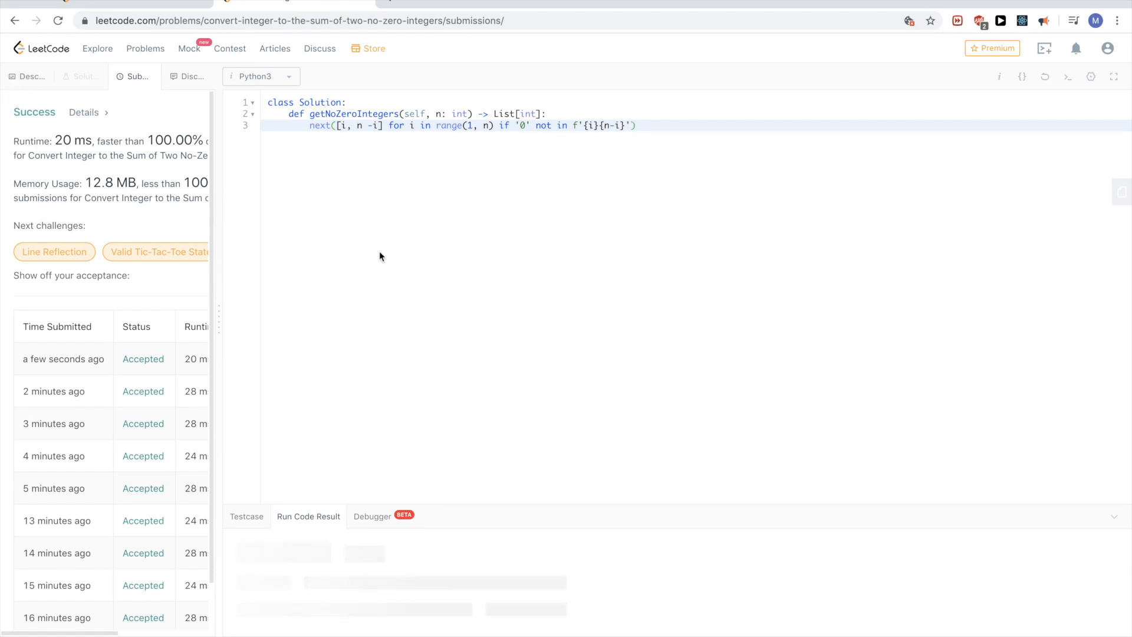
Step: Run the next(...) one-liner, getting Wrong Answer: [] for input 2 instead of [1,1]
key("ctrl+plus")
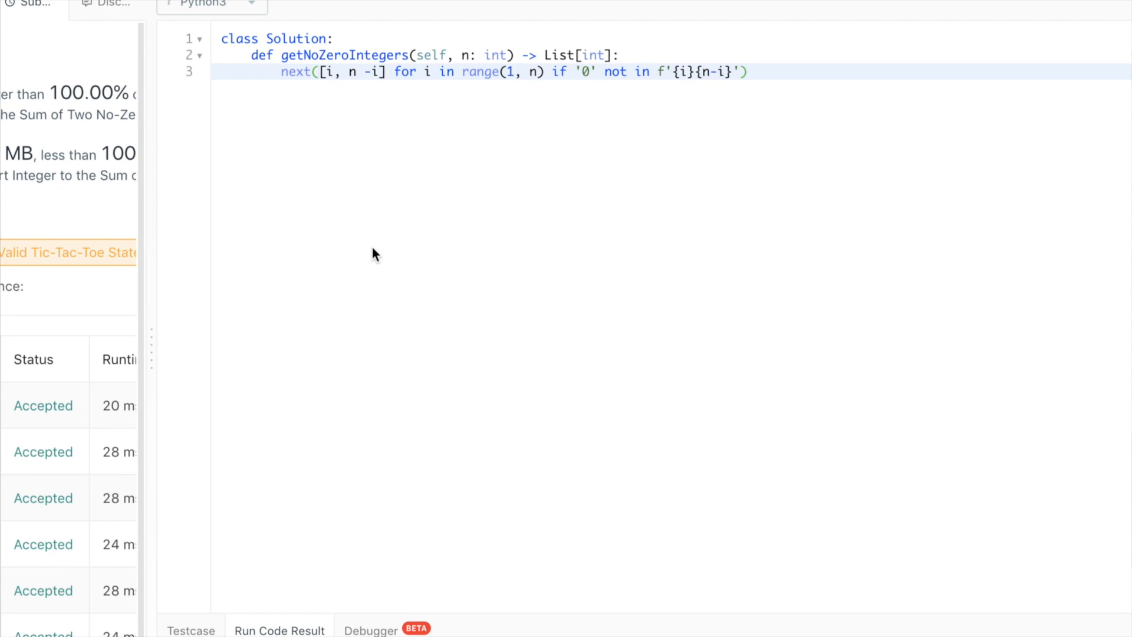
scroll("up", 3)
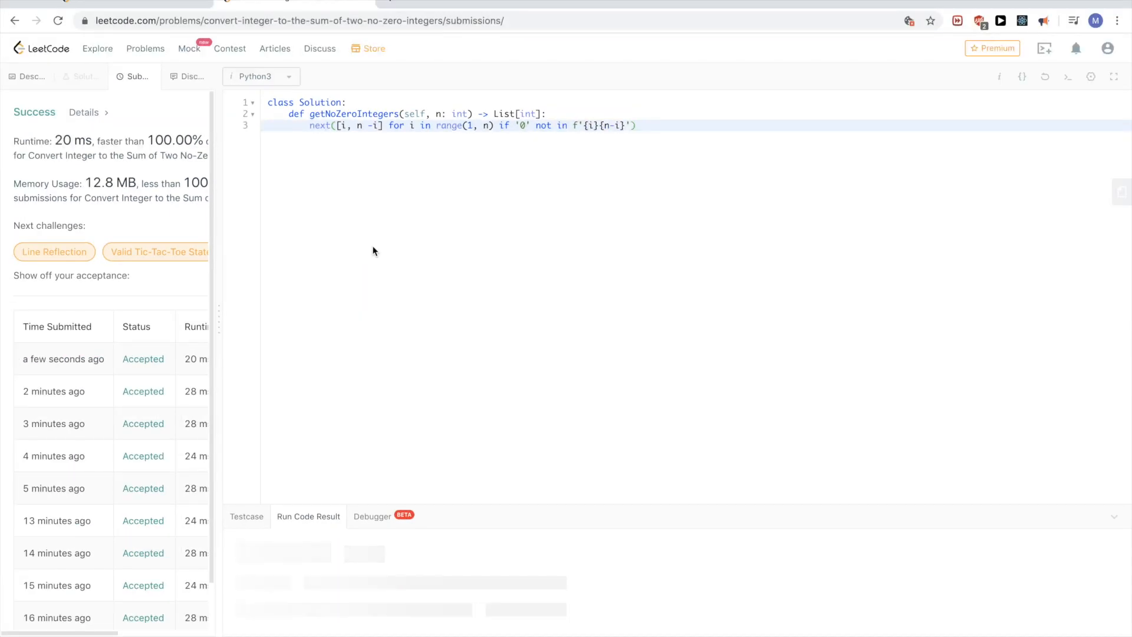
left_click(308, 492)
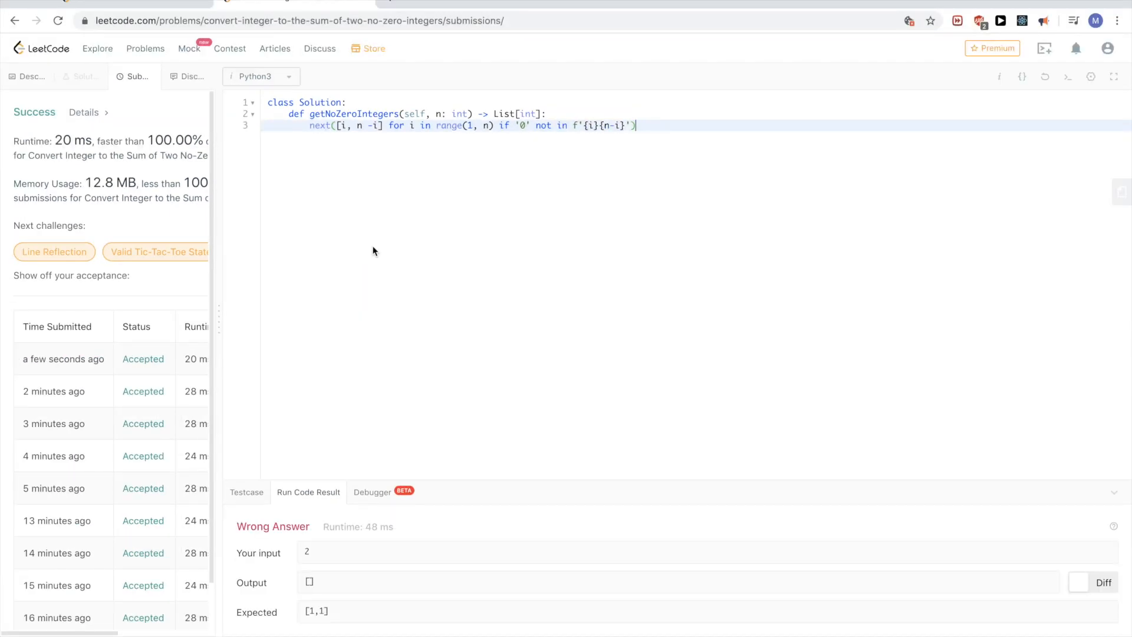
mouse_move(476, 342)
type("return ")
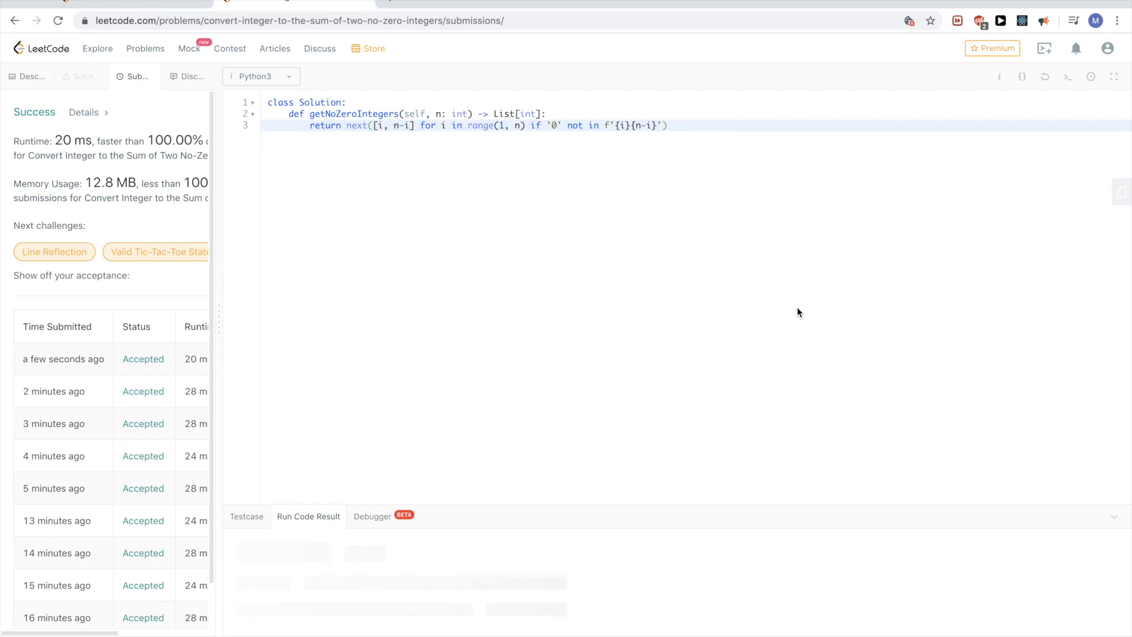
mouse_move(522, 326)
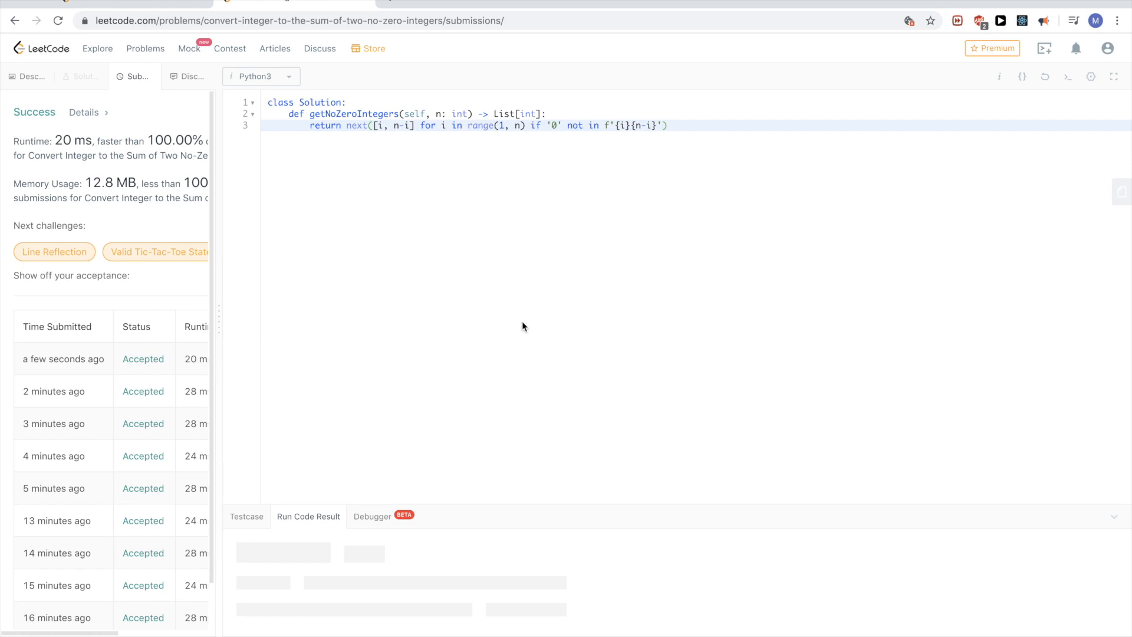